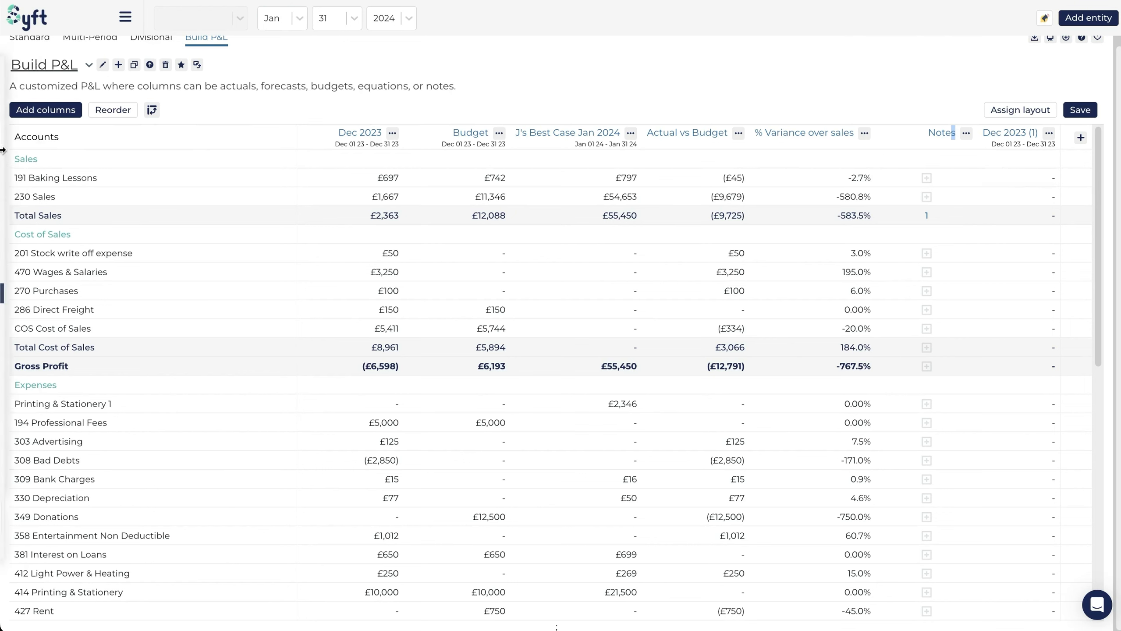
{"action": "mouse_move", "coordinate": [779, 321]}
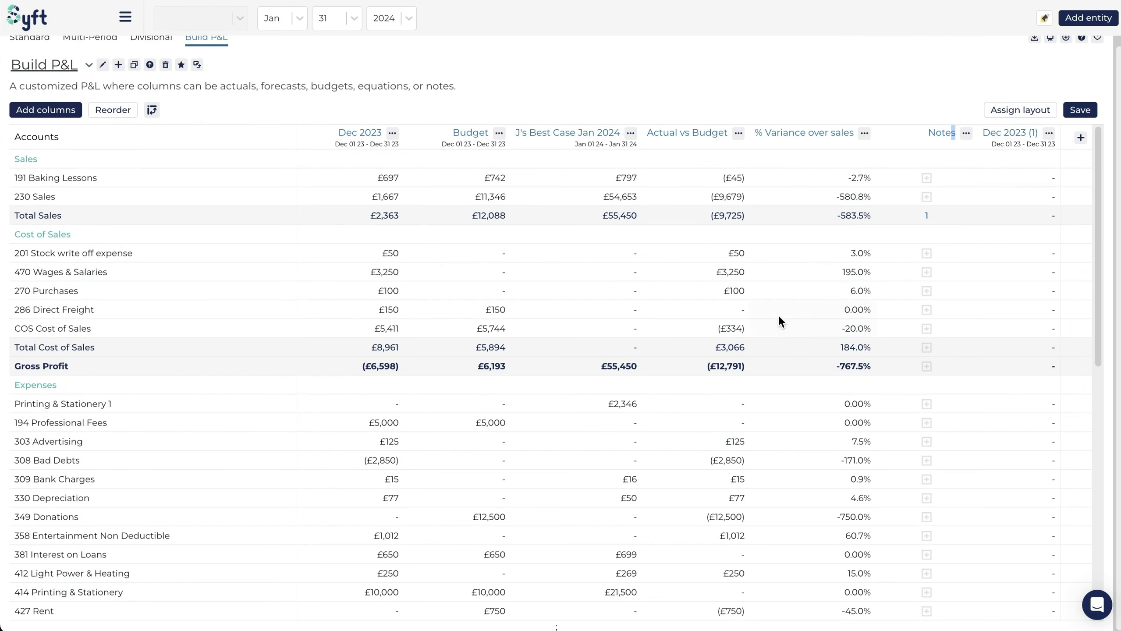
{"action": "mouse_move", "coordinate": [378, 159]}
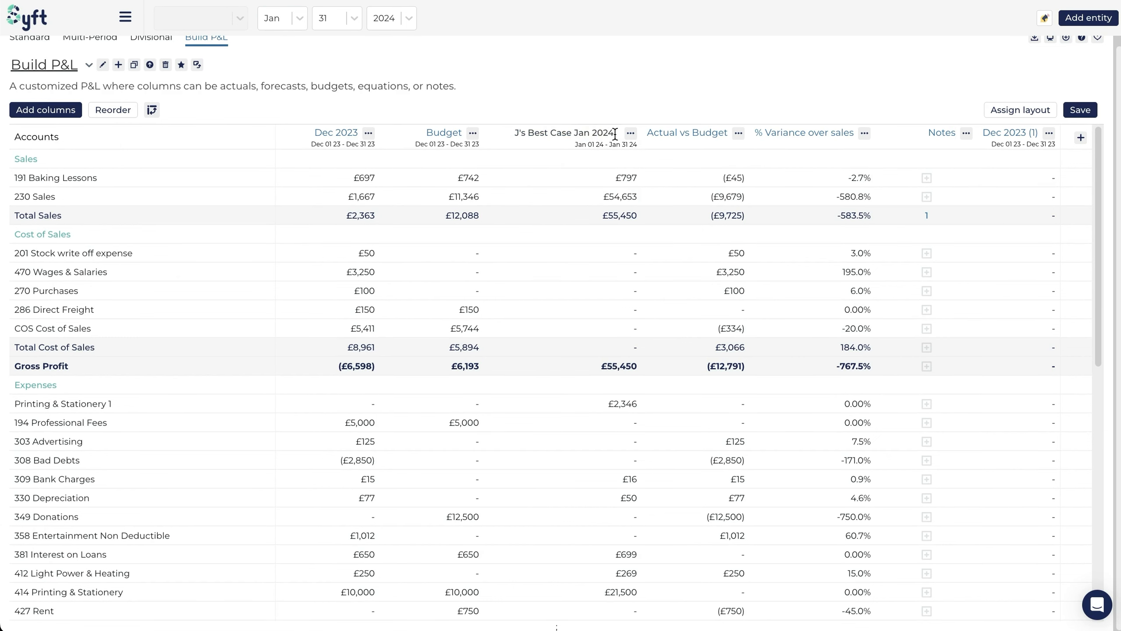
Step: Rename the J's Best Case Jan 2024 column to 'Forecast' and save the change
{"action": "type", "text": "Forecast"}
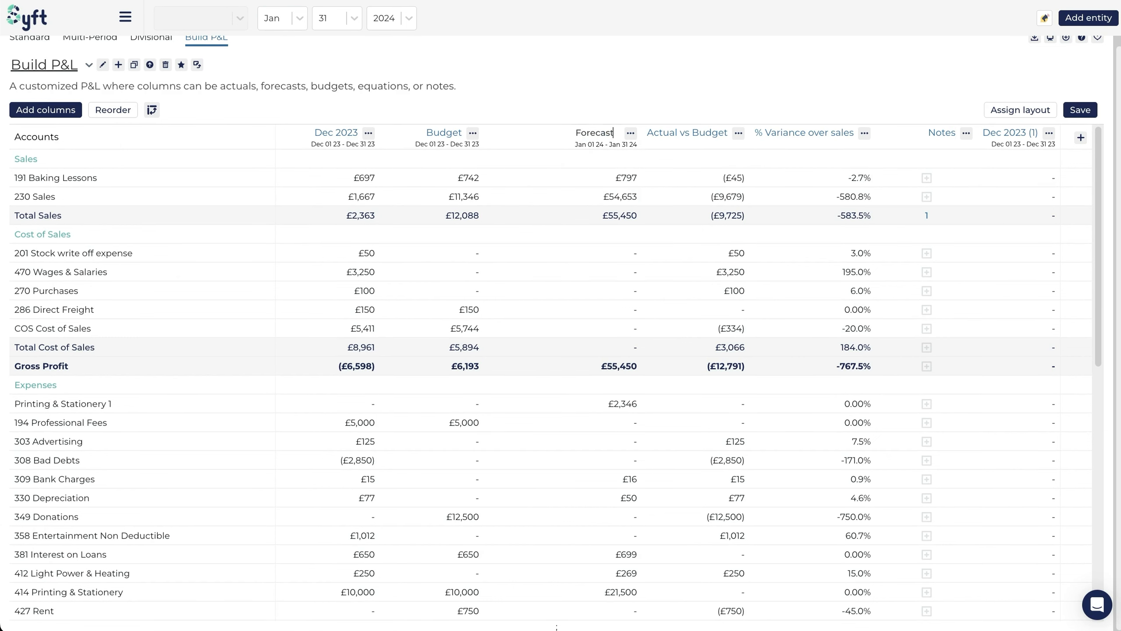
{"action": "left_click", "coordinate": [1079, 109]}
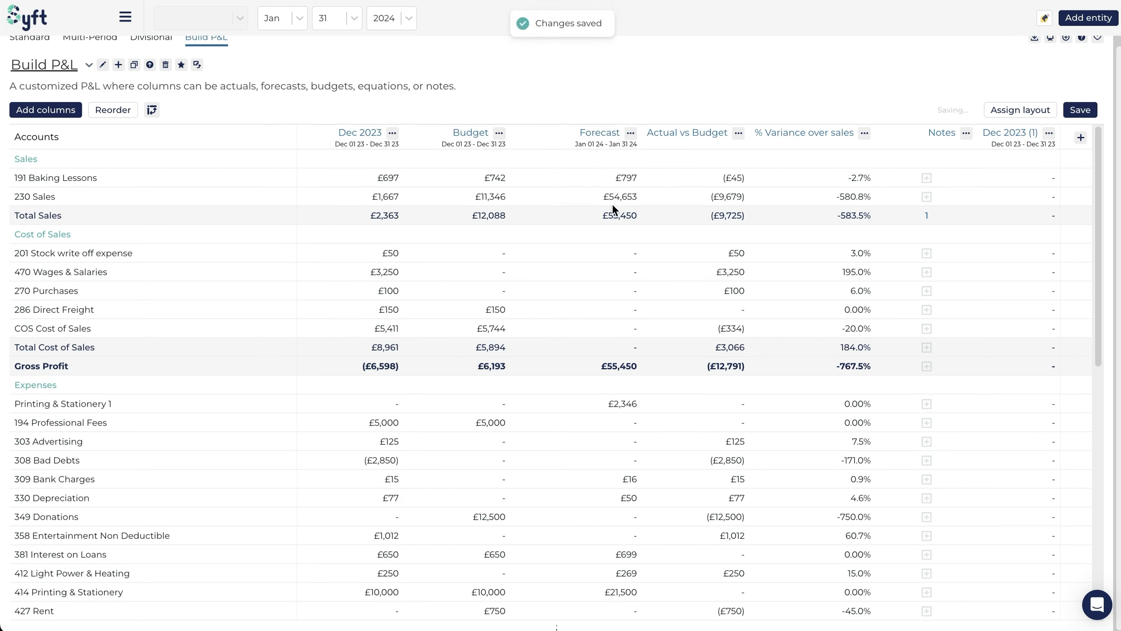
{"action": "mouse_move", "coordinate": [585, 180]}
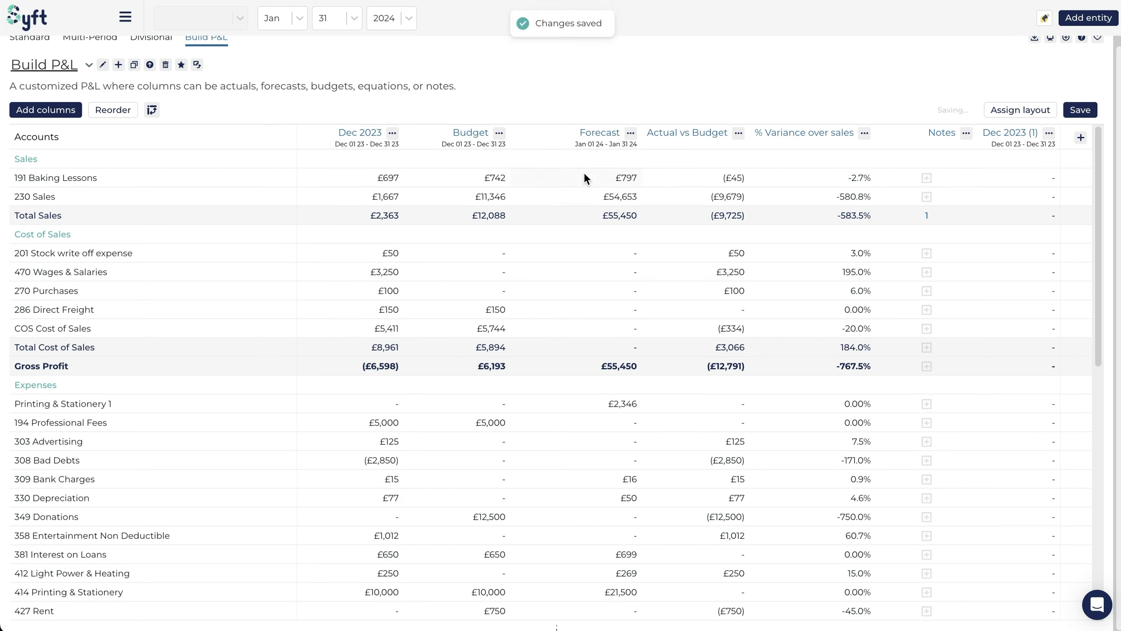
Step: Show the ⋯ options menu for the Budget column
{"action": "left_click", "coordinate": [499, 132]}
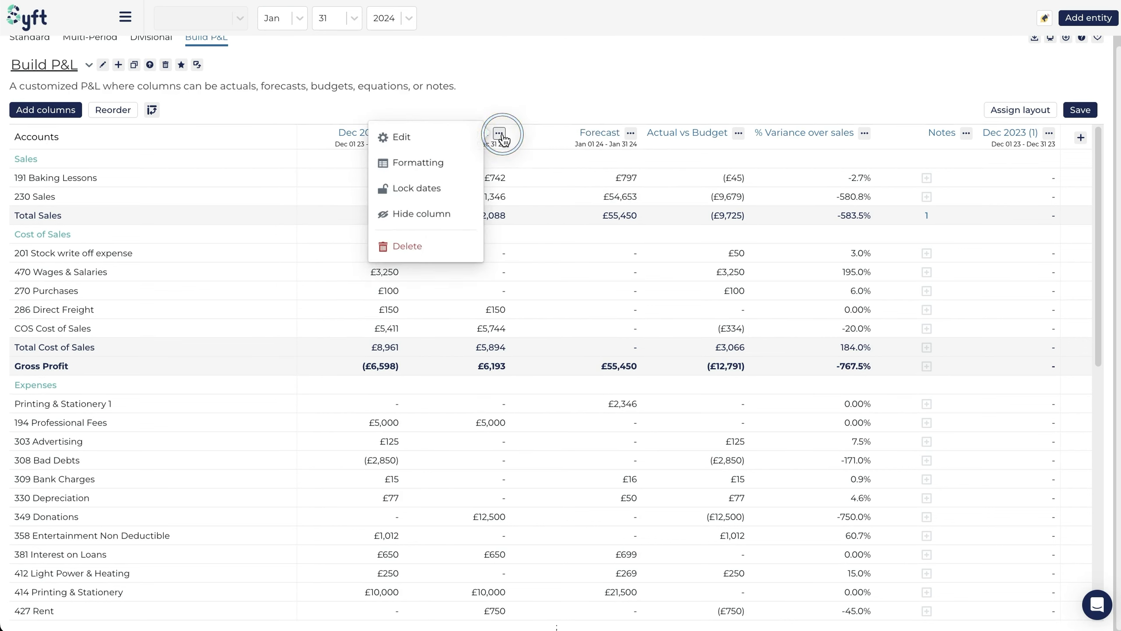
{"action": "mouse_move", "coordinate": [420, 136]}
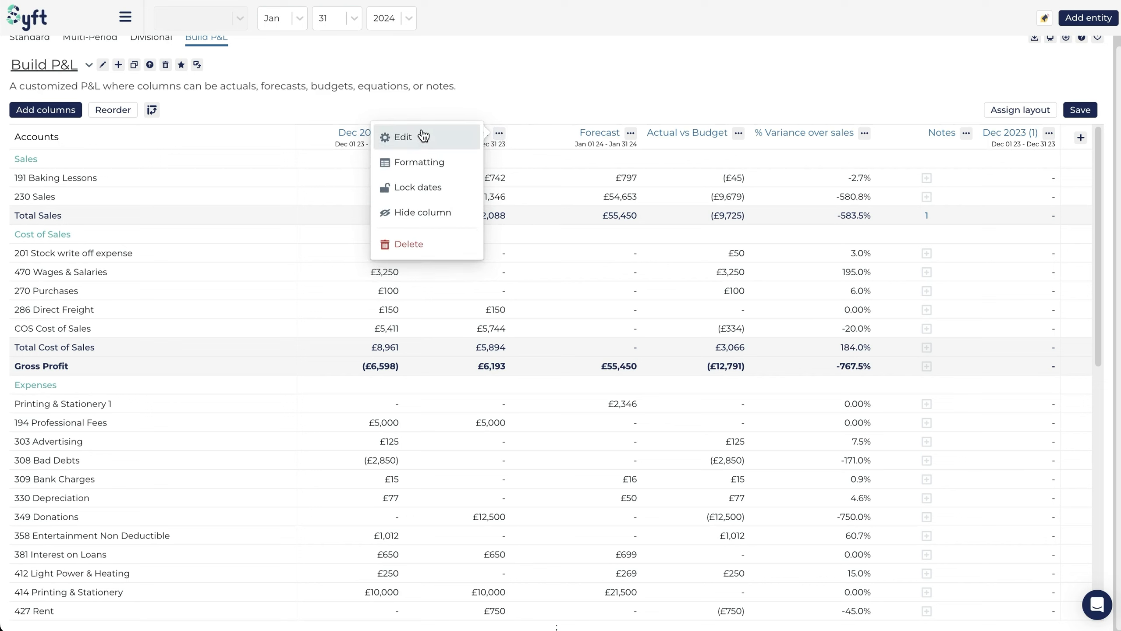
{"action": "mouse_move", "coordinate": [420, 185]}
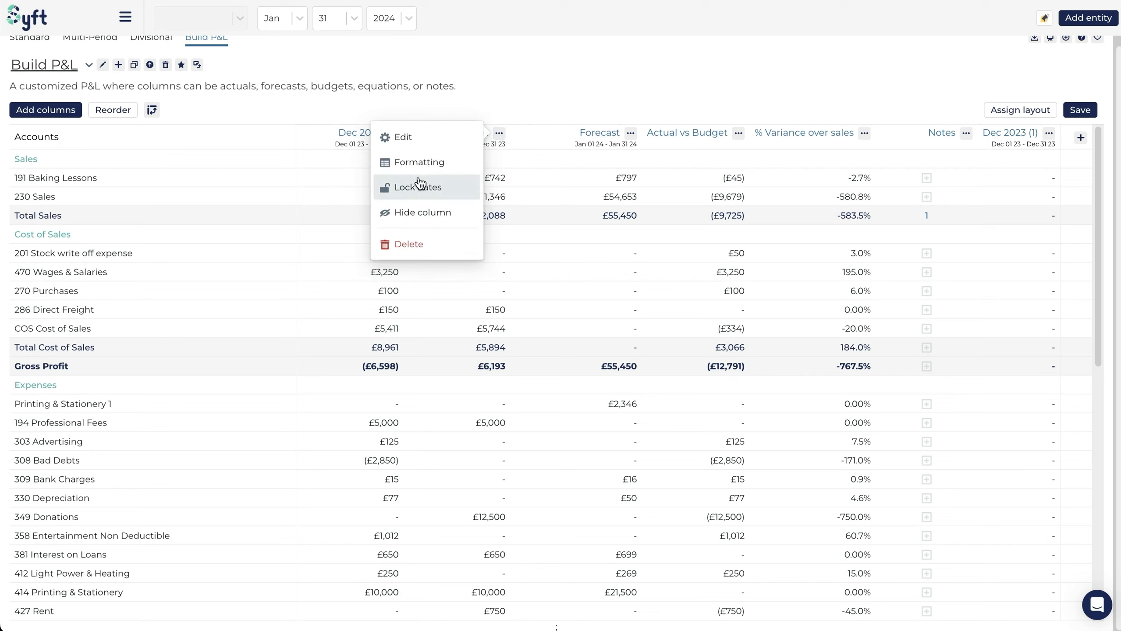
{"action": "mouse_move", "coordinate": [421, 261]}
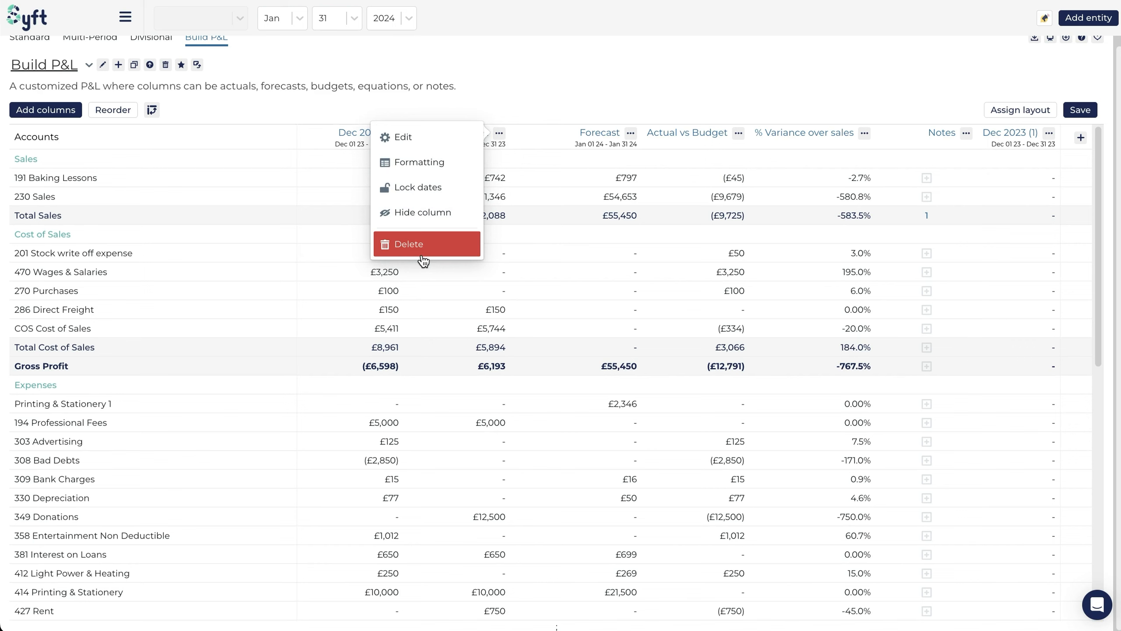
{"action": "mouse_move", "coordinate": [434, 165]}
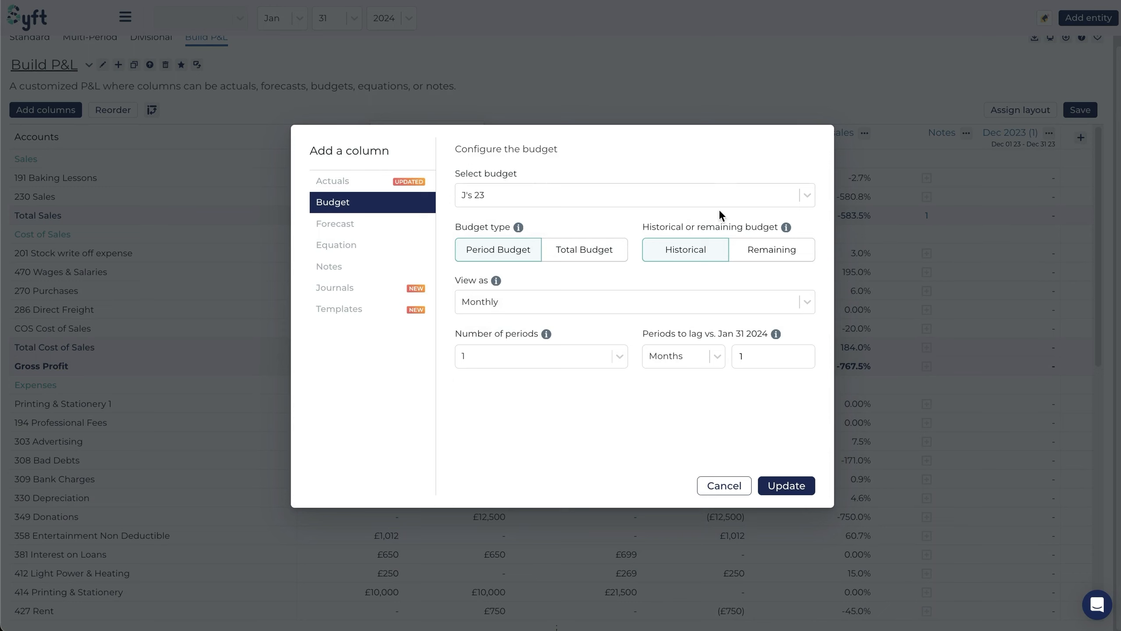
{"action": "mouse_move", "coordinate": [298, 264]}
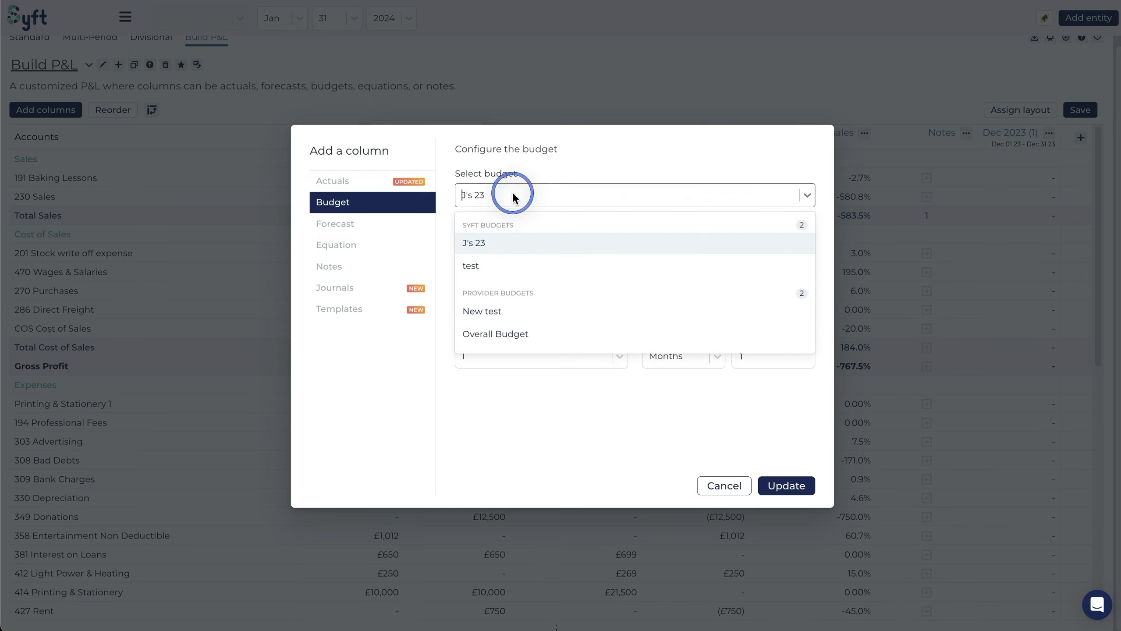
{"action": "left_click", "coordinate": [472, 242]}
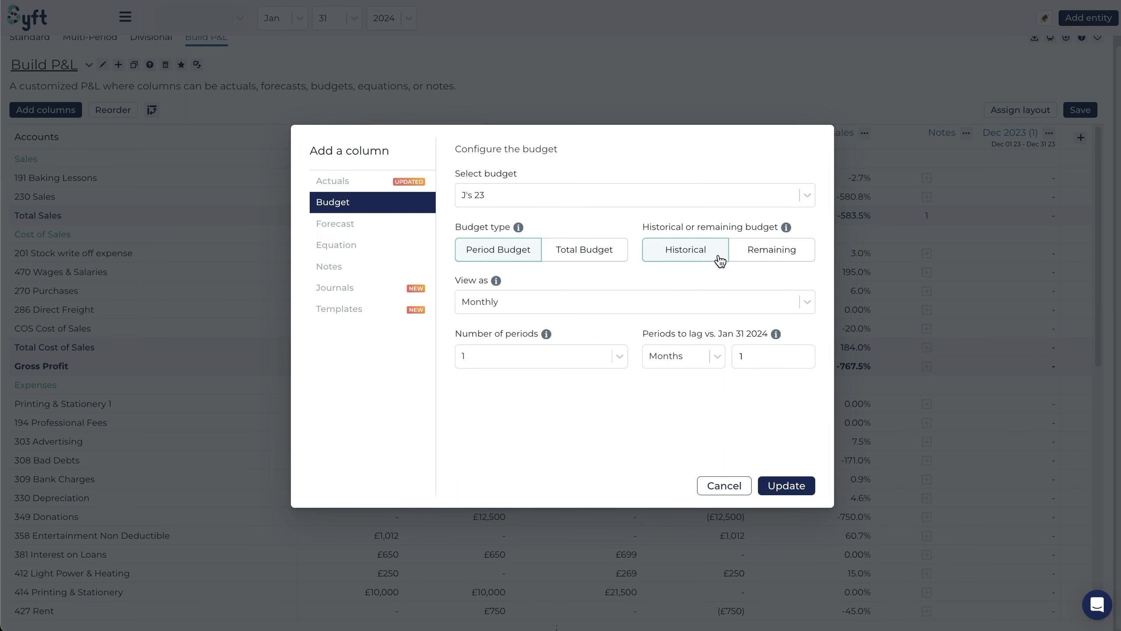
{"action": "mouse_move", "coordinate": [724, 245]}
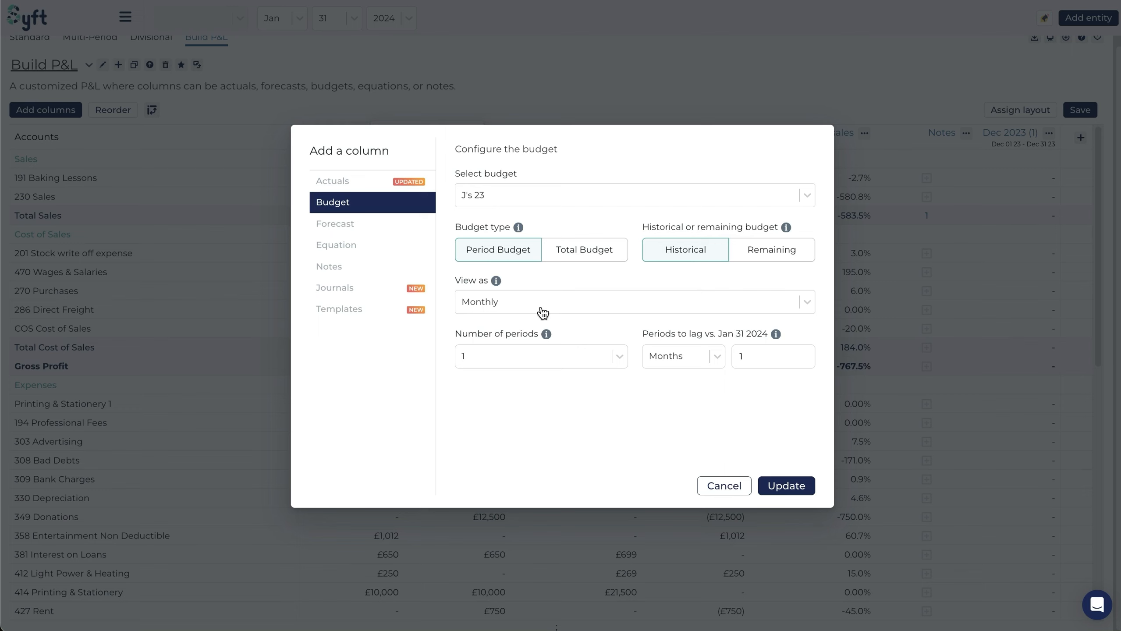
{"action": "mouse_move", "coordinate": [521, 303]}
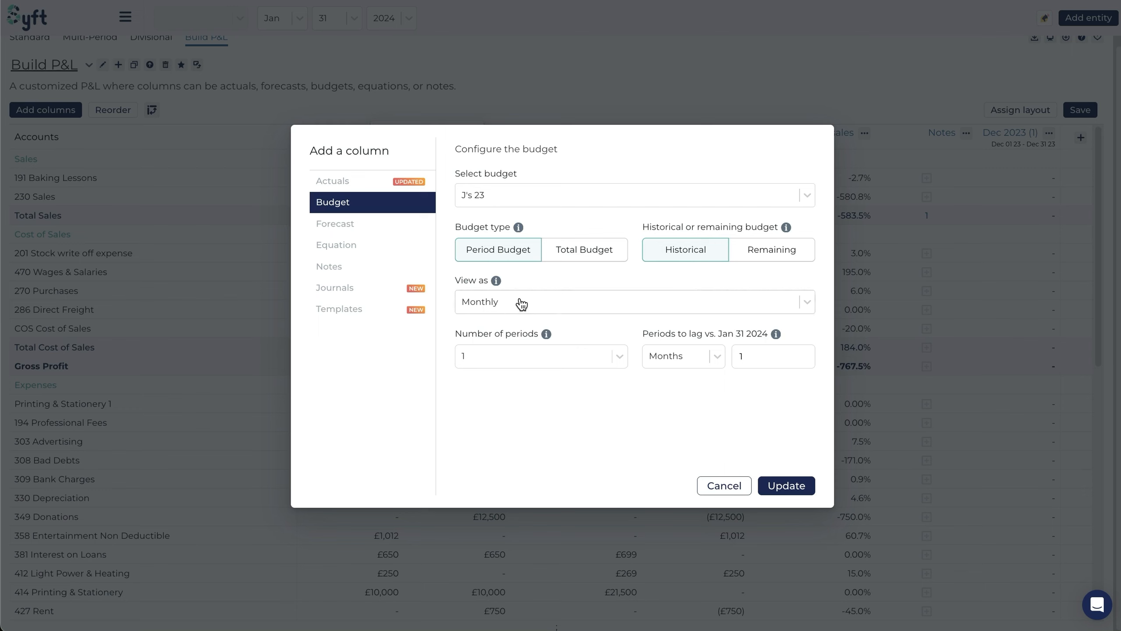
{"action": "left_click", "coordinate": [541, 356]}
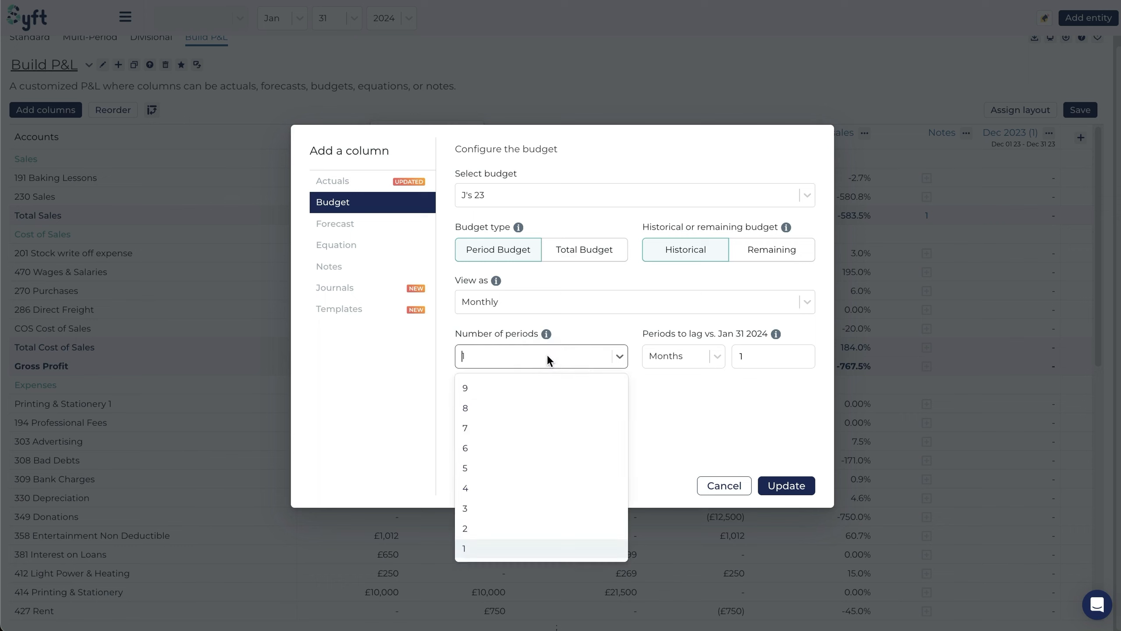
{"action": "mouse_move", "coordinate": [521, 309]}
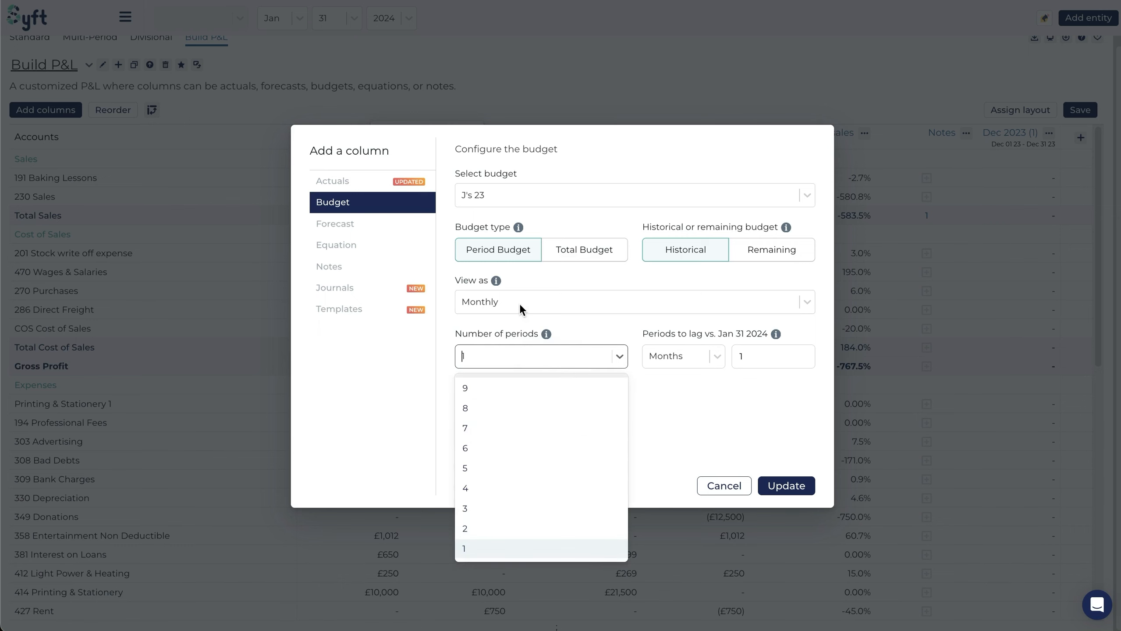
{"action": "mouse_move", "coordinate": [514, 328]}
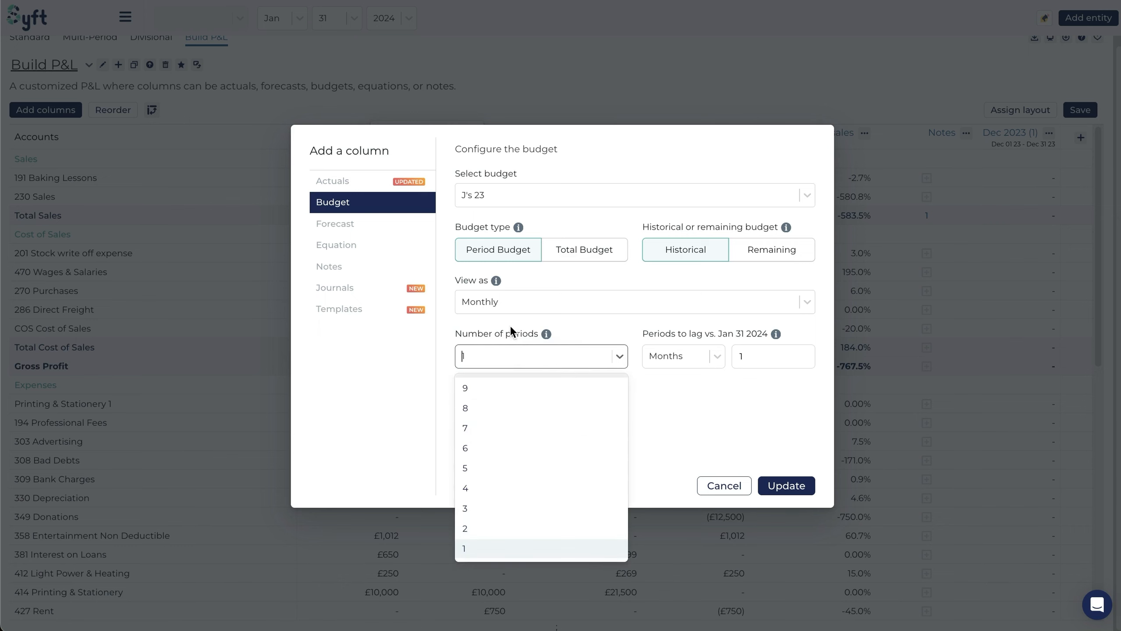
{"action": "left_click", "coordinate": [465, 548]}
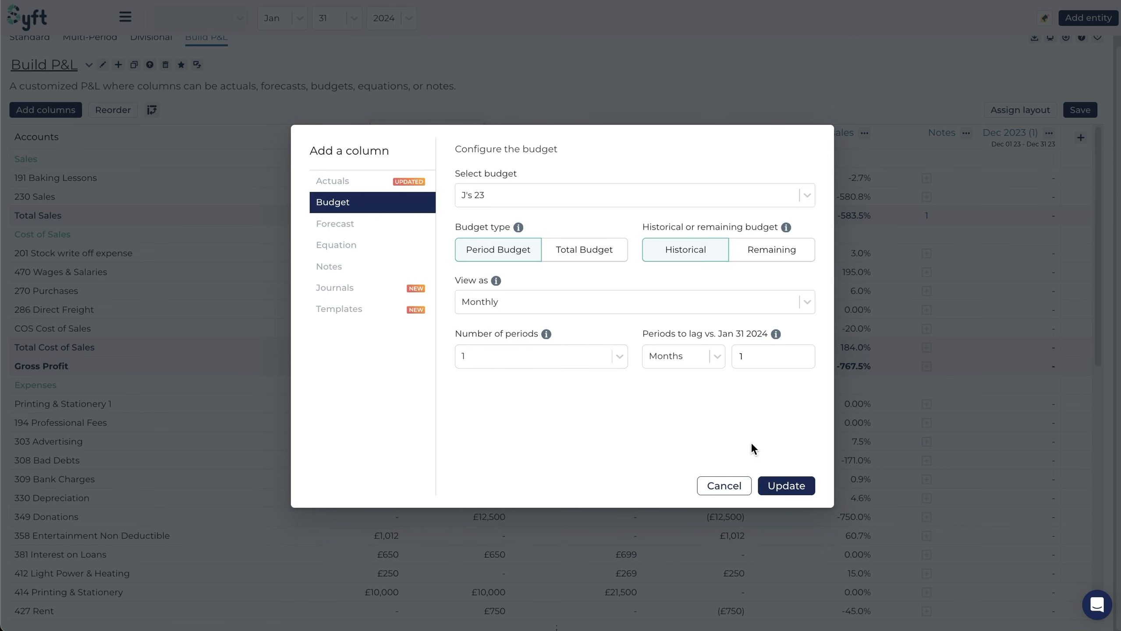
{"action": "mouse_move", "coordinate": [729, 487]}
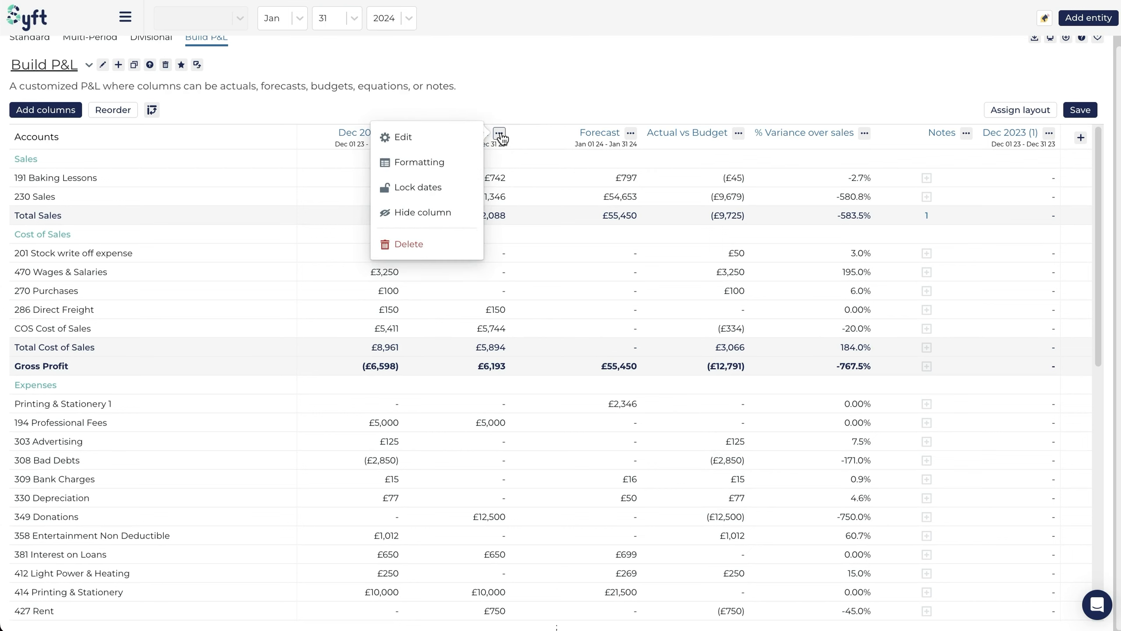
{"action": "mouse_move", "coordinate": [914, 123]}
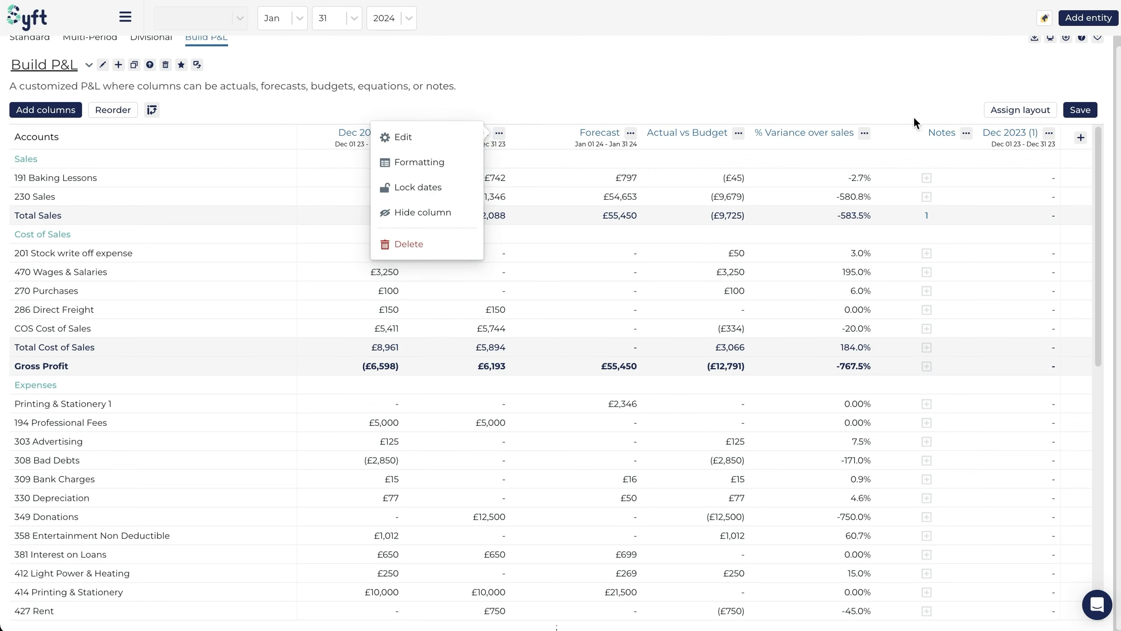
{"action": "mouse_move", "coordinate": [449, 214]}
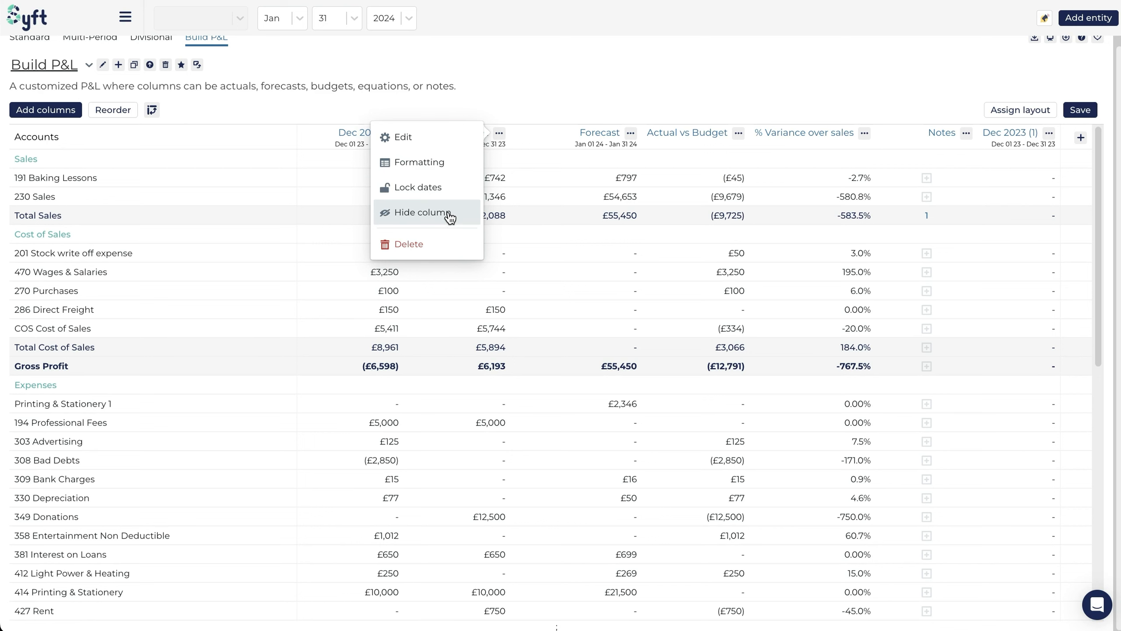
Step: Hide the Budget column from the Build P&L report
{"action": "left_click", "coordinate": [421, 212]}
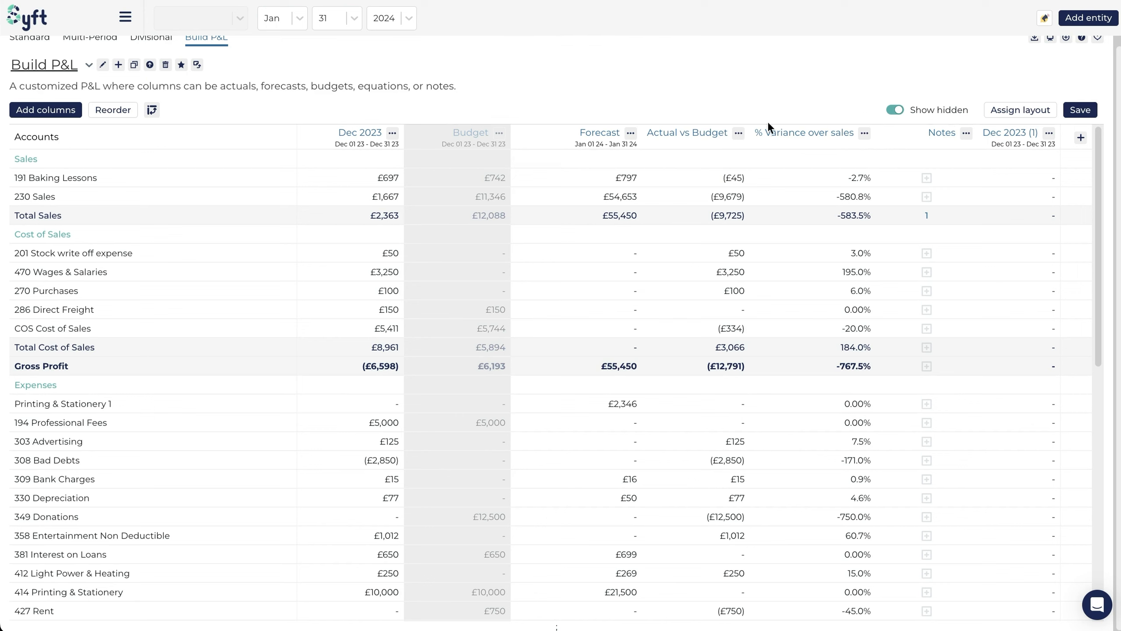
{"action": "mouse_move", "coordinate": [452, 155]}
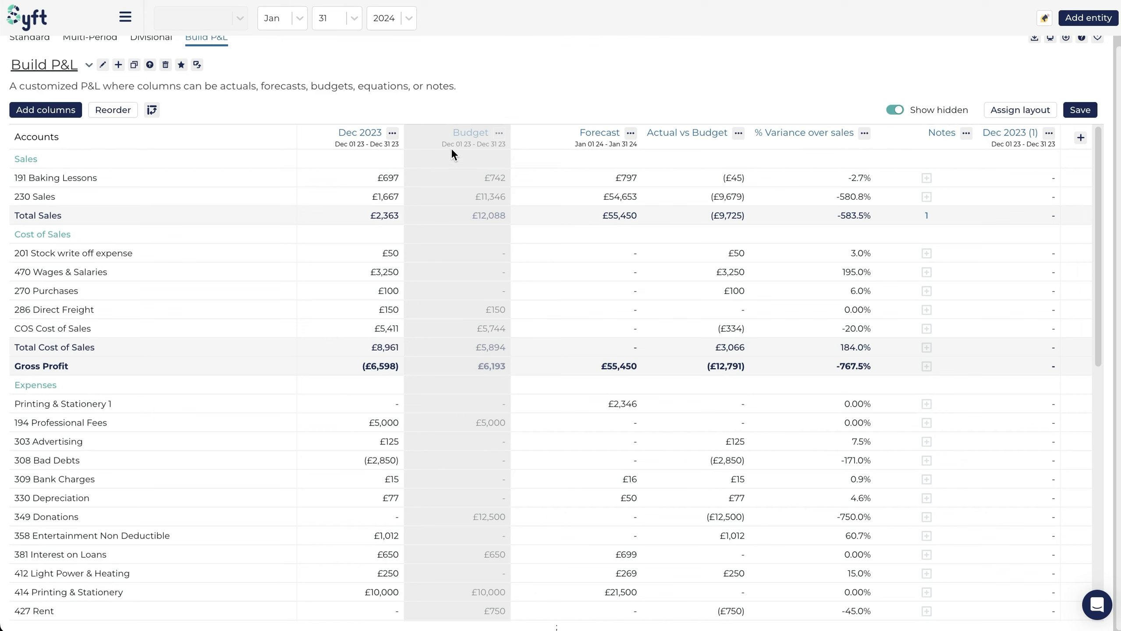
{"action": "mouse_move", "coordinate": [880, 117]}
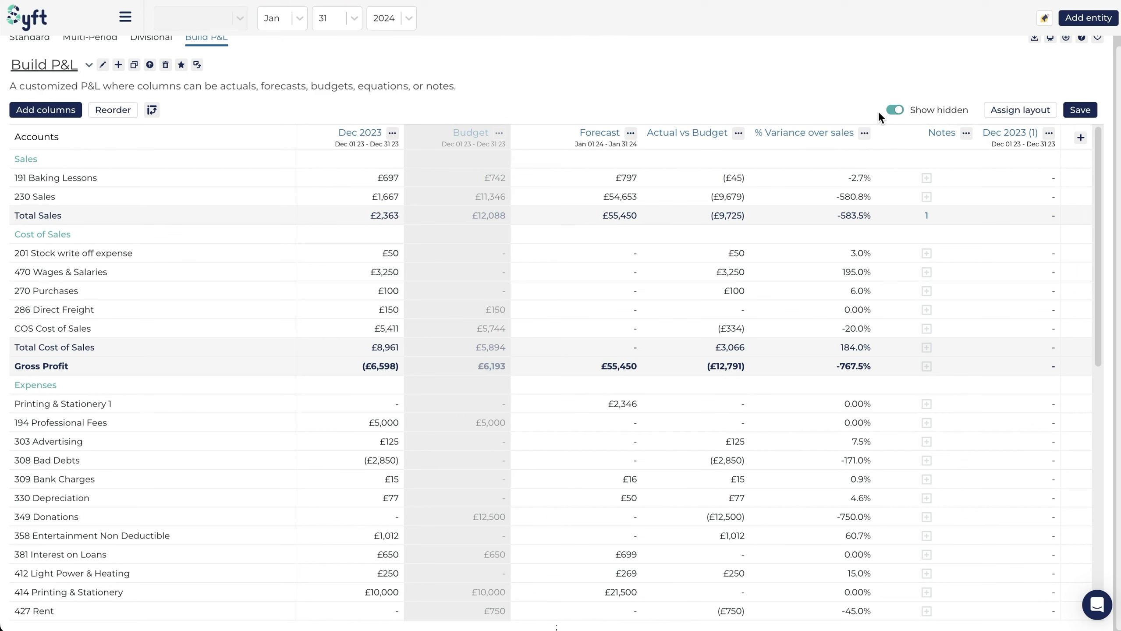
Step: Turn on Show hidden and unhide the Budget column so it reappears between Dec 2023 and Forecast
{"action": "left_click", "coordinate": [895, 110]}
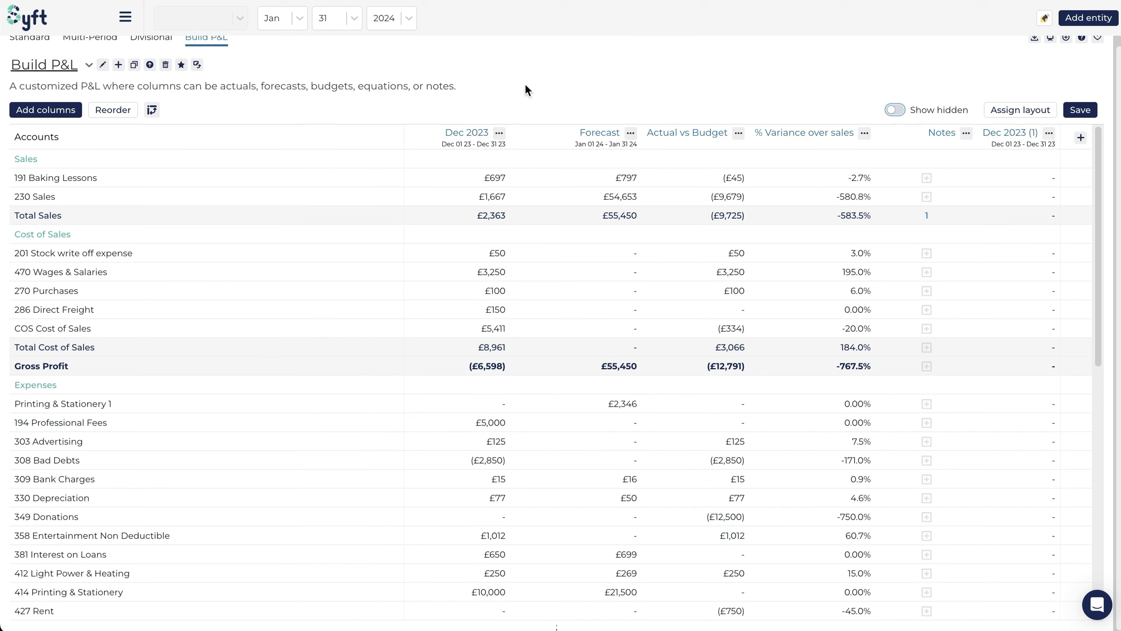
{"action": "mouse_move", "coordinate": [821, 155]}
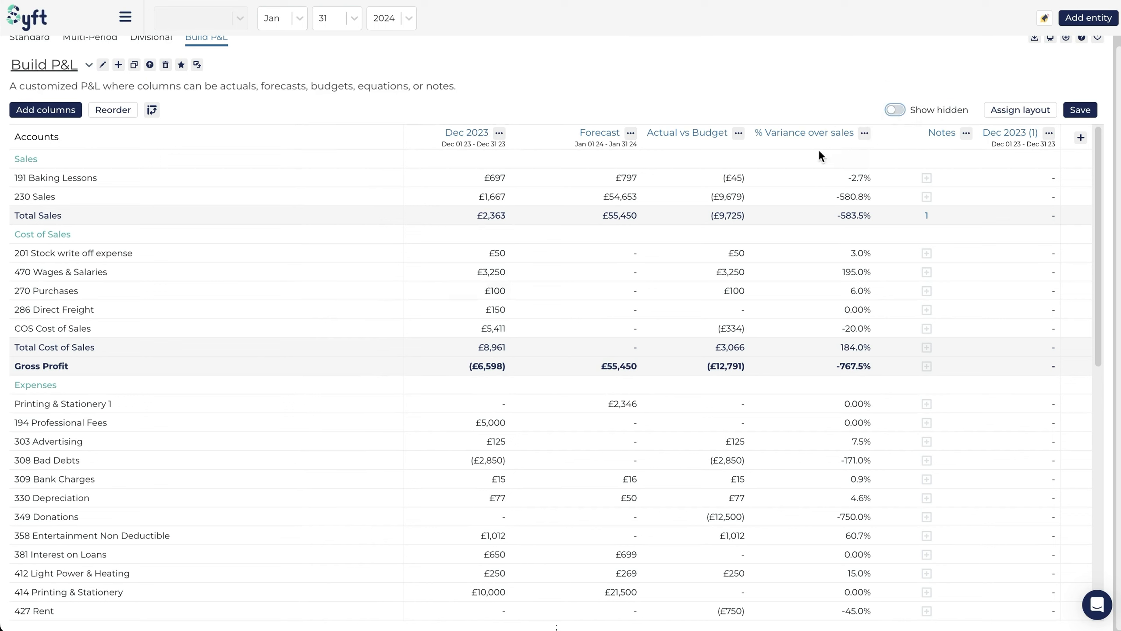
{"action": "left_click", "coordinate": [894, 109]}
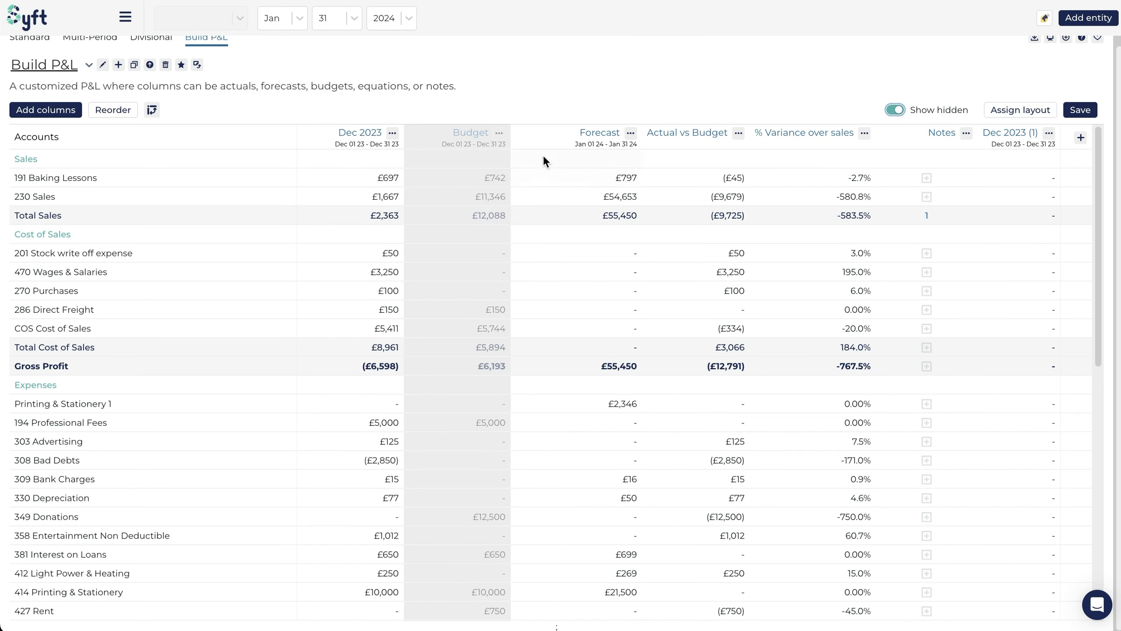
{"action": "left_click", "coordinate": [500, 132]}
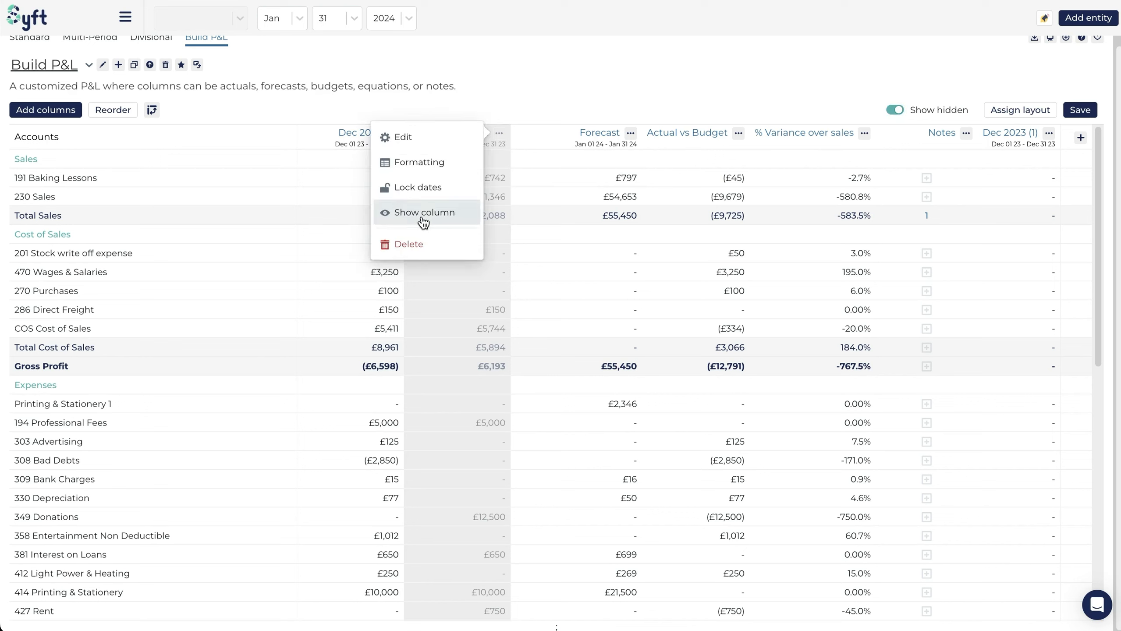
{"action": "left_click", "coordinate": [425, 212]}
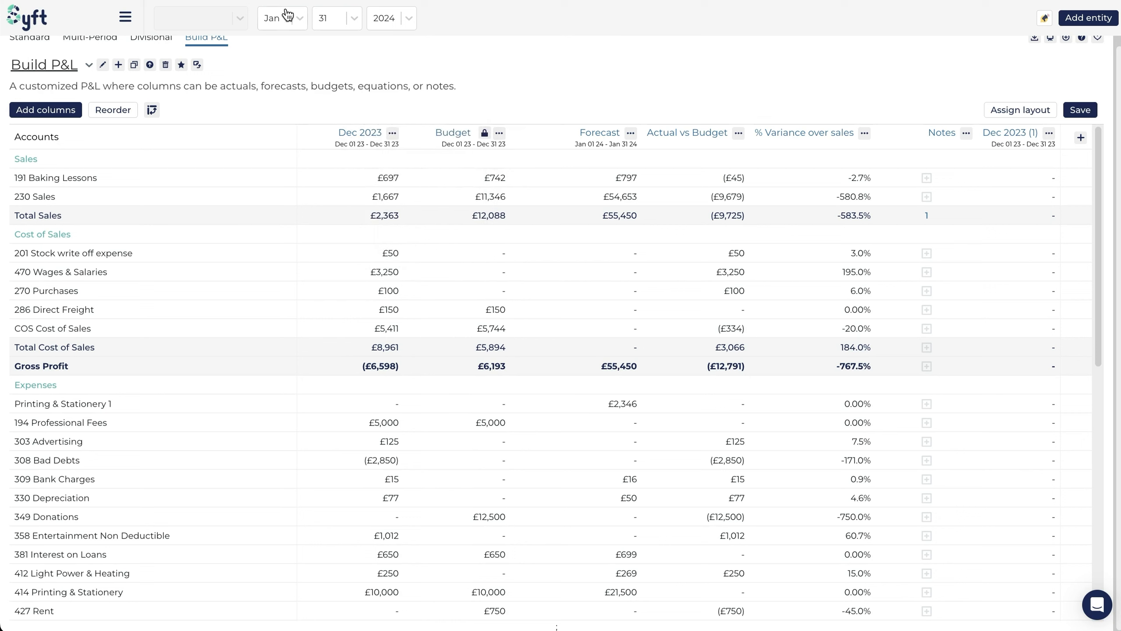
{"action": "mouse_move", "coordinate": [471, 74]}
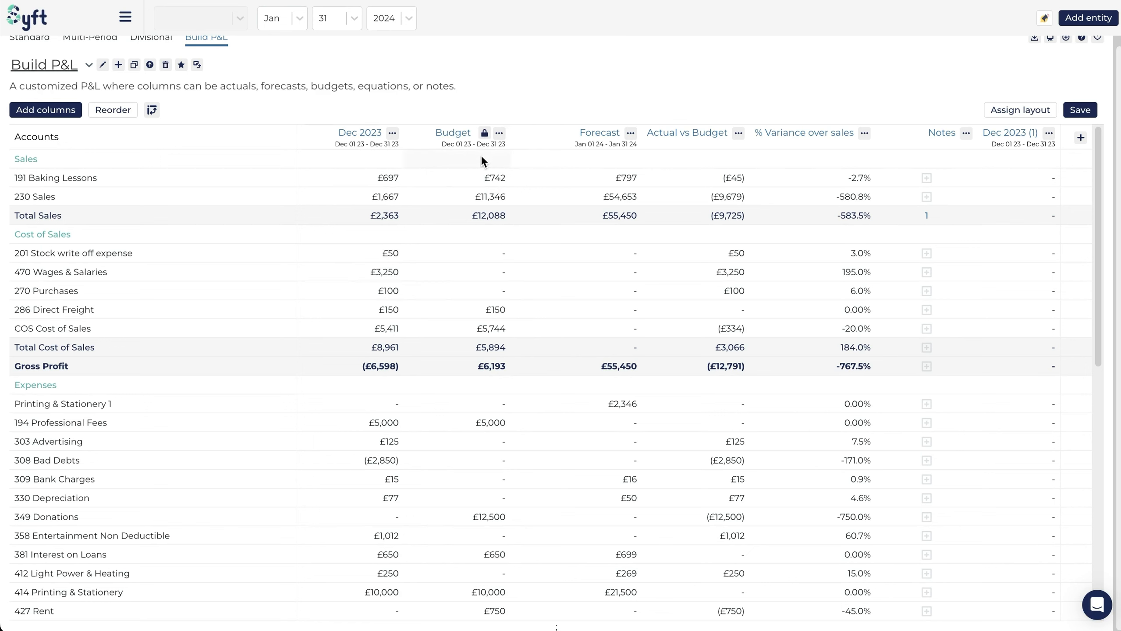
{"action": "mouse_move", "coordinate": [448, 147]}
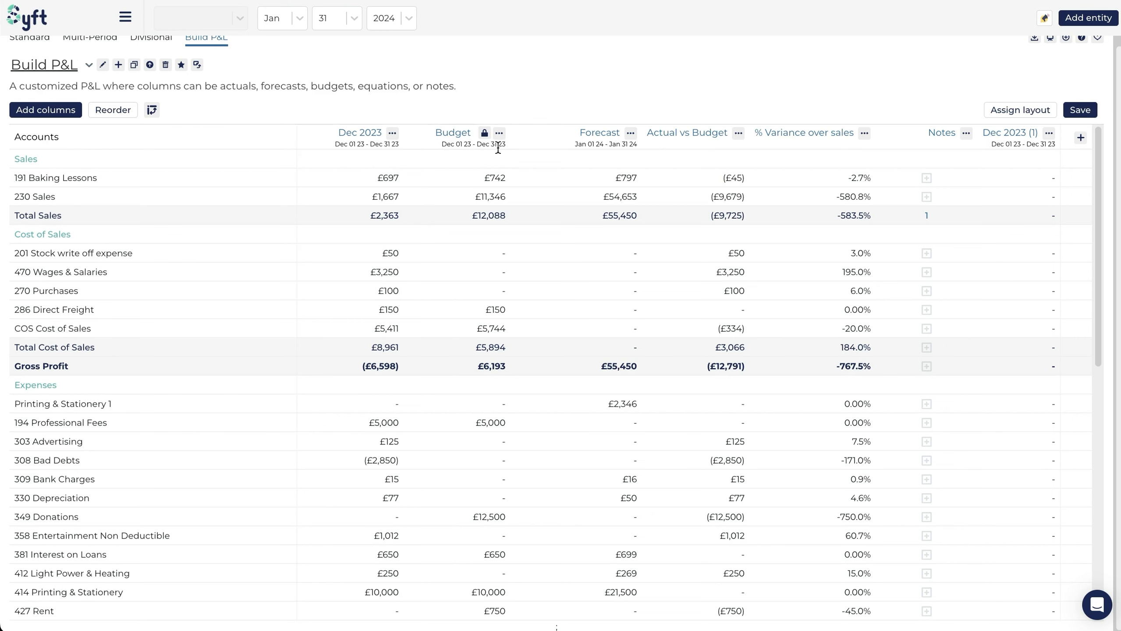
{"action": "mouse_move", "coordinate": [348, 43]}
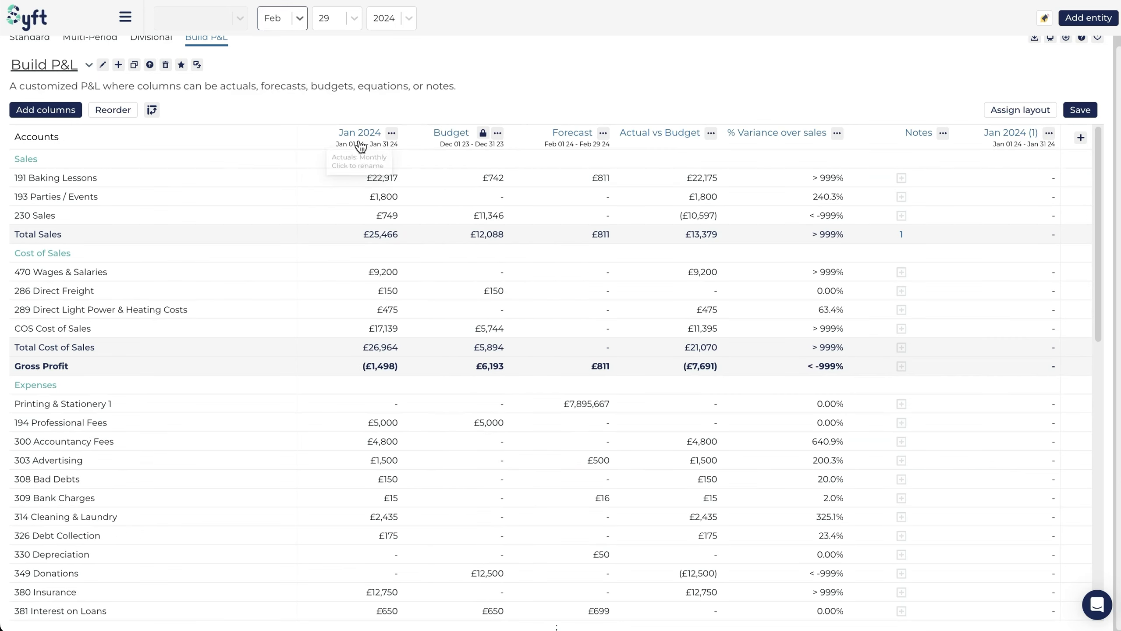
{"action": "mouse_move", "coordinate": [675, 175]}
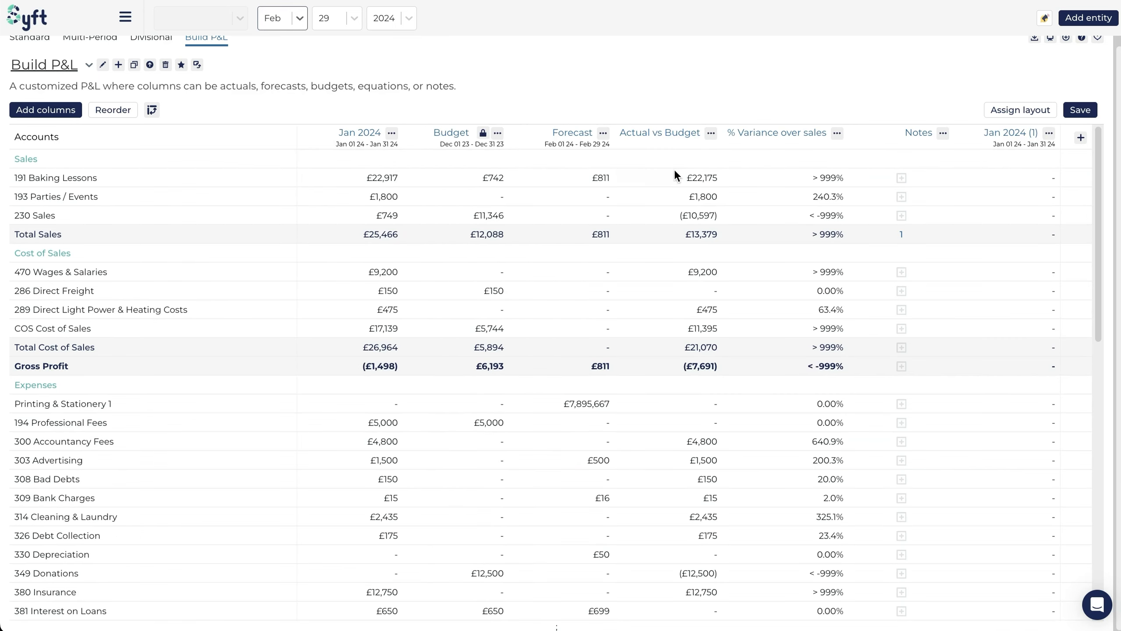
{"action": "mouse_move", "coordinate": [498, 174]}
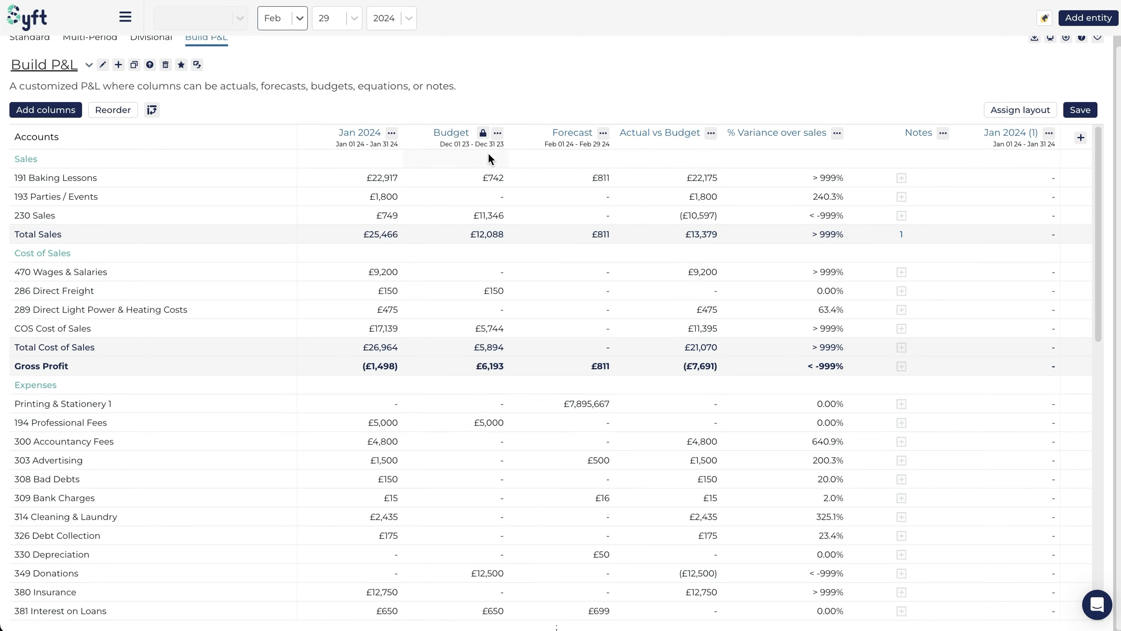
Step: Return the report date to Jan 31 and show the % Variance over sales column options
{"action": "left_click", "coordinate": [282, 18]}
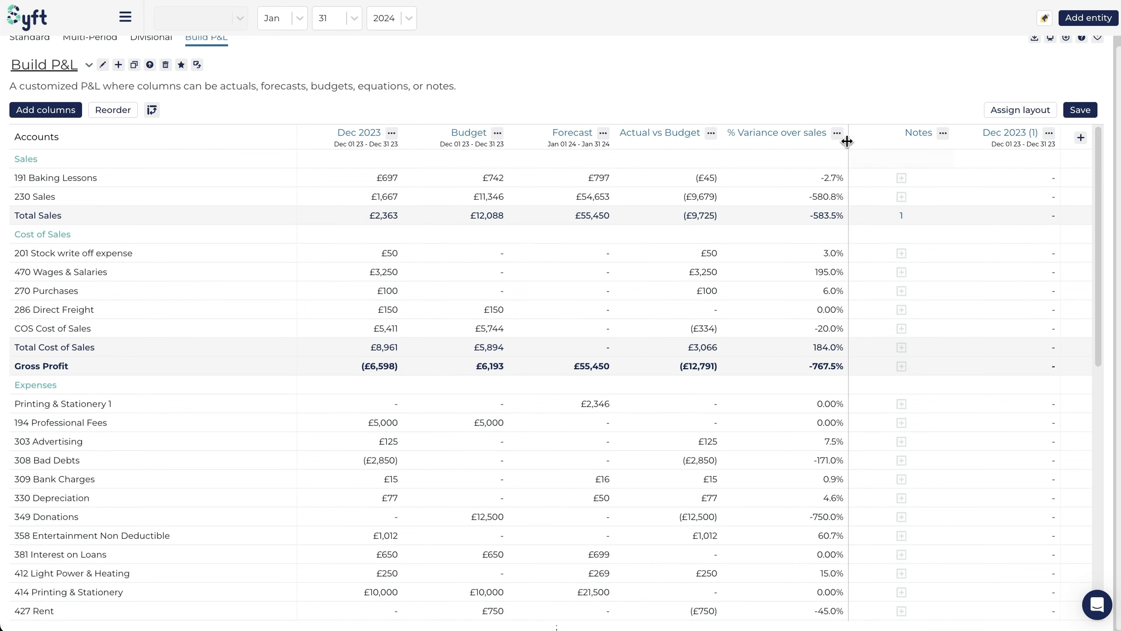
{"action": "left_click", "coordinate": [835, 132]}
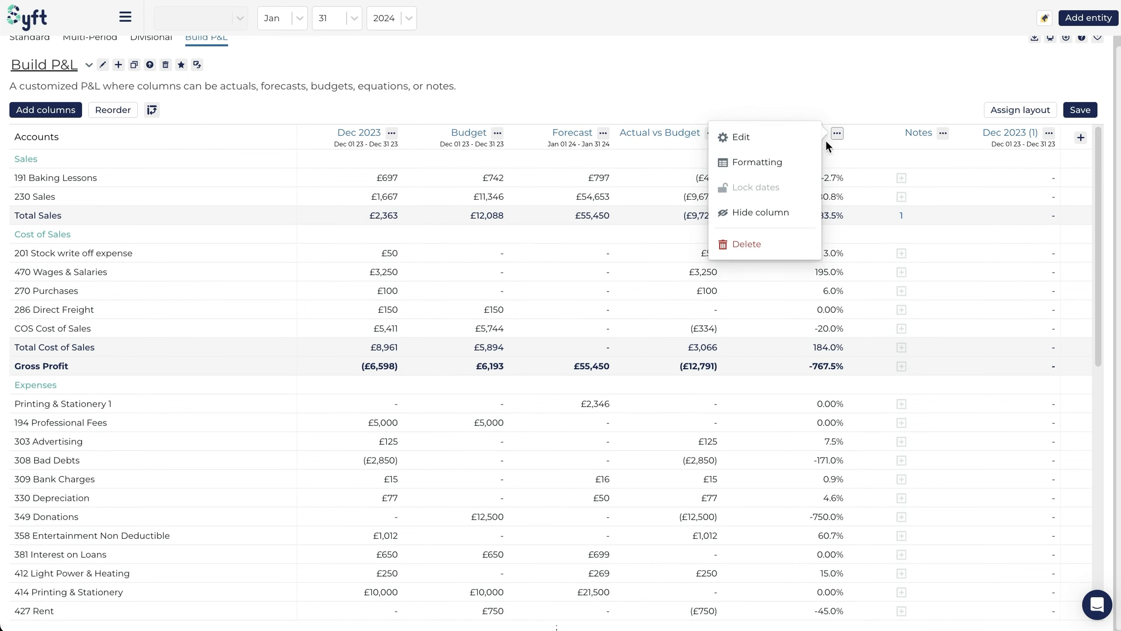
Step: Add an Above average rule as Rule 2 in the % Variance over sales formatting rules
{"action": "left_click", "coordinate": [756, 163]}
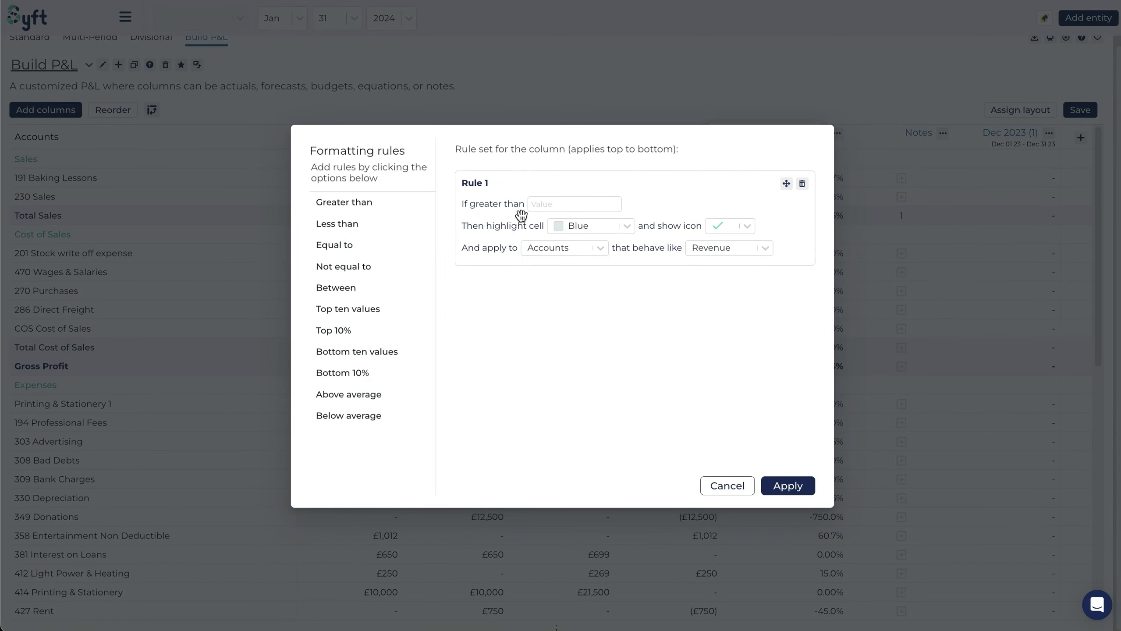
{"action": "mouse_move", "coordinate": [581, 210]}
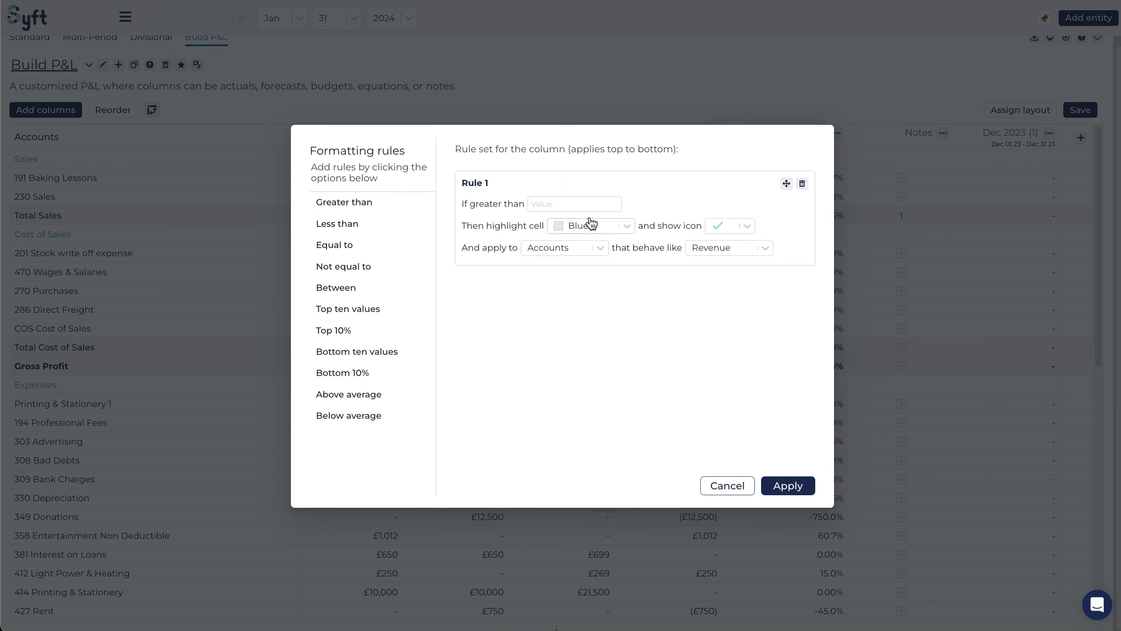
{"action": "mouse_move", "coordinate": [473, 237]}
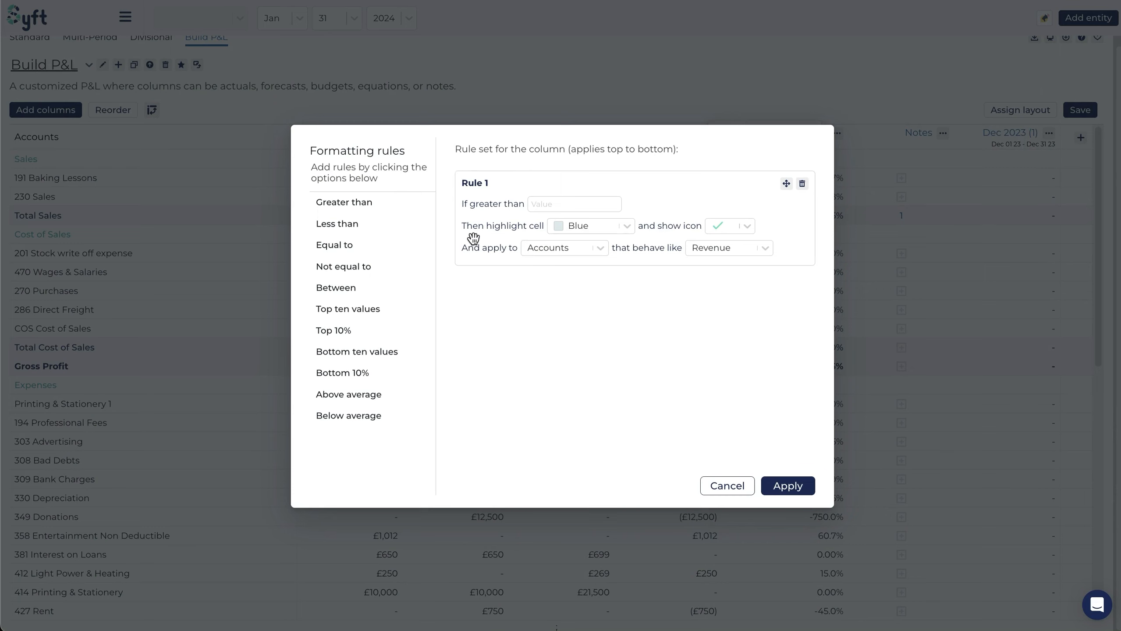
{"action": "mouse_move", "coordinate": [451, 261]}
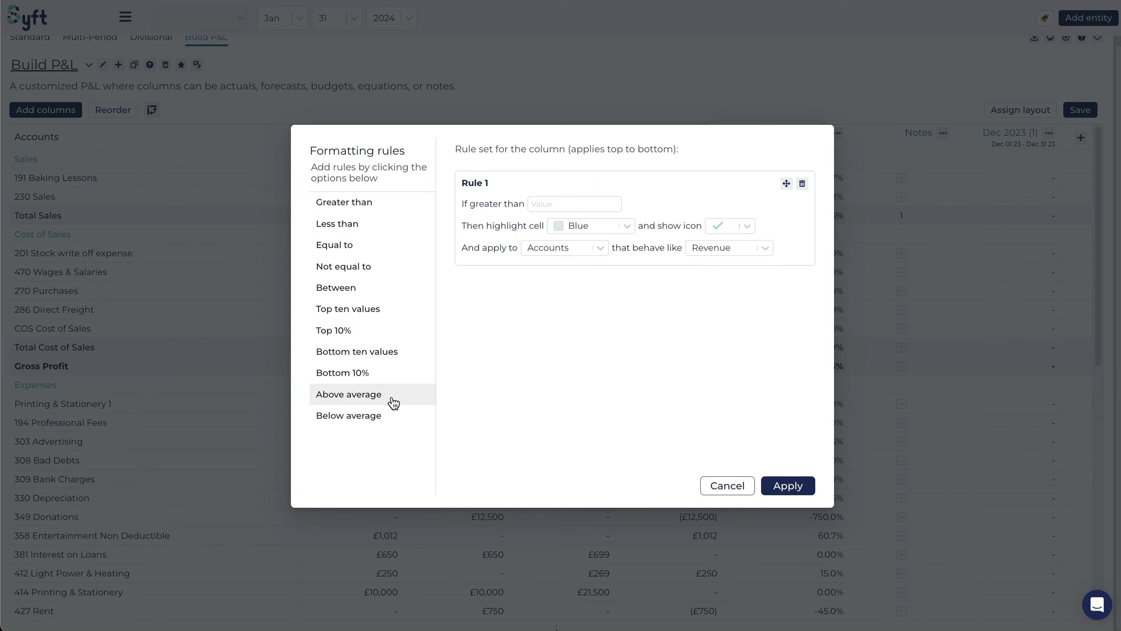
{"action": "left_click", "coordinate": [348, 394]}
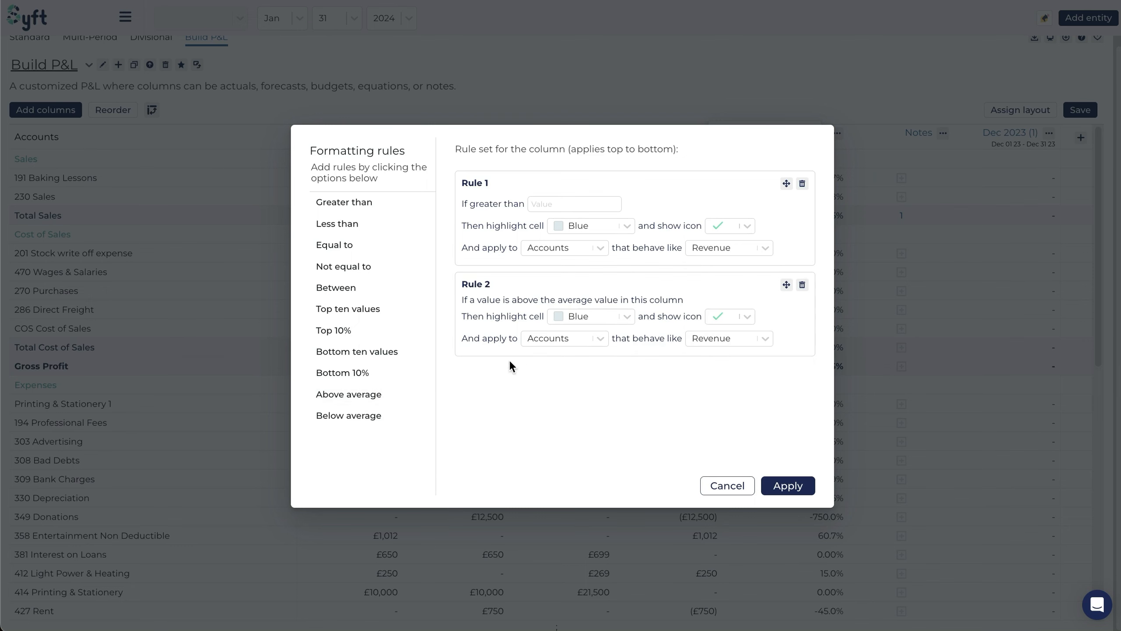
{"action": "mouse_move", "coordinate": [660, 303]}
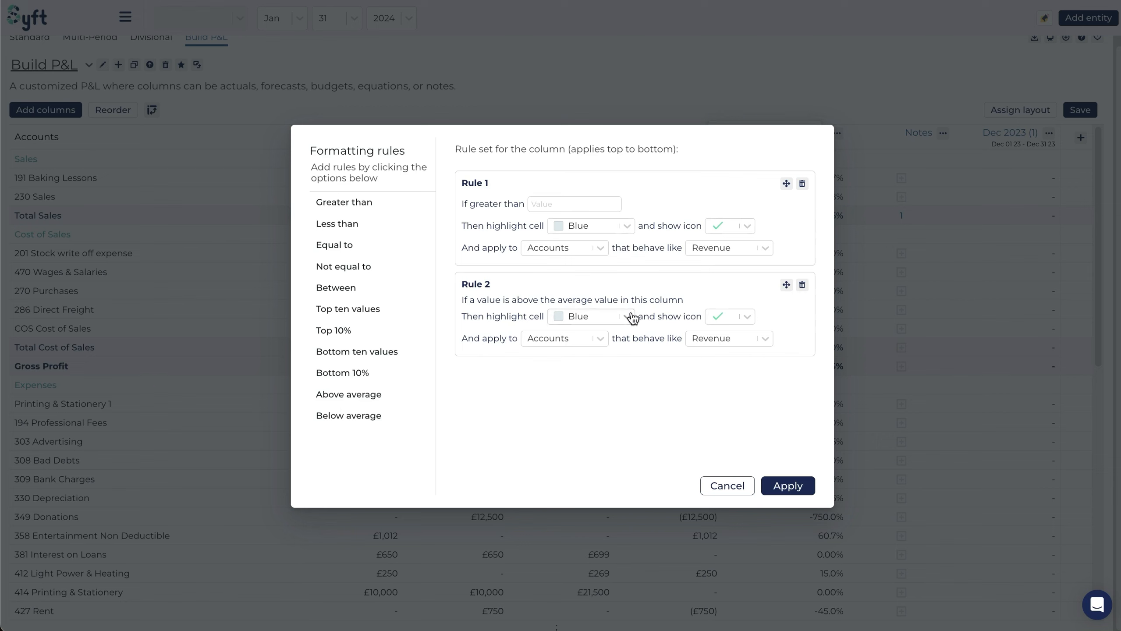
Step: Give the above-average rule a yellow highlight and a dot icon
{"action": "left_click", "coordinate": [624, 316]}
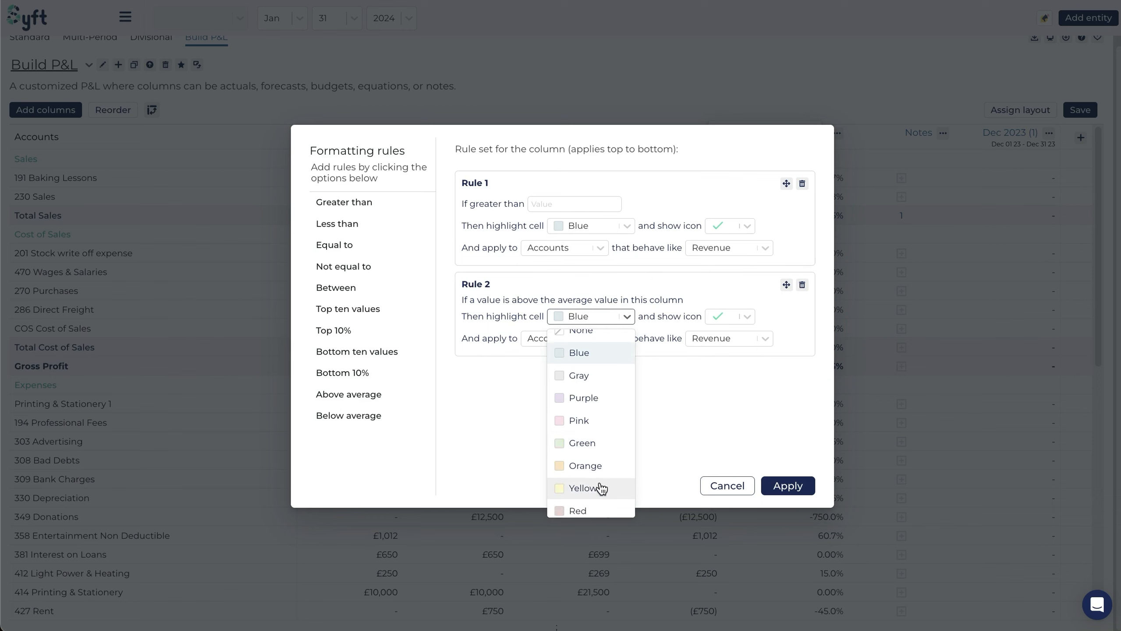
{"action": "left_click", "coordinate": [581, 489]}
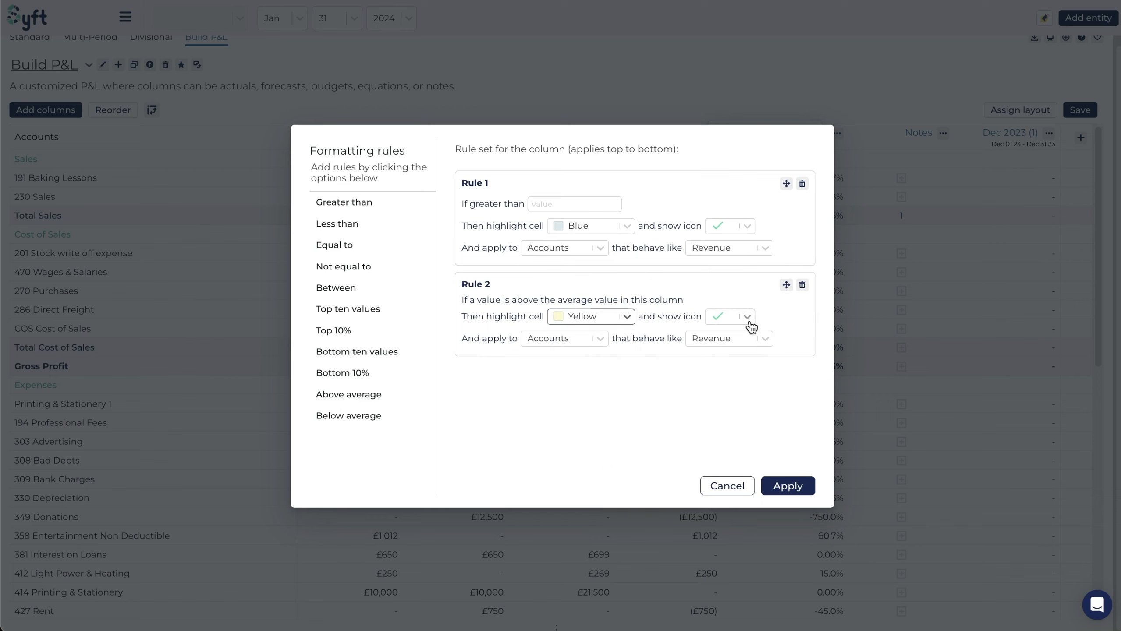
{"action": "left_click", "coordinate": [747, 317]}
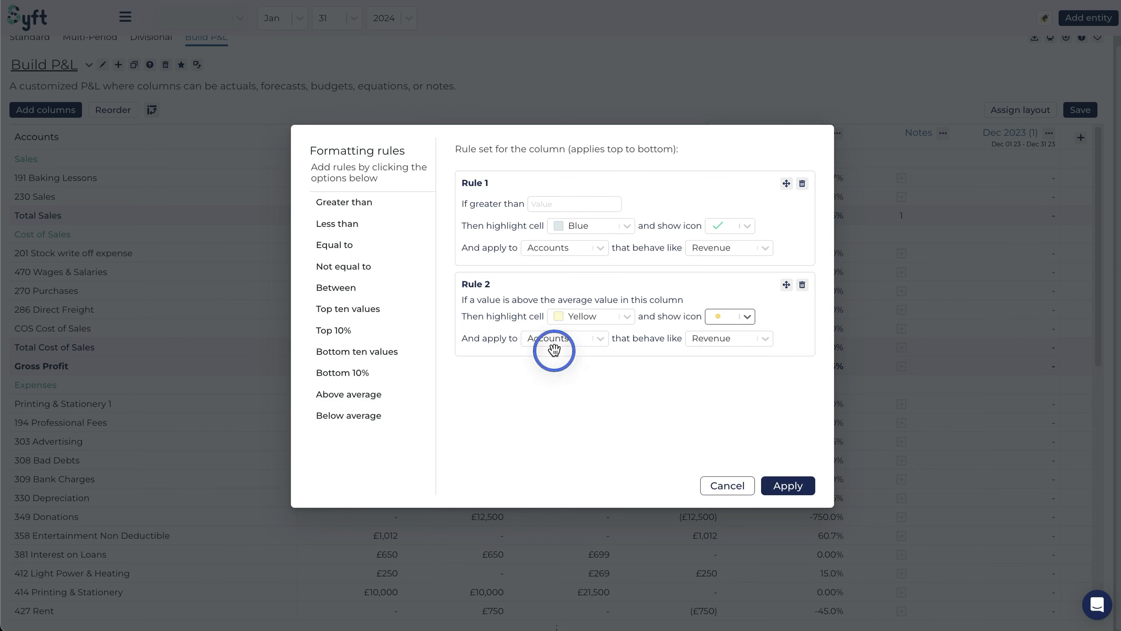
{"action": "left_click", "coordinate": [564, 339]}
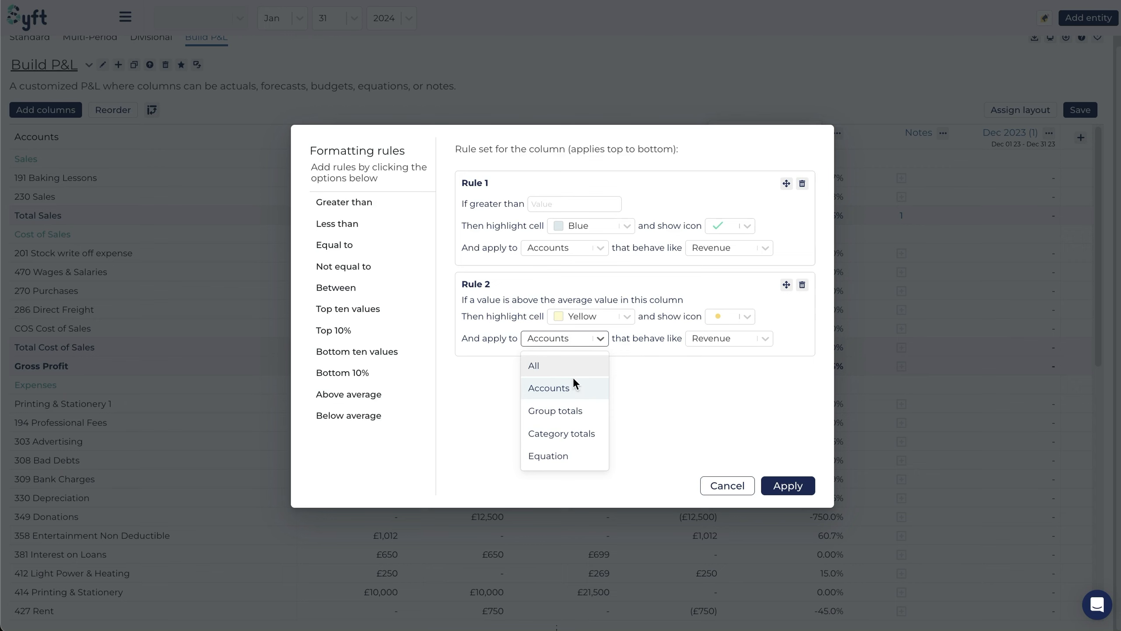
{"action": "mouse_move", "coordinate": [690, 358]}
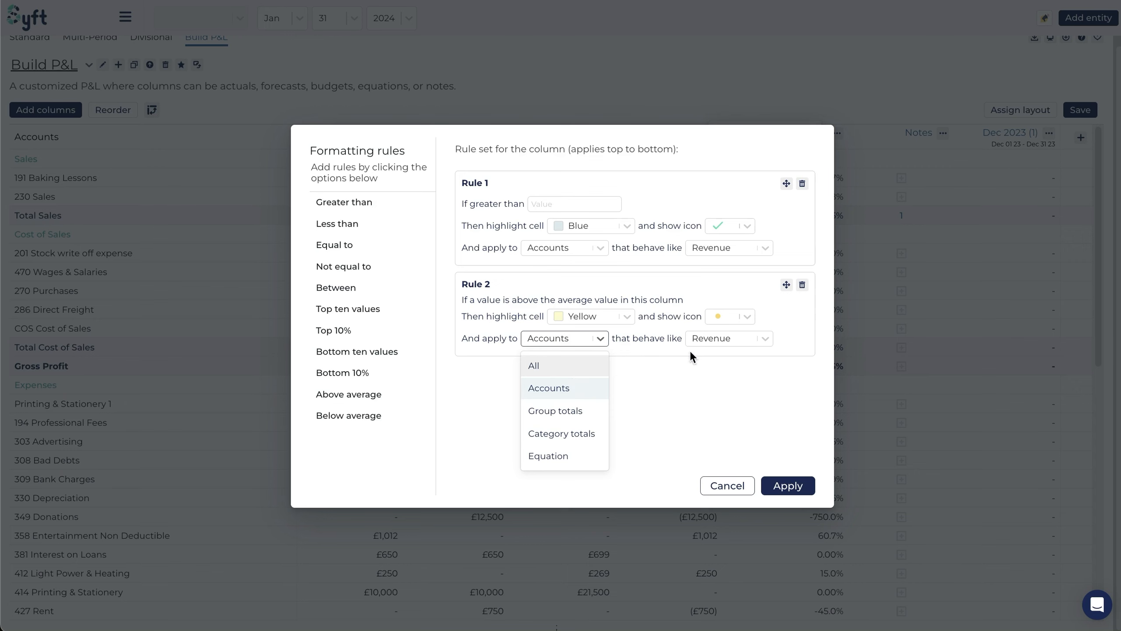
{"action": "left_click", "coordinate": [729, 338]}
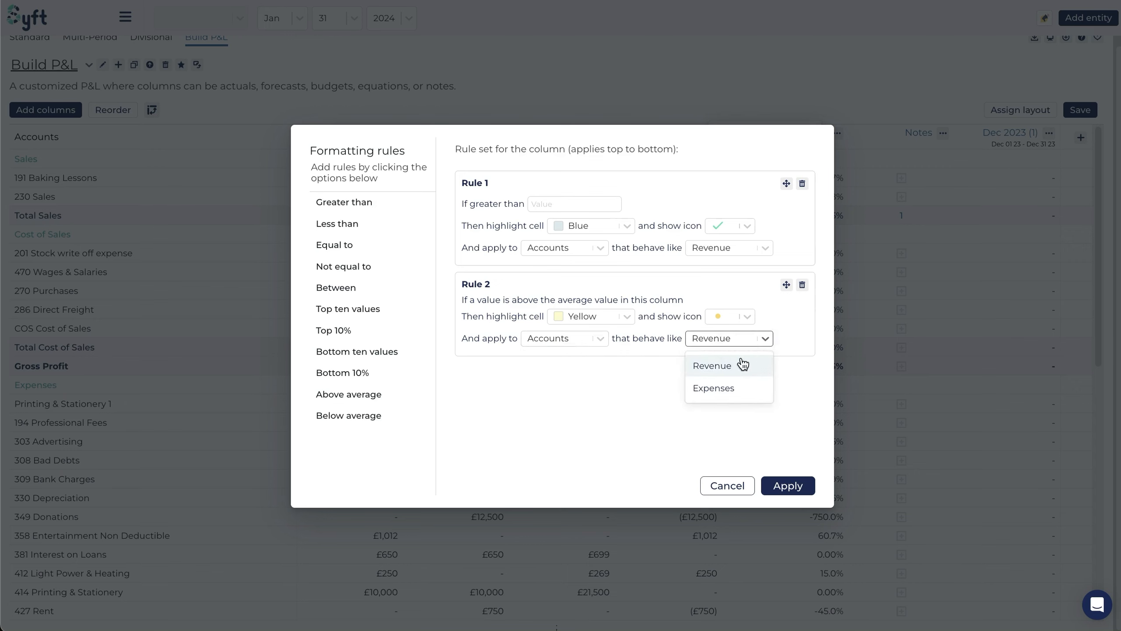
Step: Try Group totals, Category totals and Equation, then set the above-average rule to apply to All rows
{"action": "left_click", "coordinate": [564, 338]}
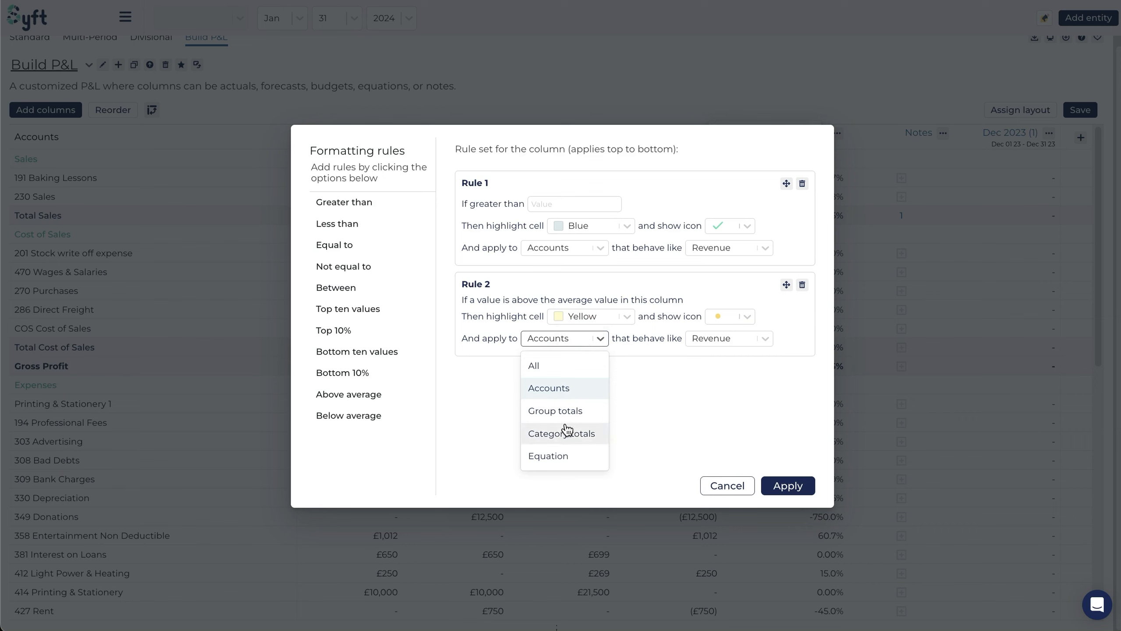
{"action": "left_click", "coordinate": [555, 410]}
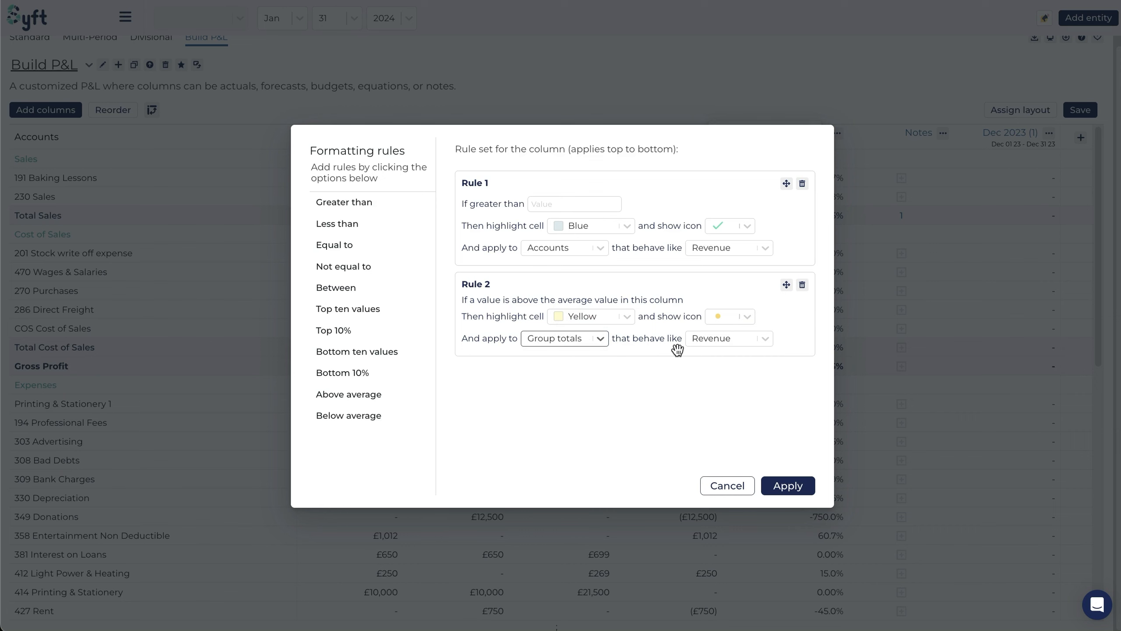
{"action": "left_click", "coordinate": [599, 341]}
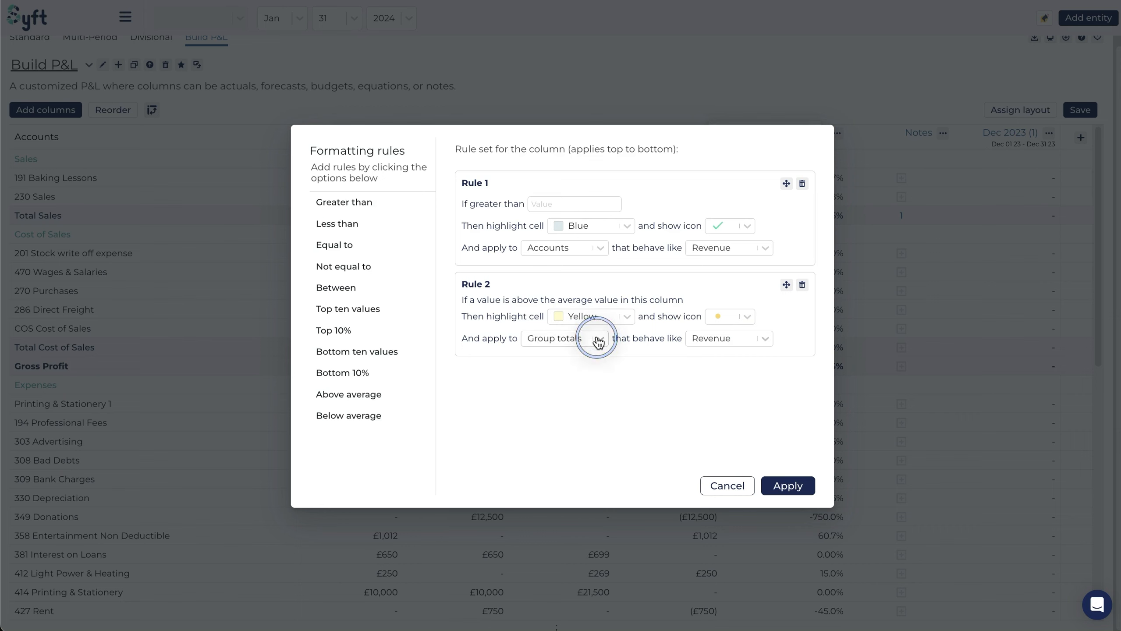
{"action": "left_click", "coordinate": [597, 338]}
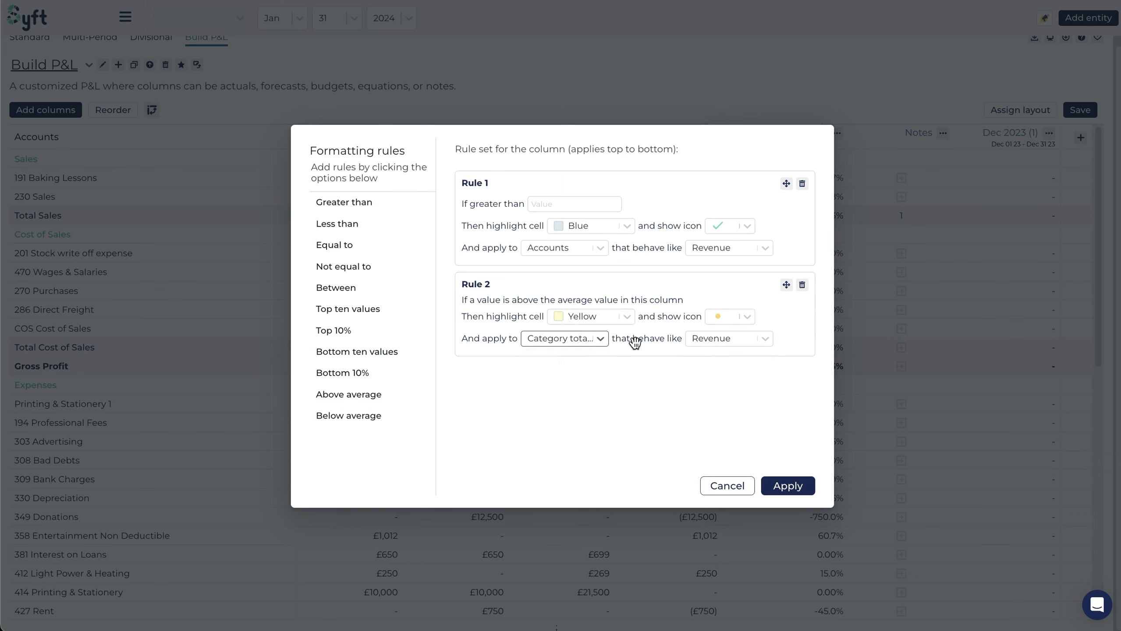
{"action": "left_click", "coordinate": [729, 338]}
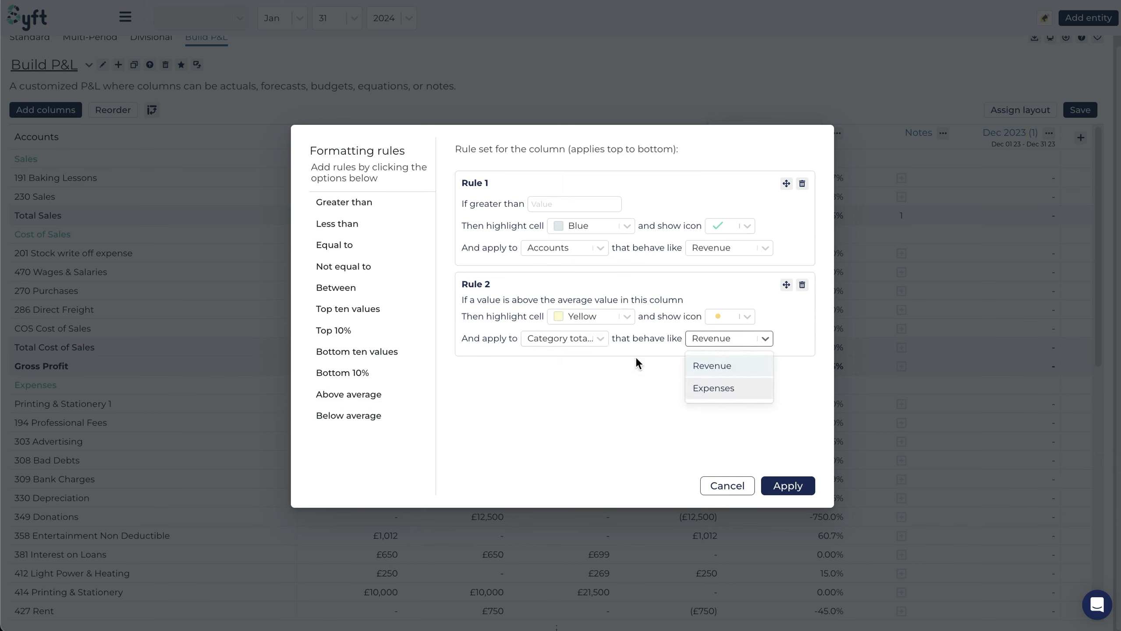
{"action": "left_click", "coordinate": [564, 338]}
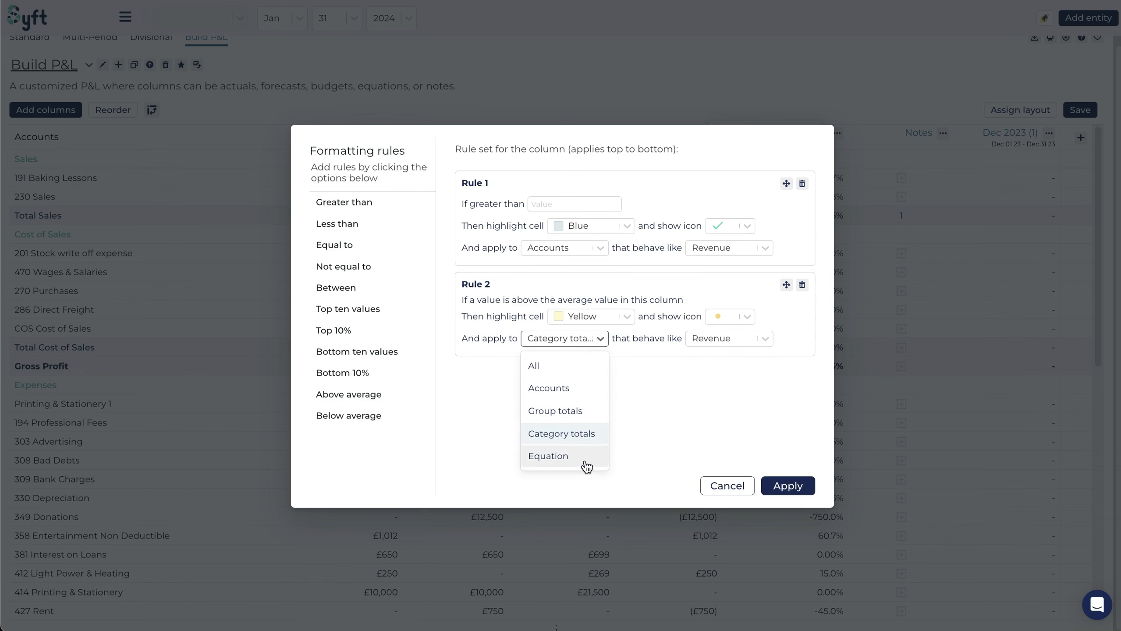
{"action": "left_click", "coordinate": [548, 456]}
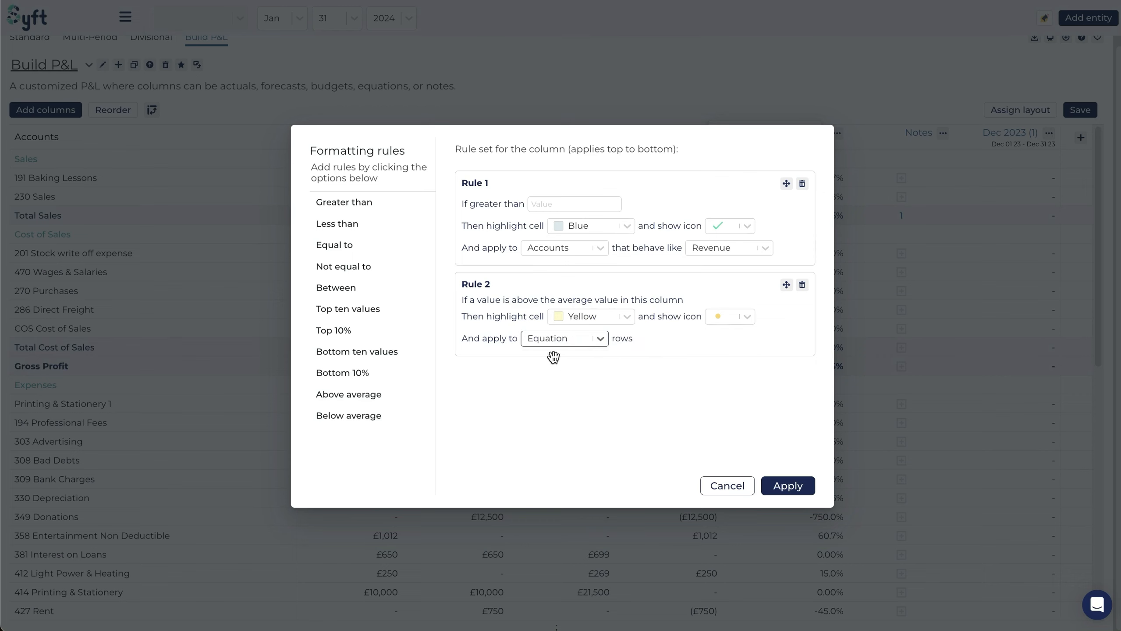
{"action": "mouse_move", "coordinate": [559, 346]}
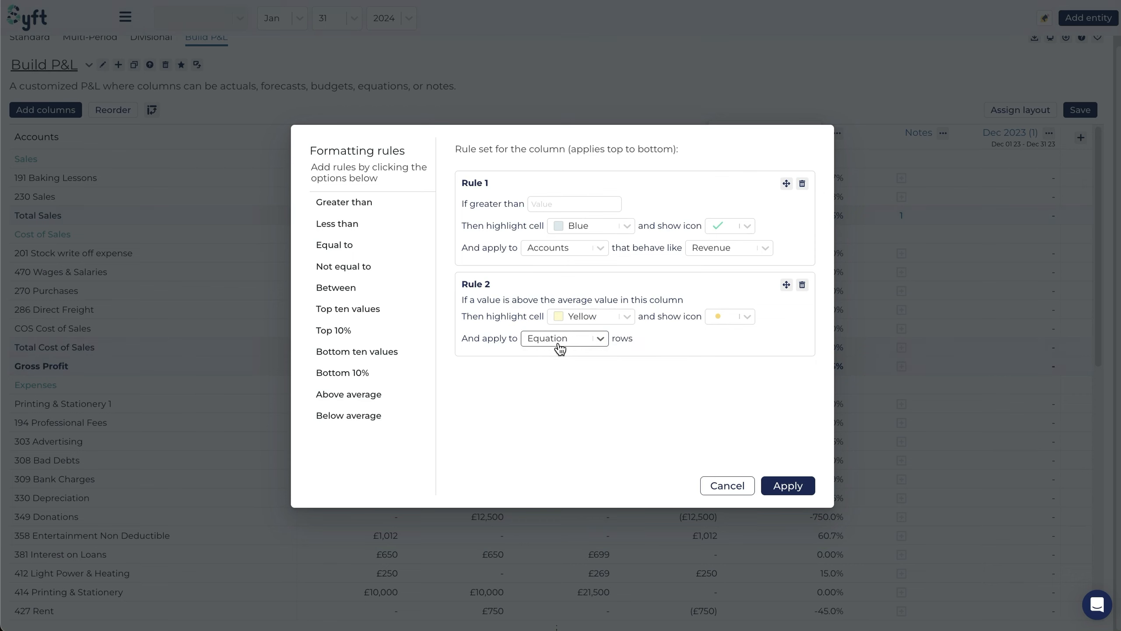
{"action": "left_click", "coordinate": [564, 338]}
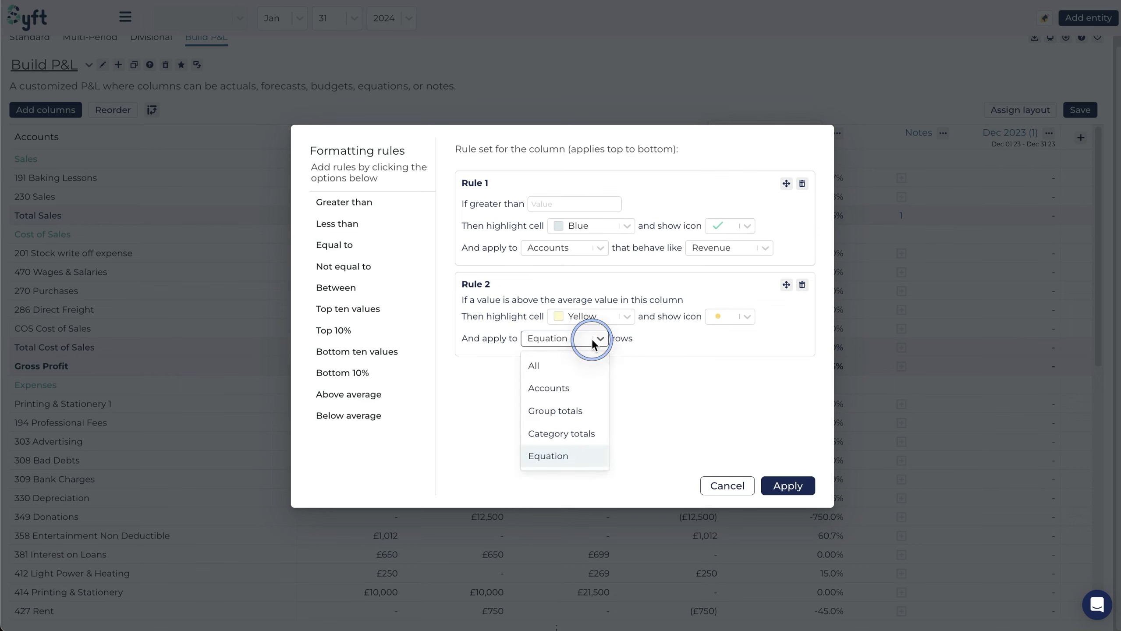
{"action": "left_click", "coordinate": [533, 365]}
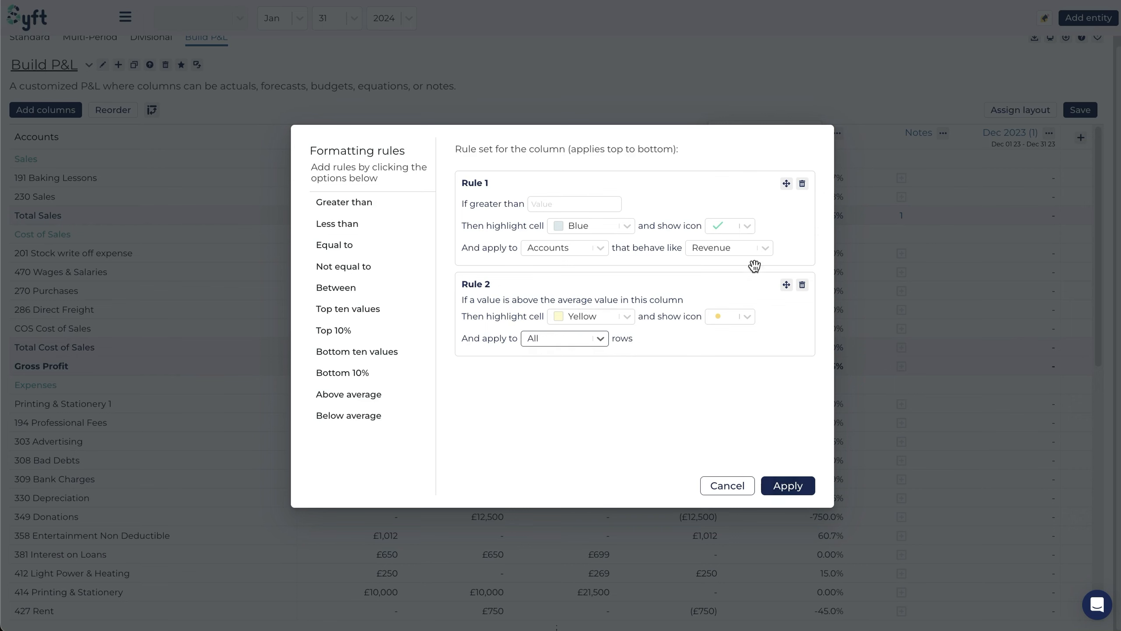
{"action": "mouse_move", "coordinate": [523, 213]}
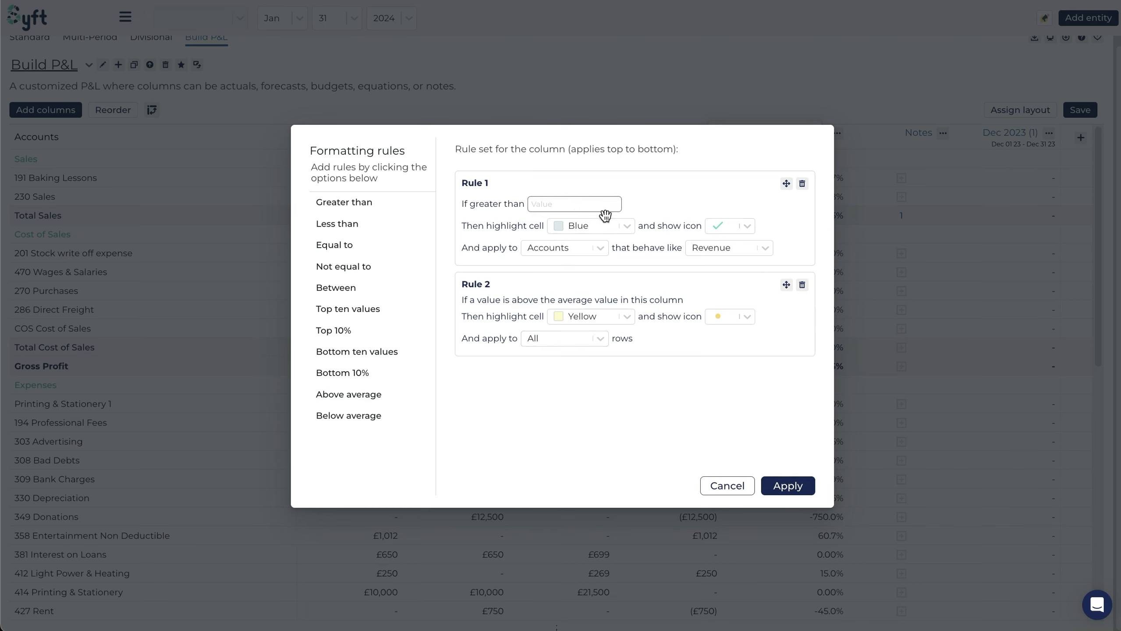
Step: Set Rule 1 to greater than 0 with no highlight, green dot icon, applied to All rows, and apply both rules
{"action": "type", "text": "0"}
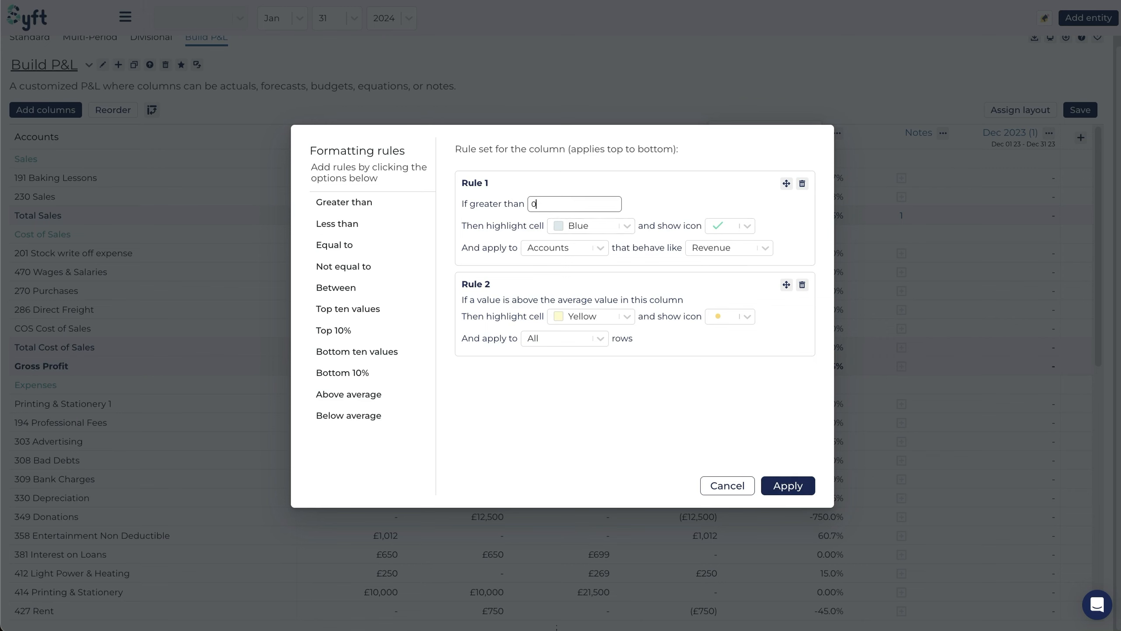
{"action": "left_click", "coordinate": [589, 225]}
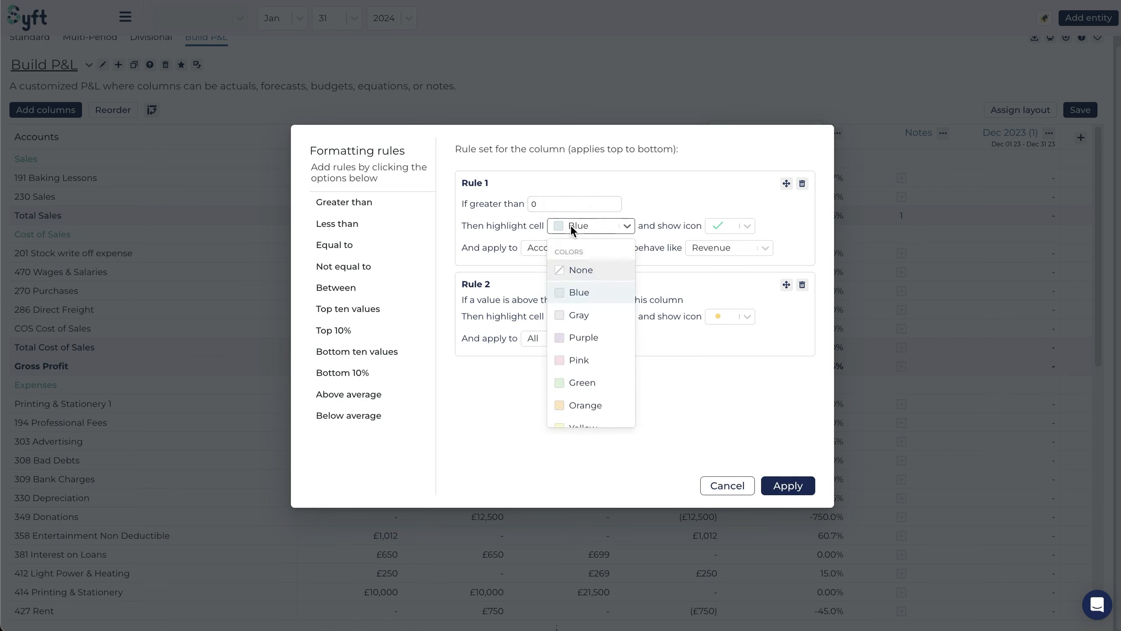
{"action": "left_click", "coordinate": [746, 226]}
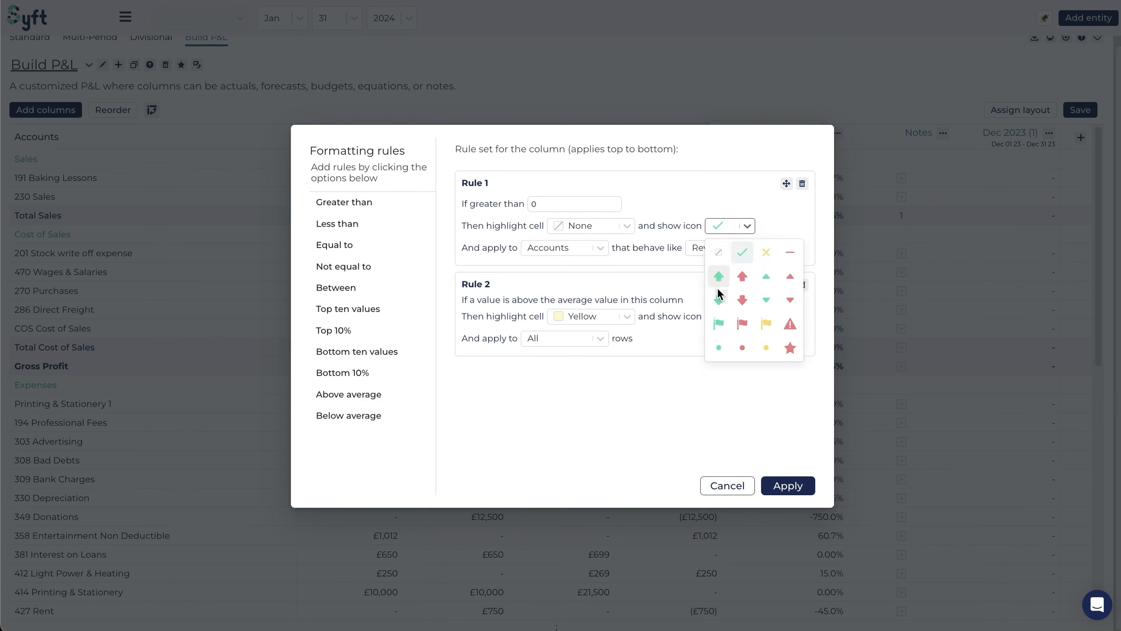
{"action": "mouse_move", "coordinate": [722, 282]}
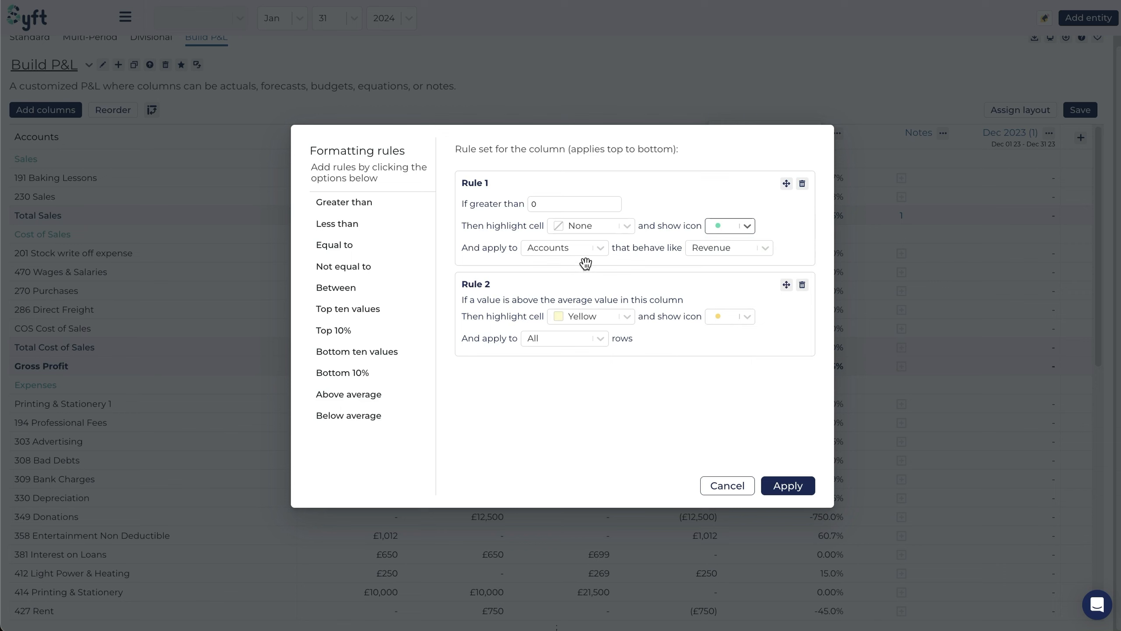
{"action": "left_click", "coordinate": [564, 247]}
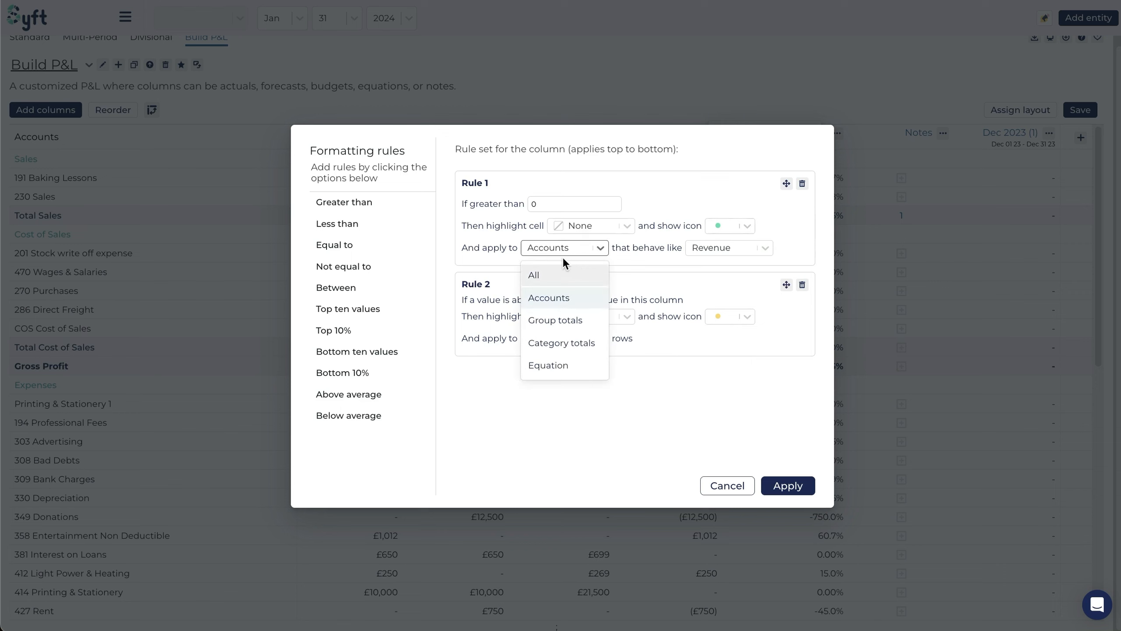
{"action": "mouse_move", "coordinate": [544, 354]}
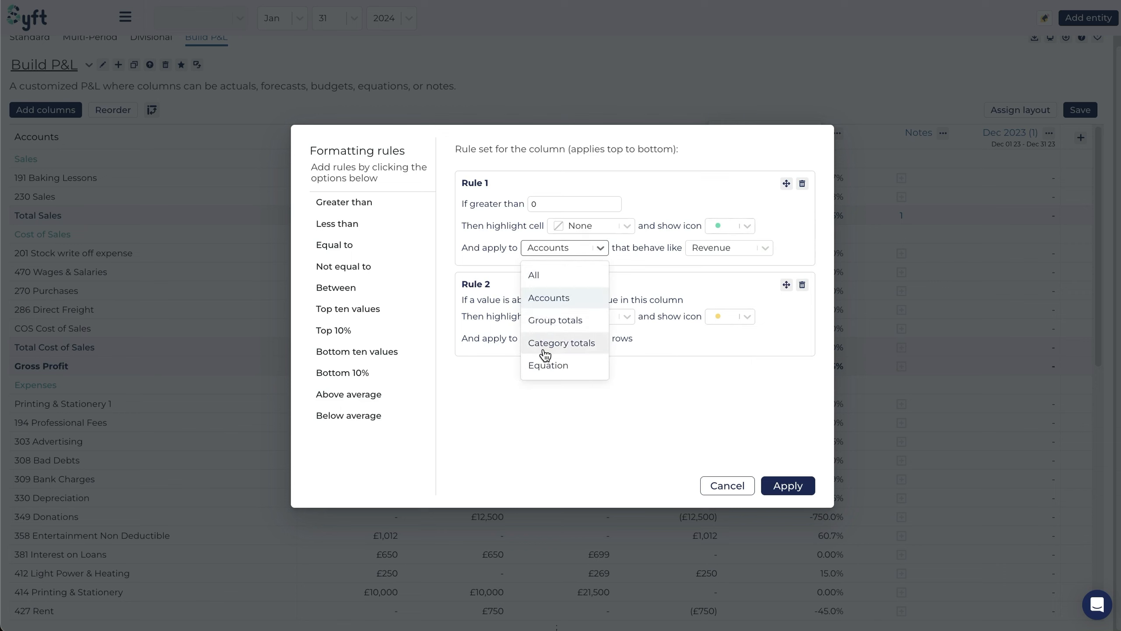
{"action": "left_click", "coordinate": [533, 275]}
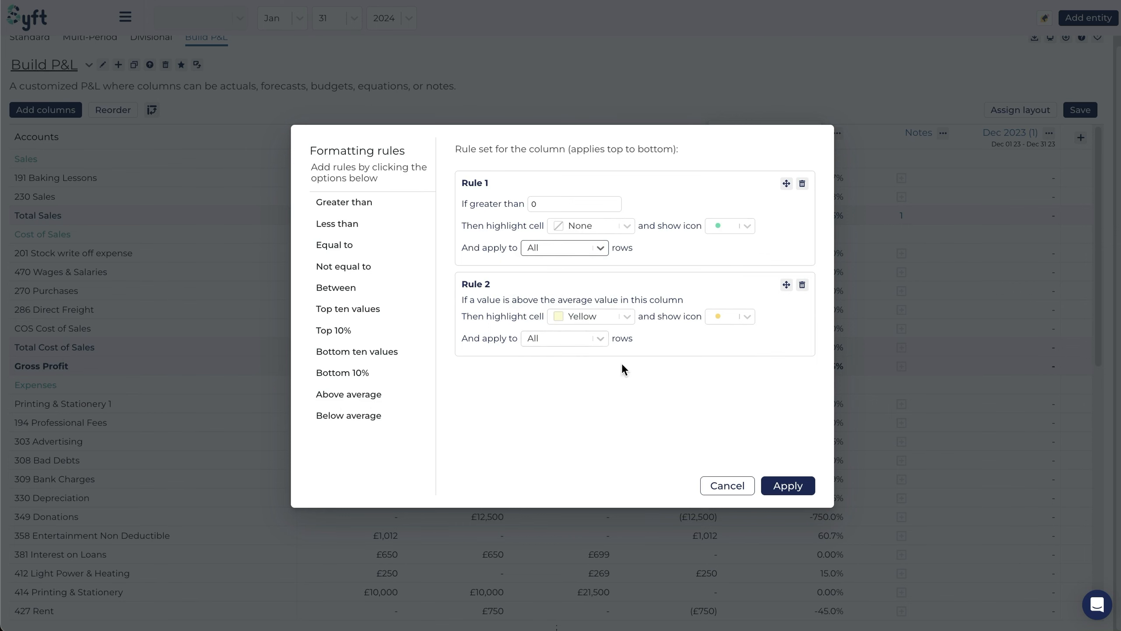
{"action": "left_click", "coordinate": [788, 486]}
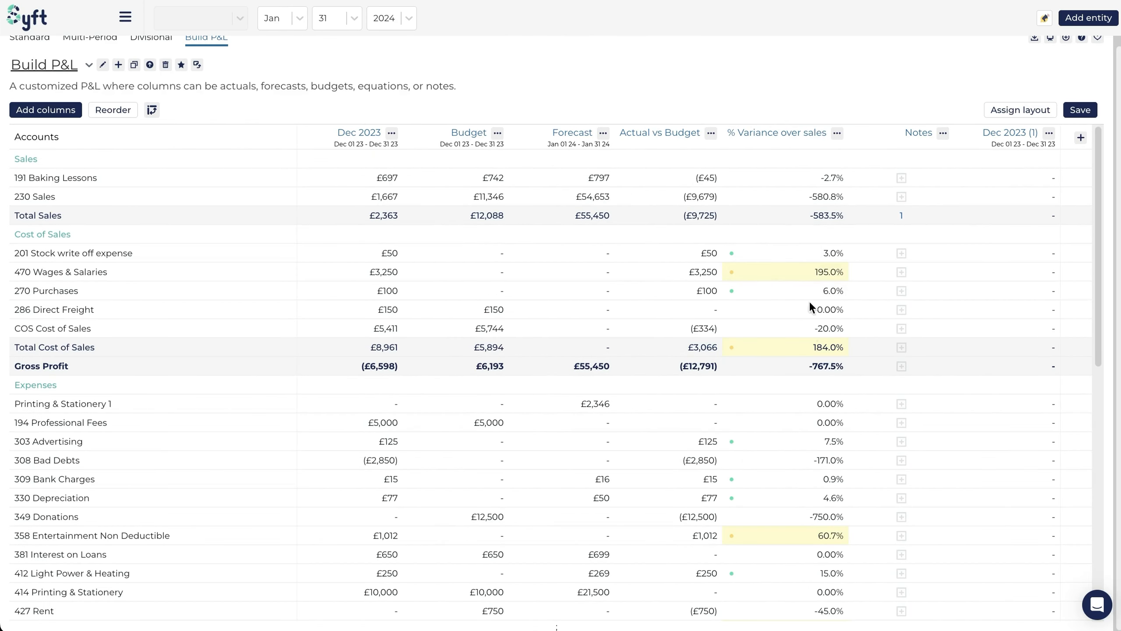
{"action": "scroll", "scroll_direction": "down", "scroll_amount": 3}
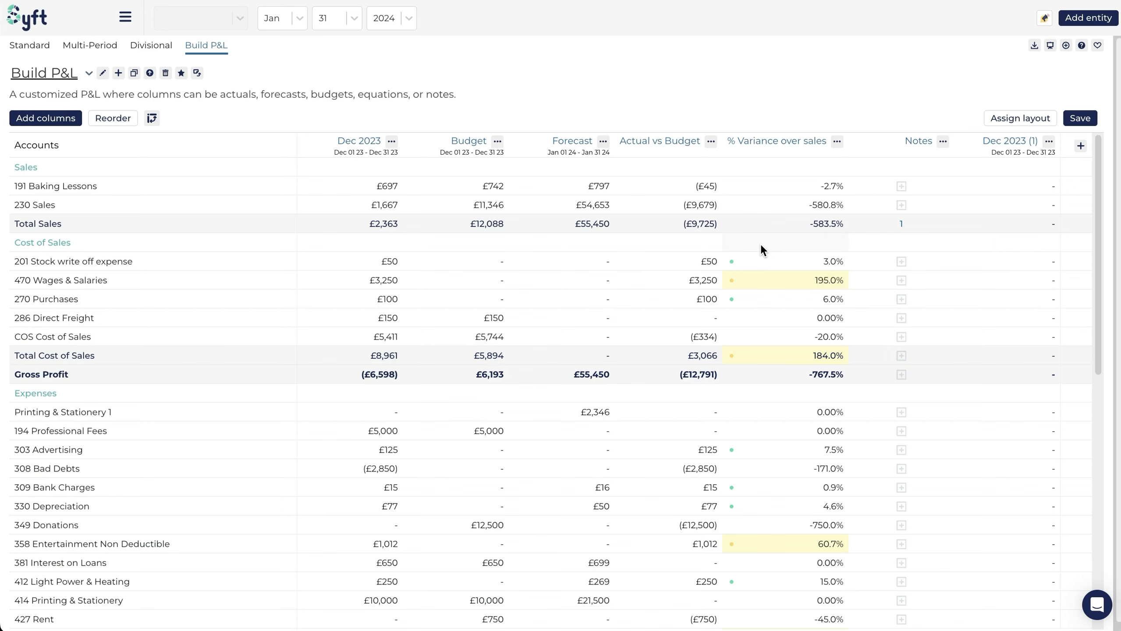
{"action": "mouse_move", "coordinate": [765, 252]}
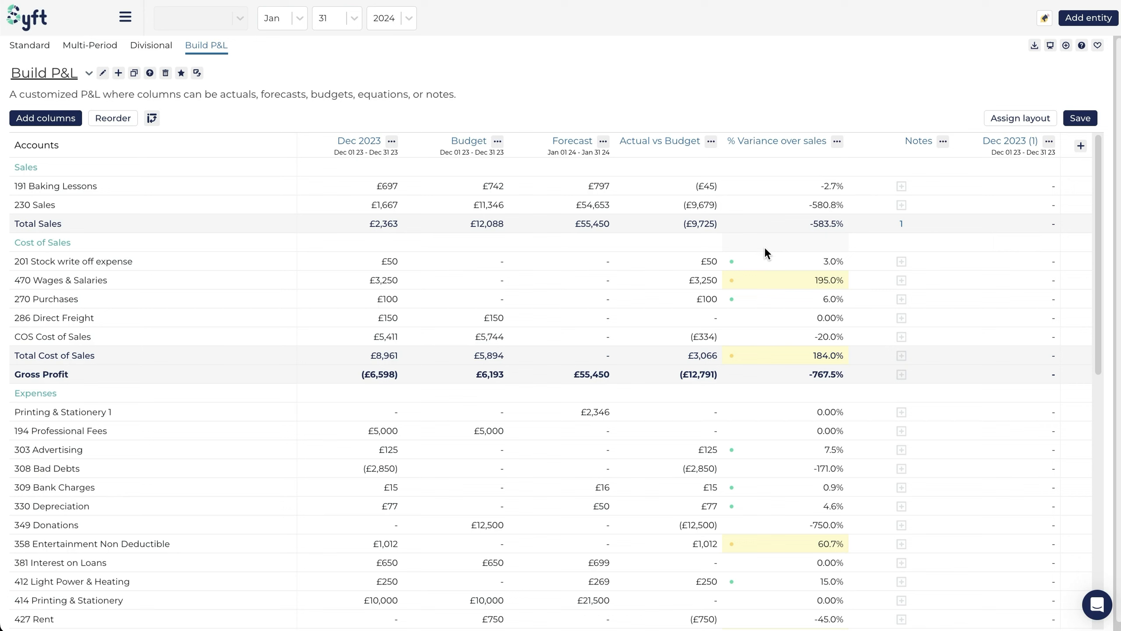
{"action": "mouse_move", "coordinate": [776, 235]}
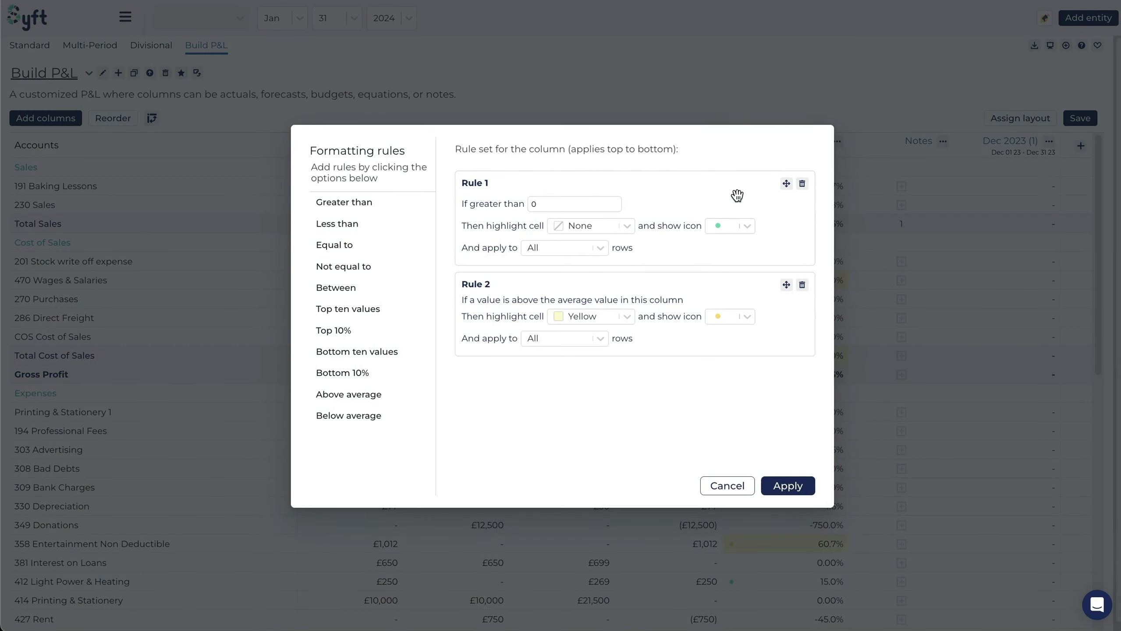
{"action": "mouse_move", "coordinate": [802, 183]}
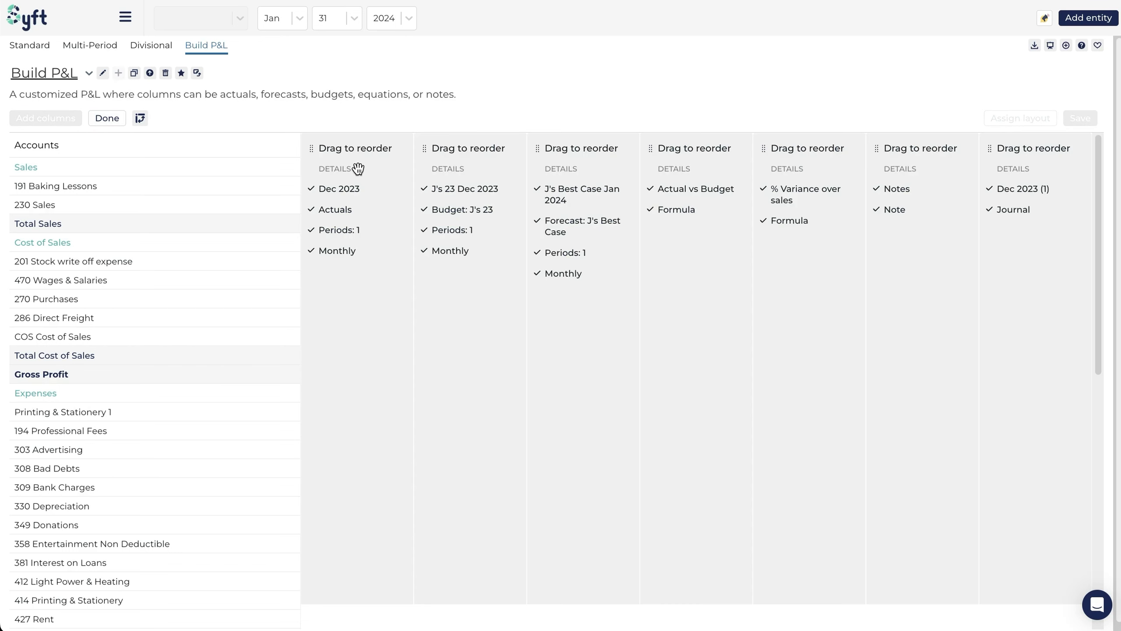
{"action": "mouse_move", "coordinate": [709, 165]}
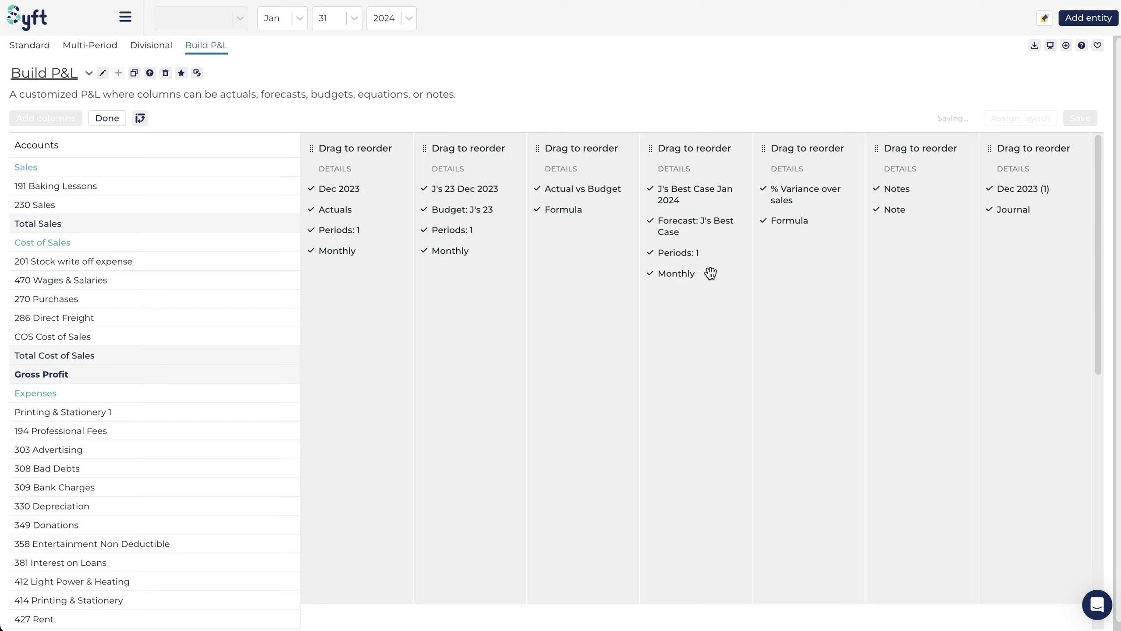
{"action": "mouse_move", "coordinate": [984, 219]}
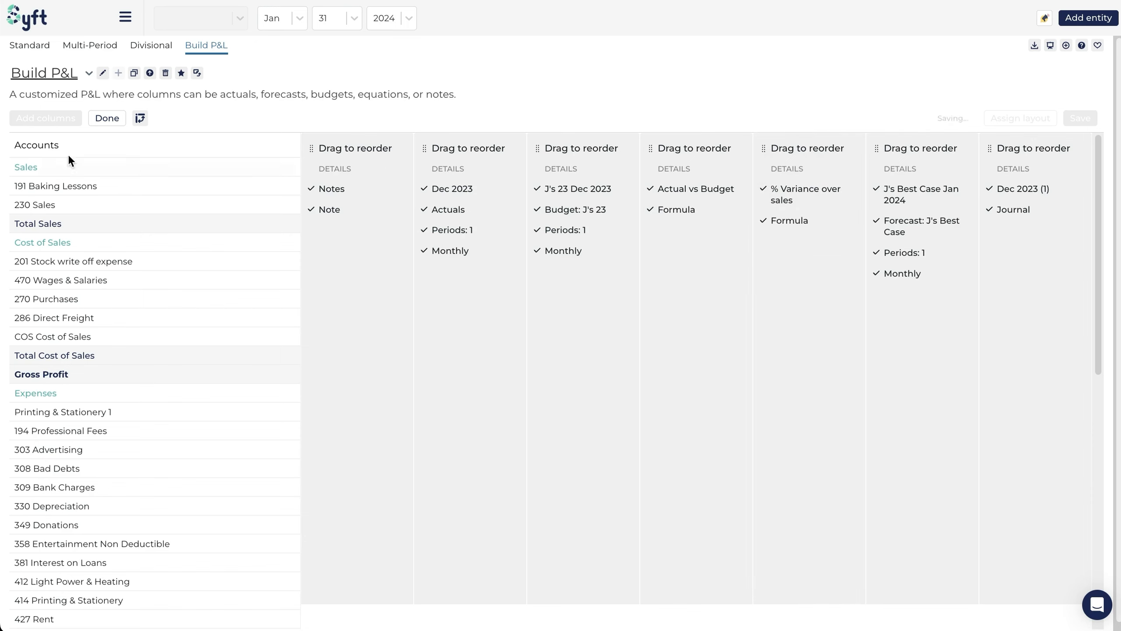
Step: Finish the reorder with Notes first, then Dec 2023, Budget, Actual vs Budget, % Variance, Forecast
{"action": "left_click", "coordinate": [139, 118]}
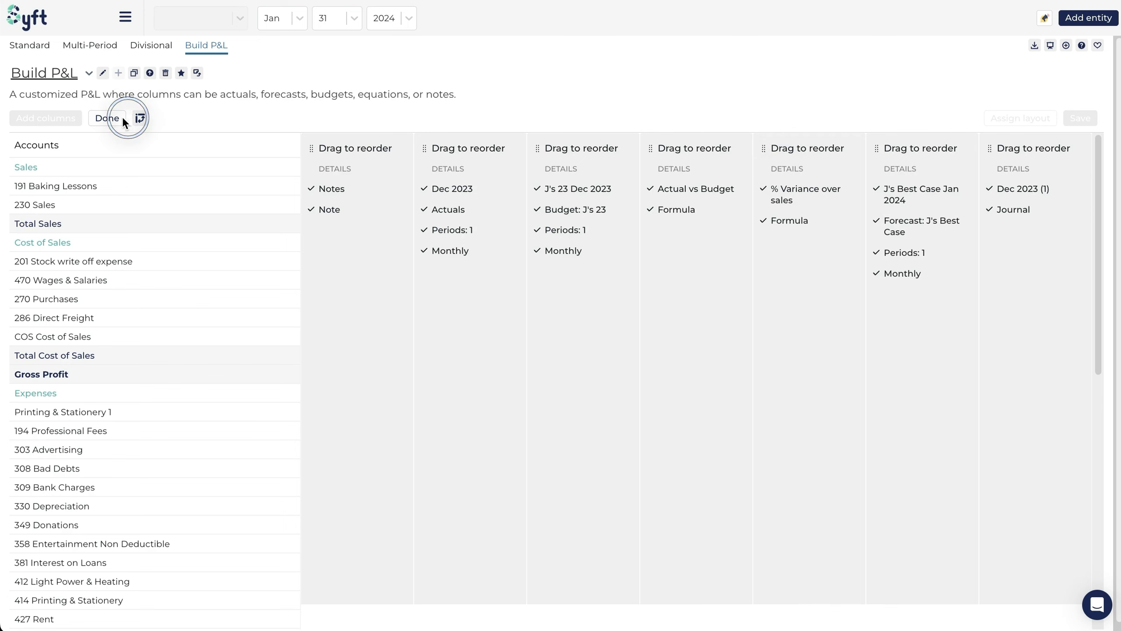
{"action": "left_click", "coordinate": [106, 119]}
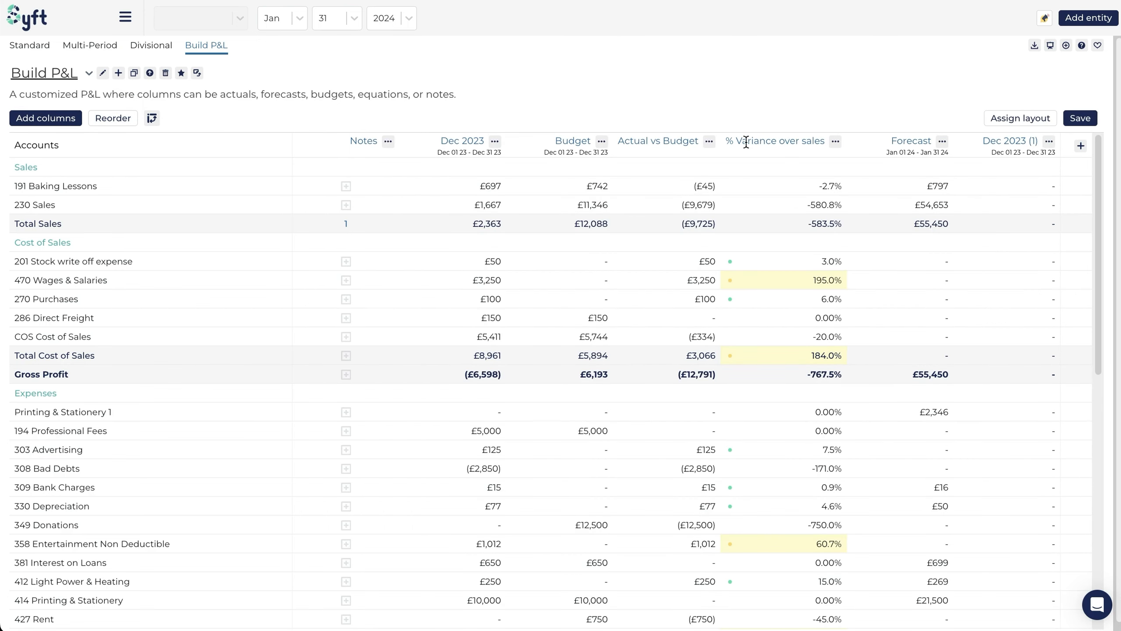
{"action": "mouse_move", "coordinate": [399, 141]}
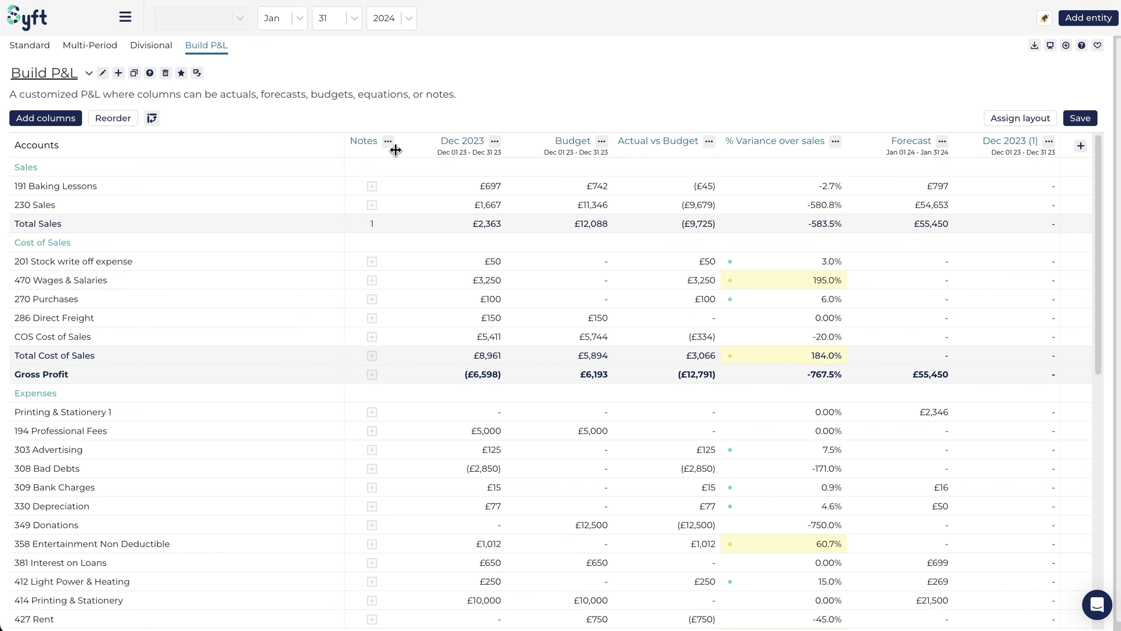
Step: Rename the last Dec 2023 (1) column to 'Journals'
{"action": "type", "text": "Journals"}
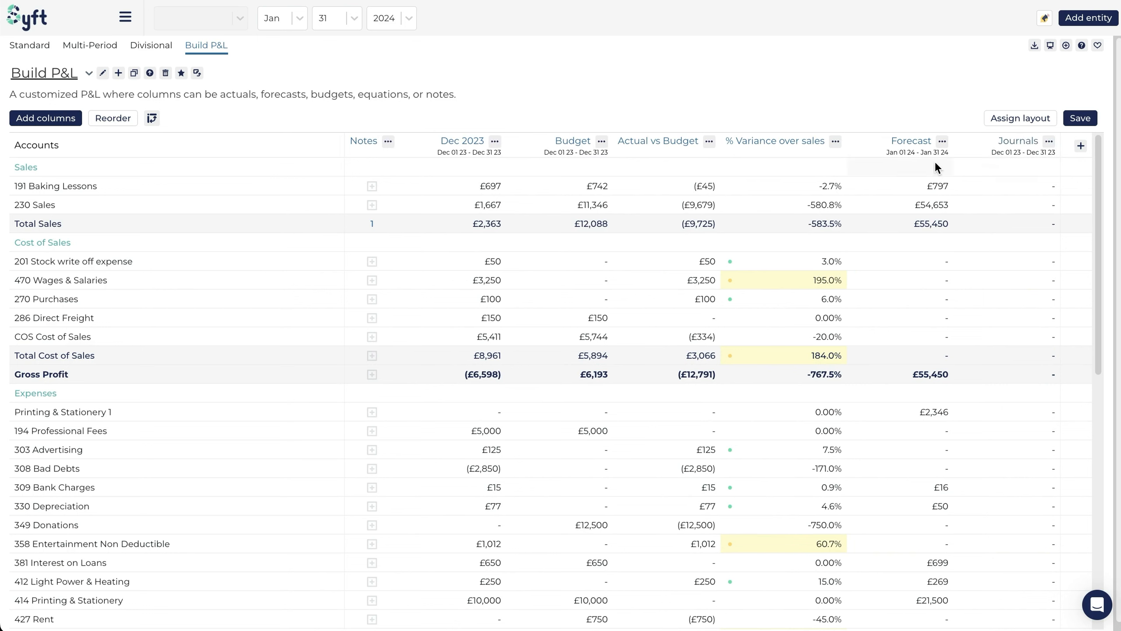
{"action": "mouse_move", "coordinate": [754, 345]}
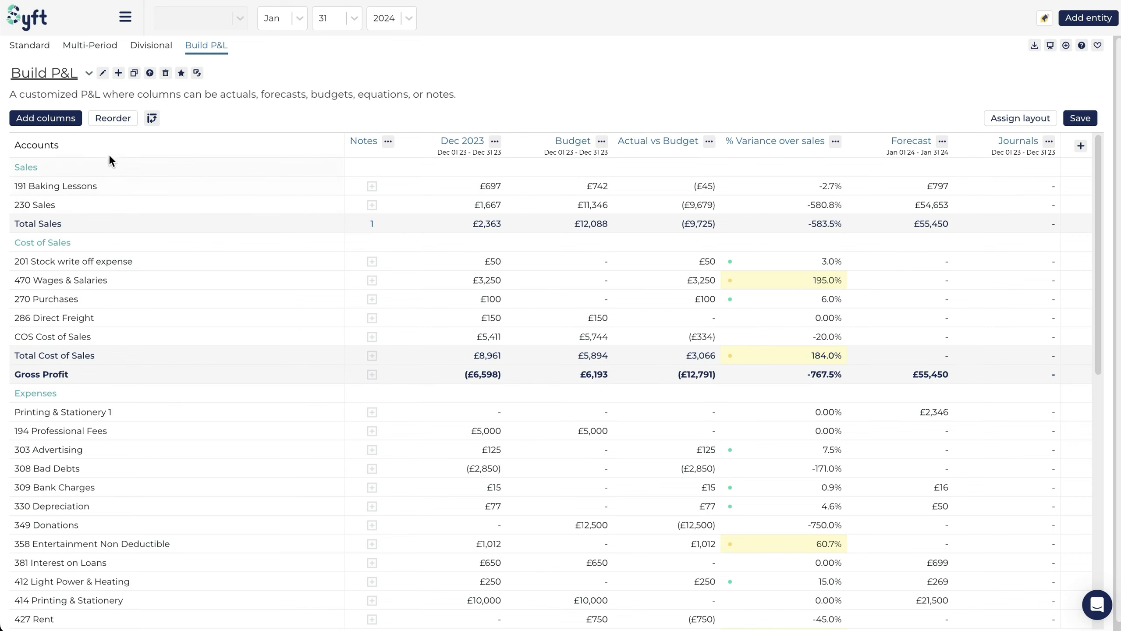
Step: Assign the J's P&L Summarised layout so accounts group into summary lines
{"action": "left_click", "coordinate": [1020, 119]}
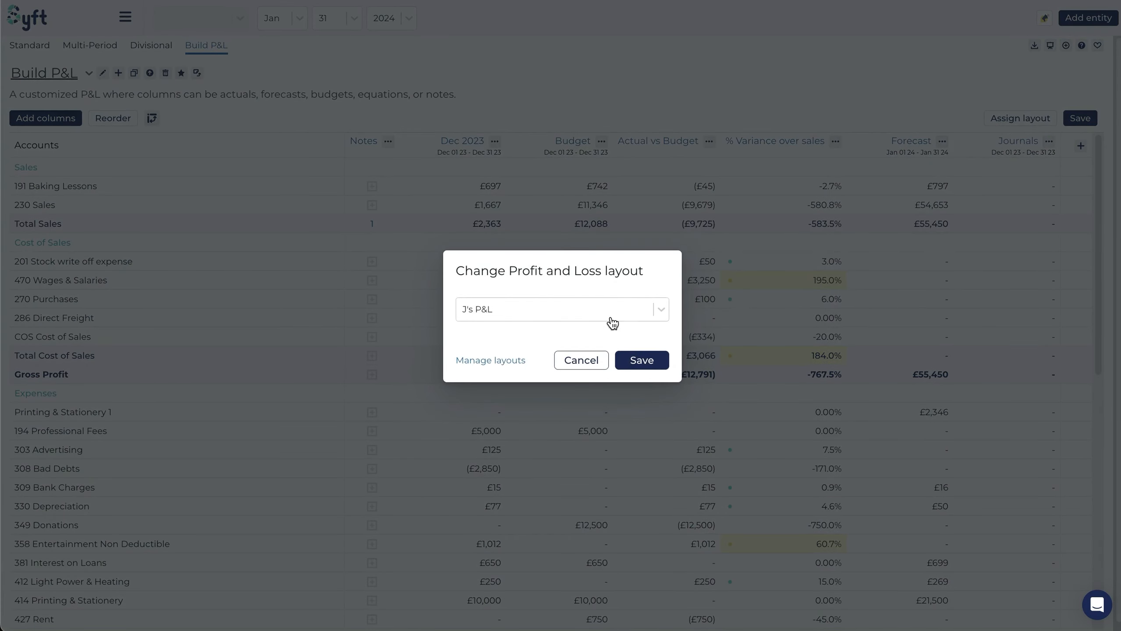
{"action": "left_click", "coordinate": [563, 309]}
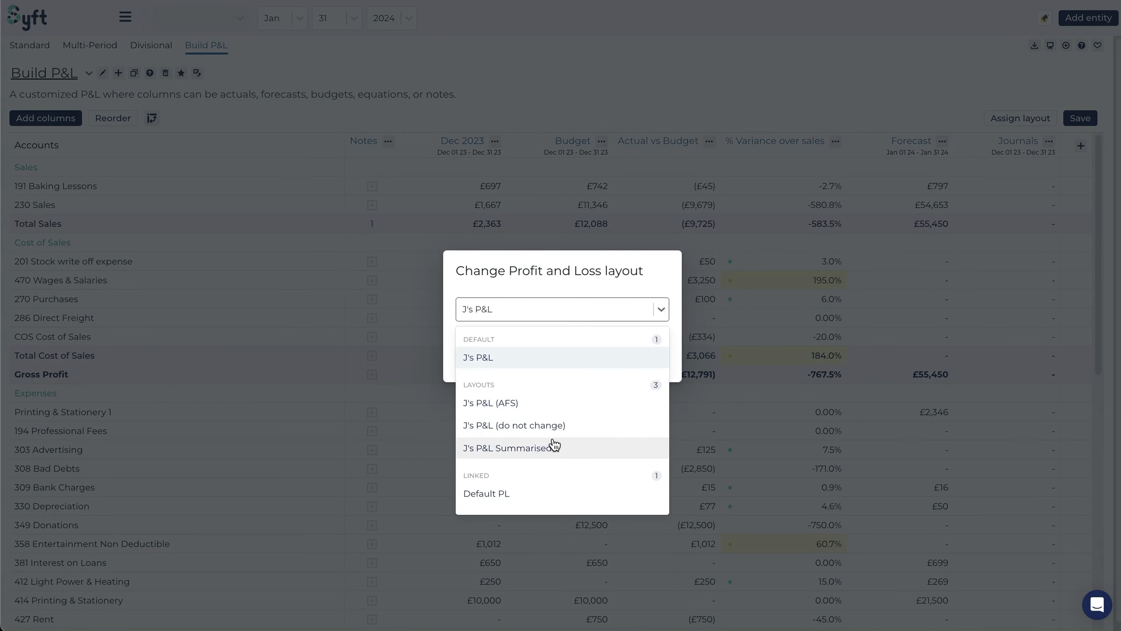
{"action": "left_click", "coordinate": [510, 448]}
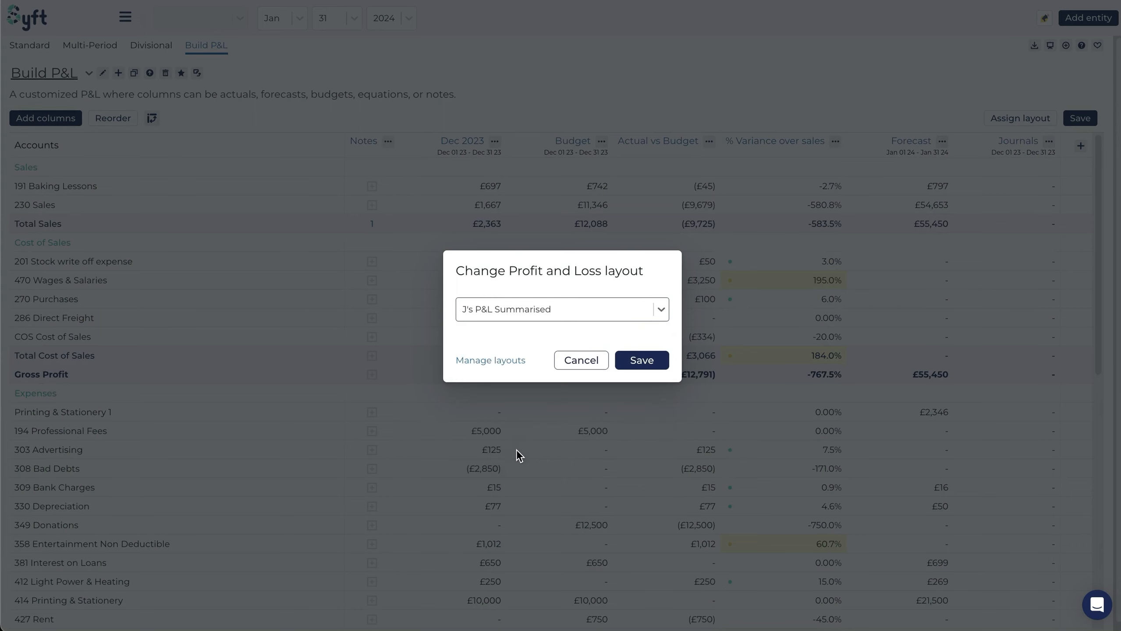
{"action": "left_click", "coordinate": [642, 359]}
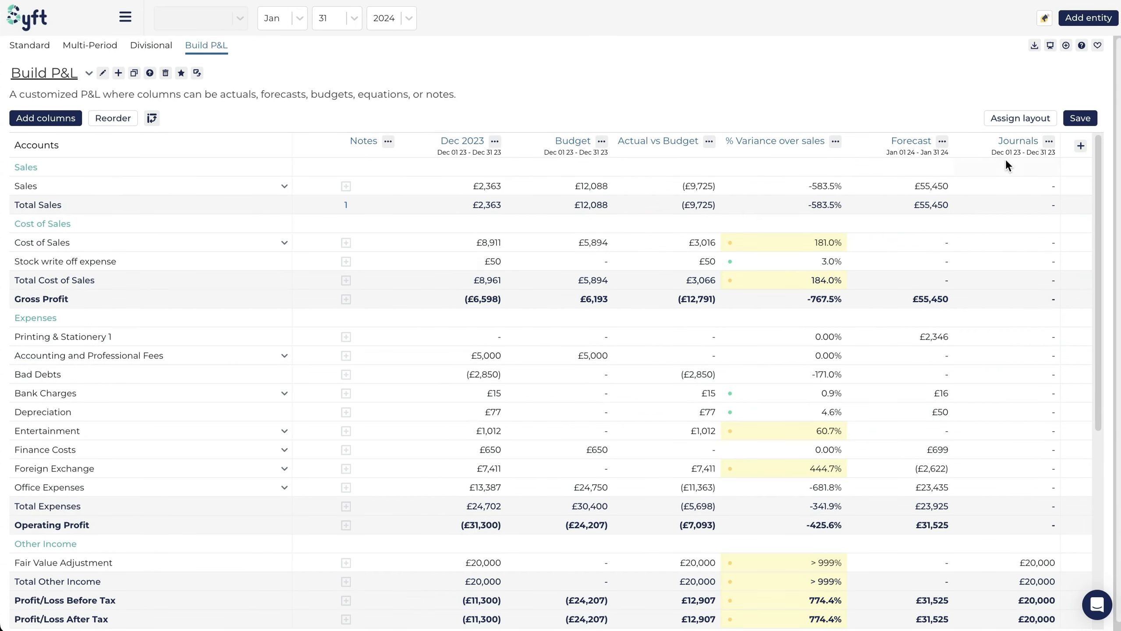
{"action": "mouse_move", "coordinate": [212, 588]}
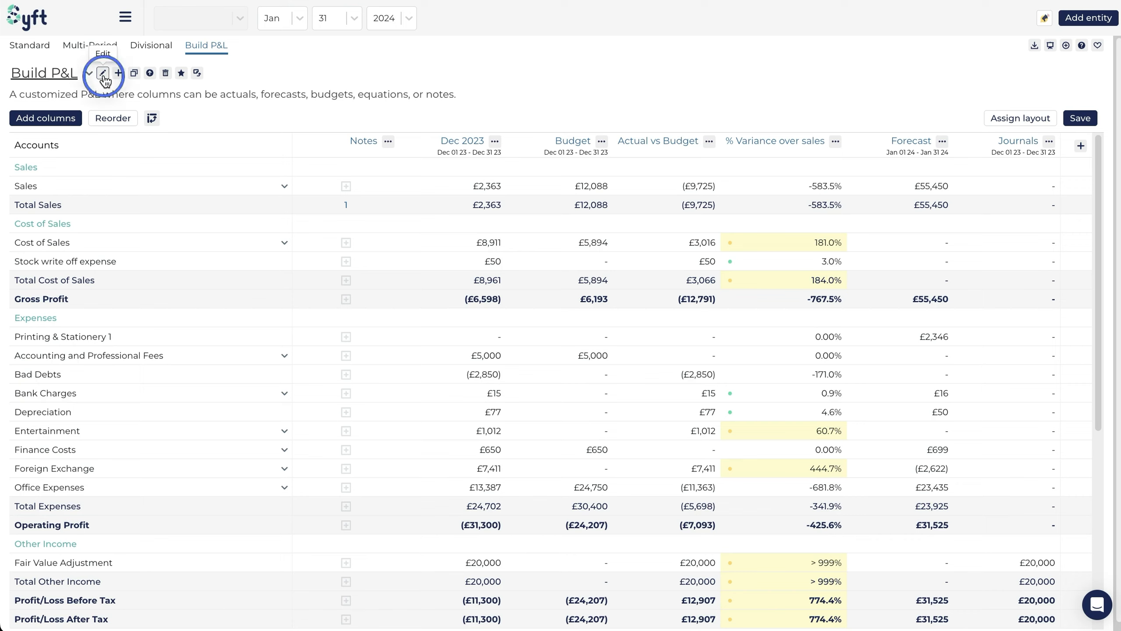
Step: Rename the report title to 'Actual vs Budget' and save the change
{"action": "left_click", "coordinate": [102, 72]}
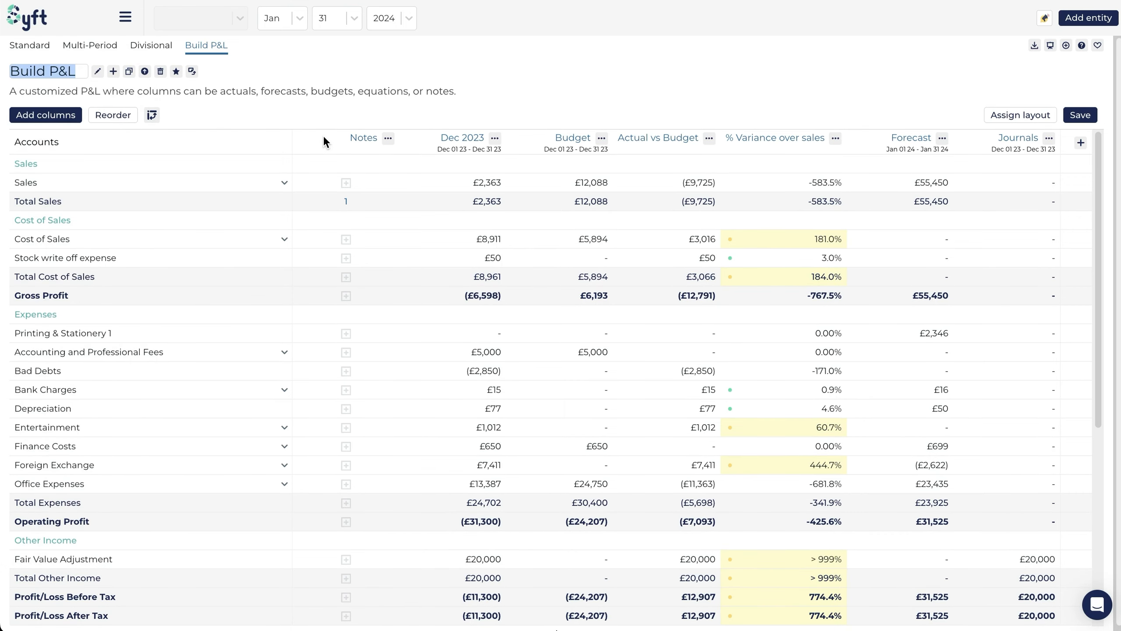
{"action": "type", "text": "Actual vs Budget"}
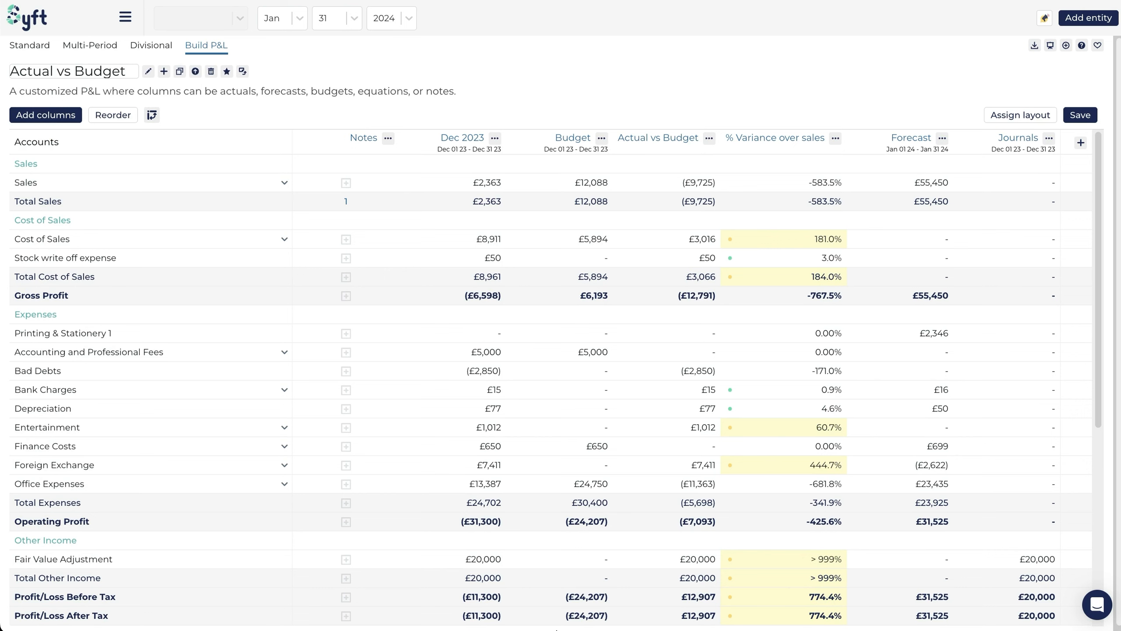
{"action": "mouse_move", "coordinate": [691, 255]}
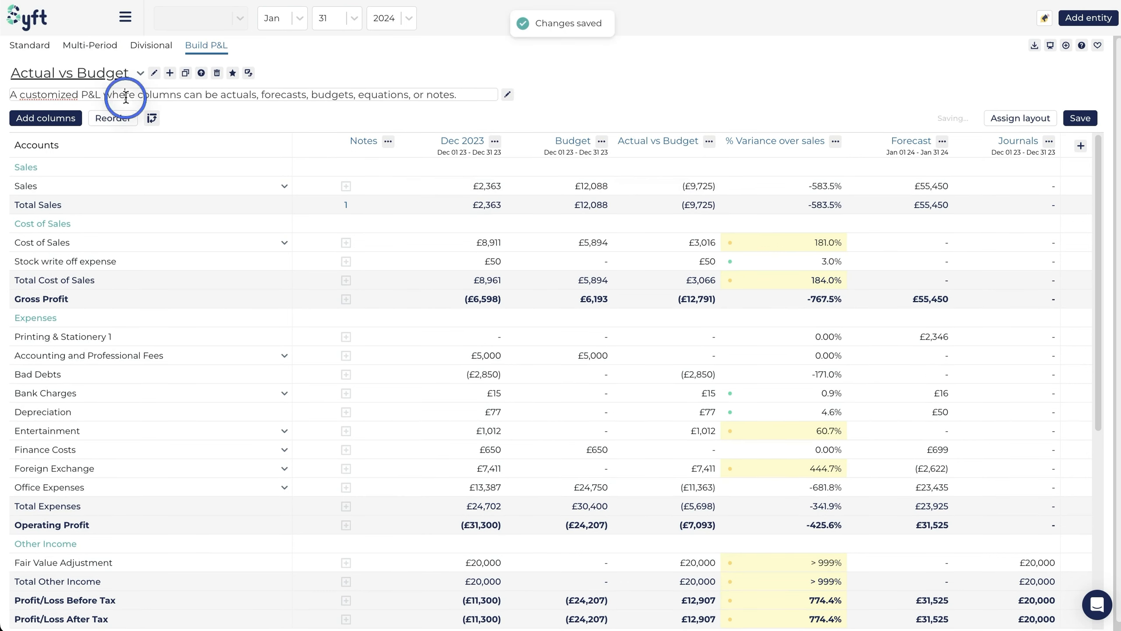
{"action": "left_click_drag", "start_coordinate": [125, 94], "coordinate": [390, 94]}
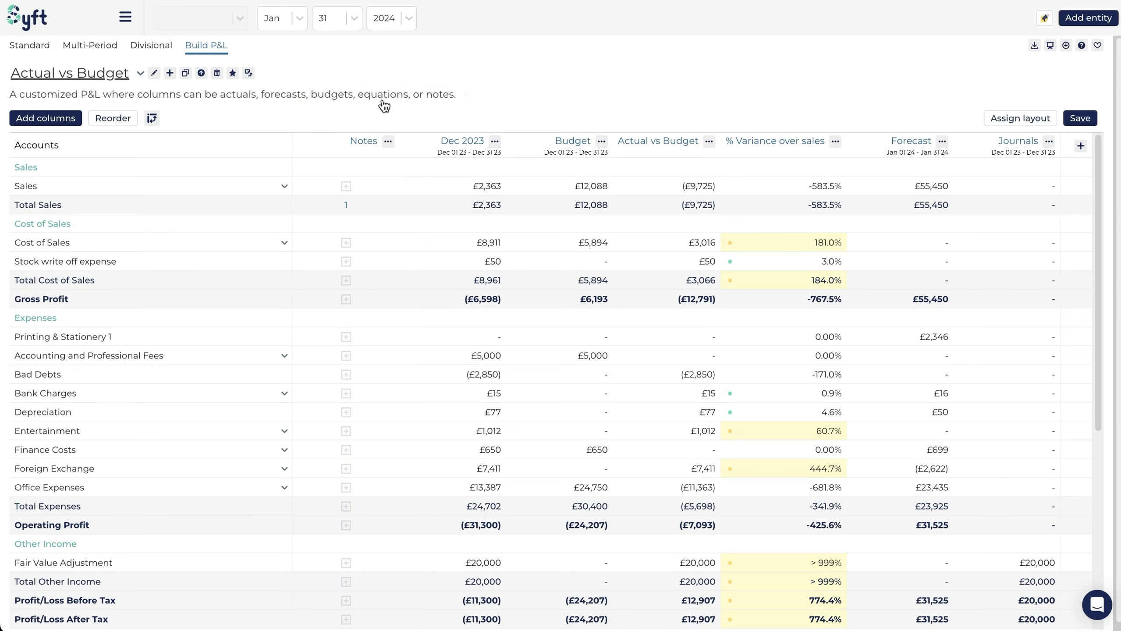
{"action": "mouse_move", "coordinate": [643, 128]}
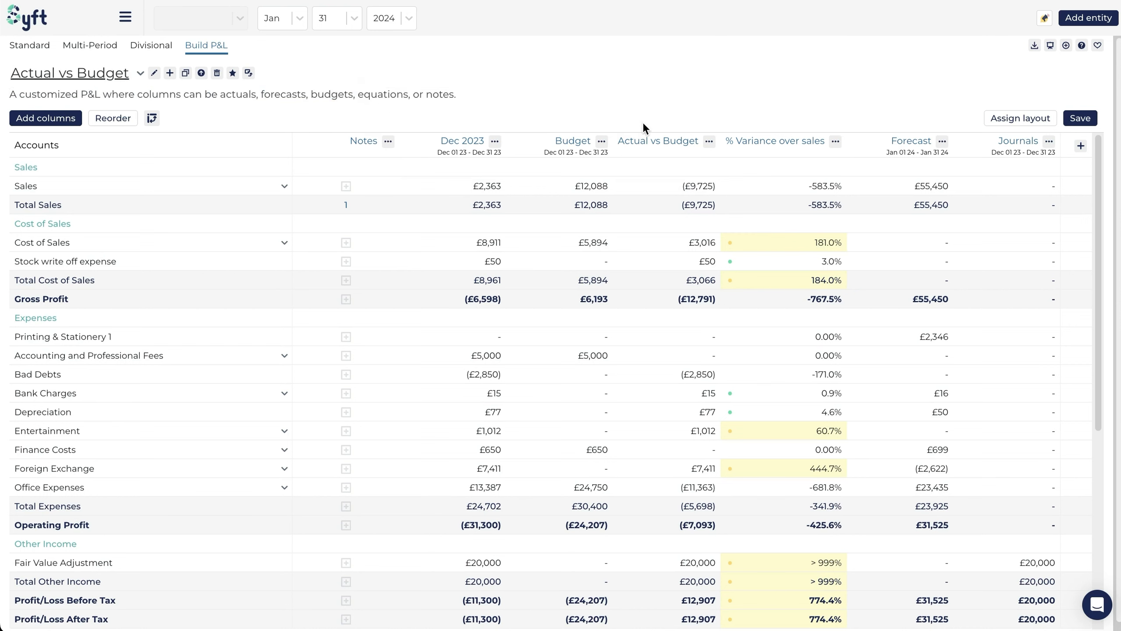
{"action": "mouse_move", "coordinate": [1066, 45]}
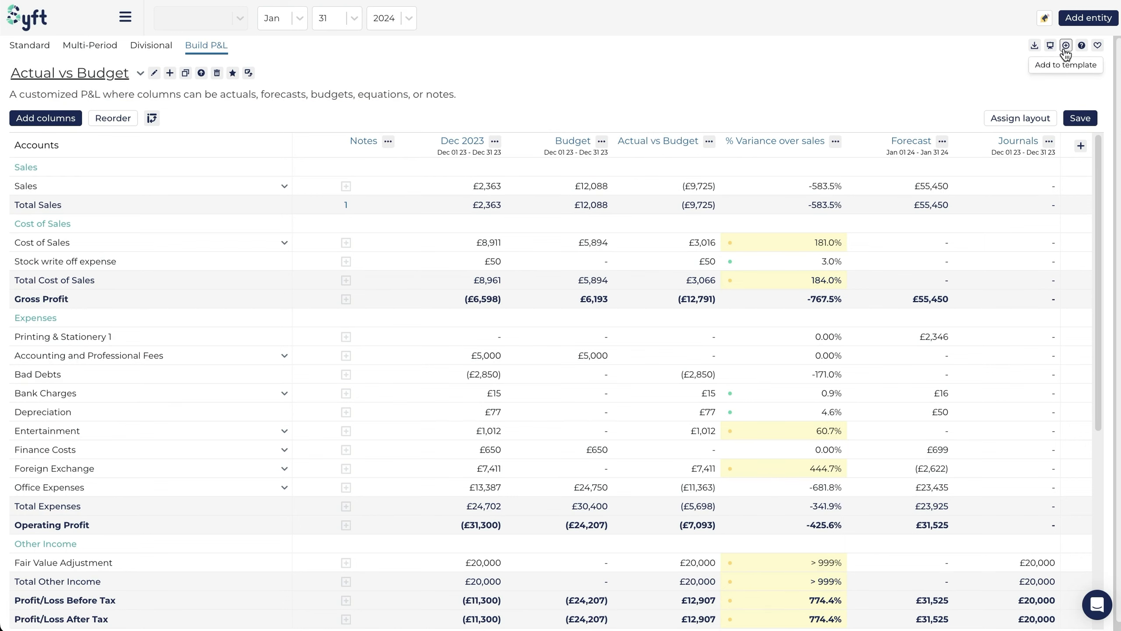
Step: Add the Actual vs Budget report to the existing J's Report template
{"action": "left_click", "coordinate": [1066, 45]}
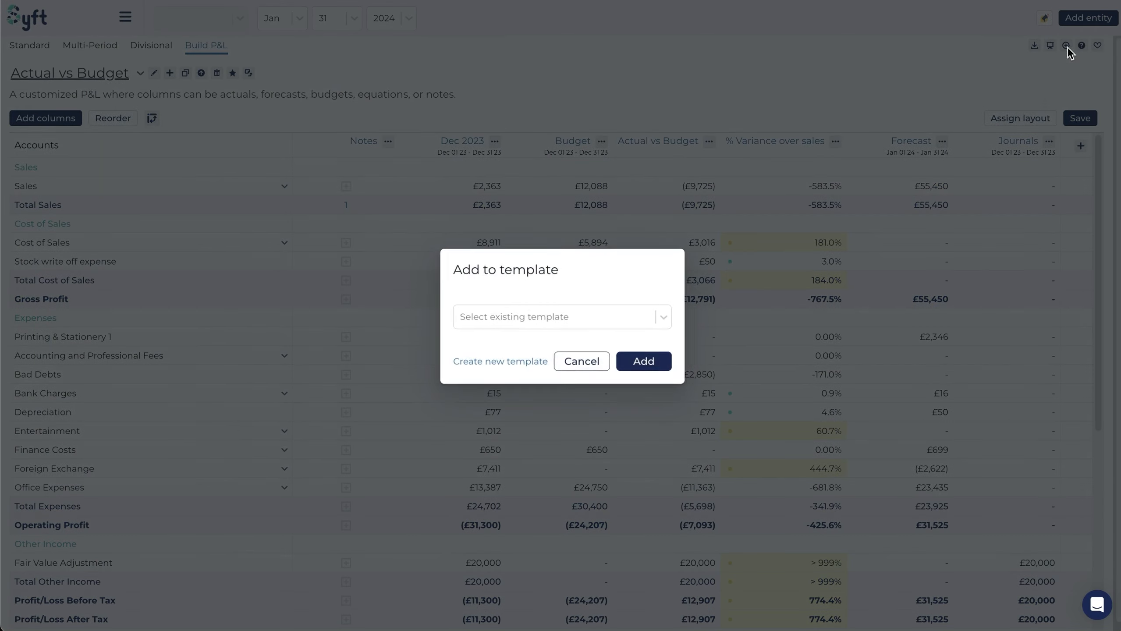
{"action": "left_click", "coordinate": [563, 317]}
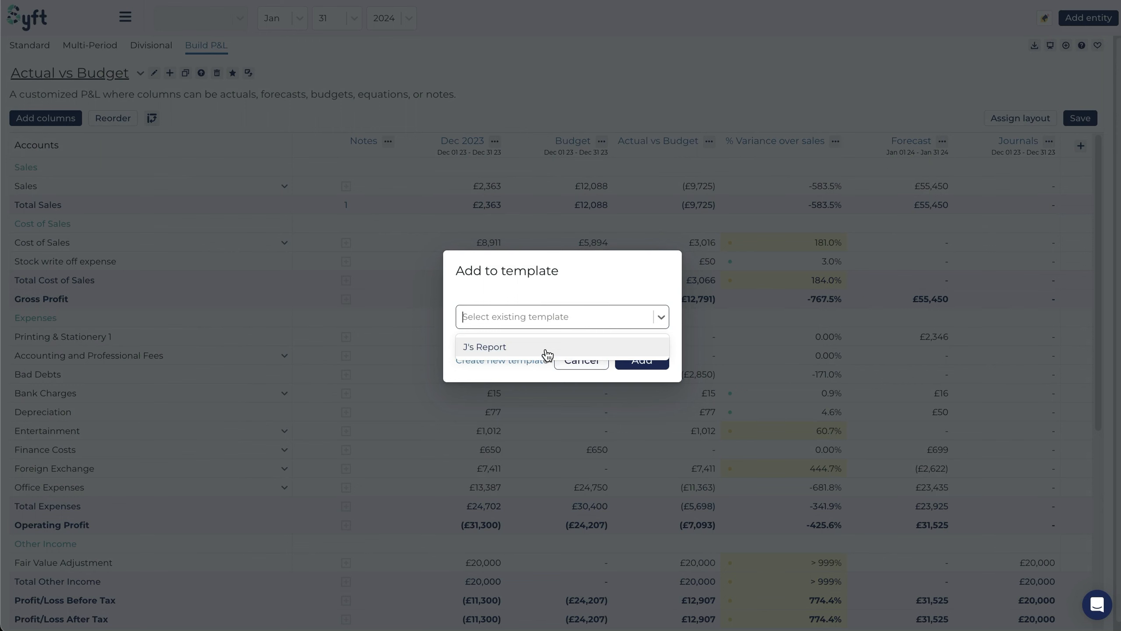
{"action": "left_click", "coordinate": [484, 347]}
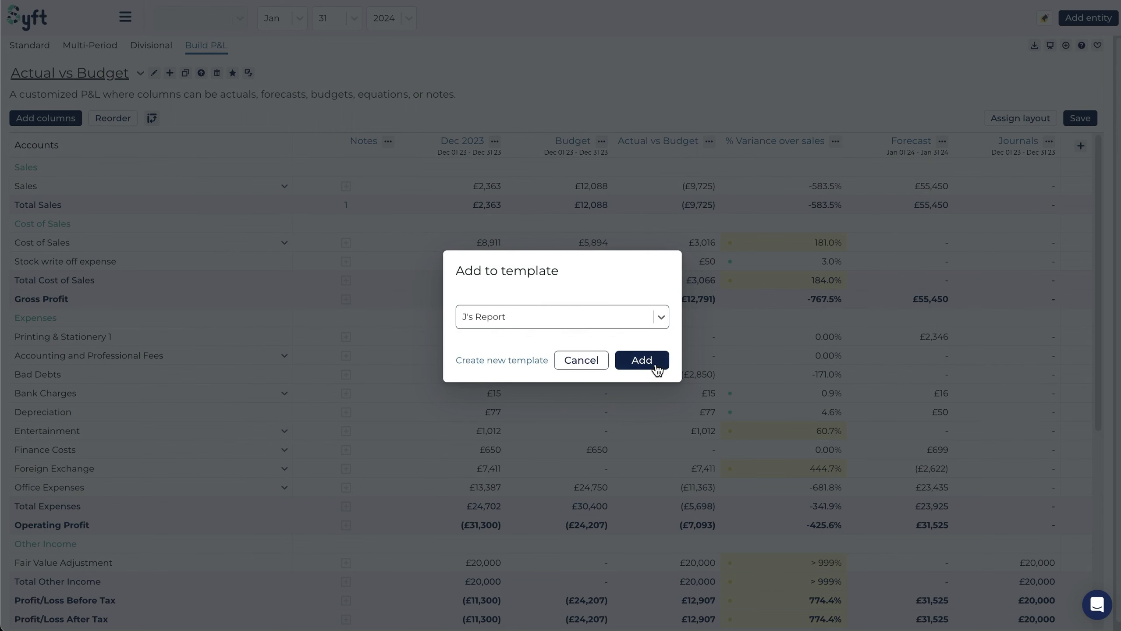
{"action": "left_click", "coordinate": [641, 360]}
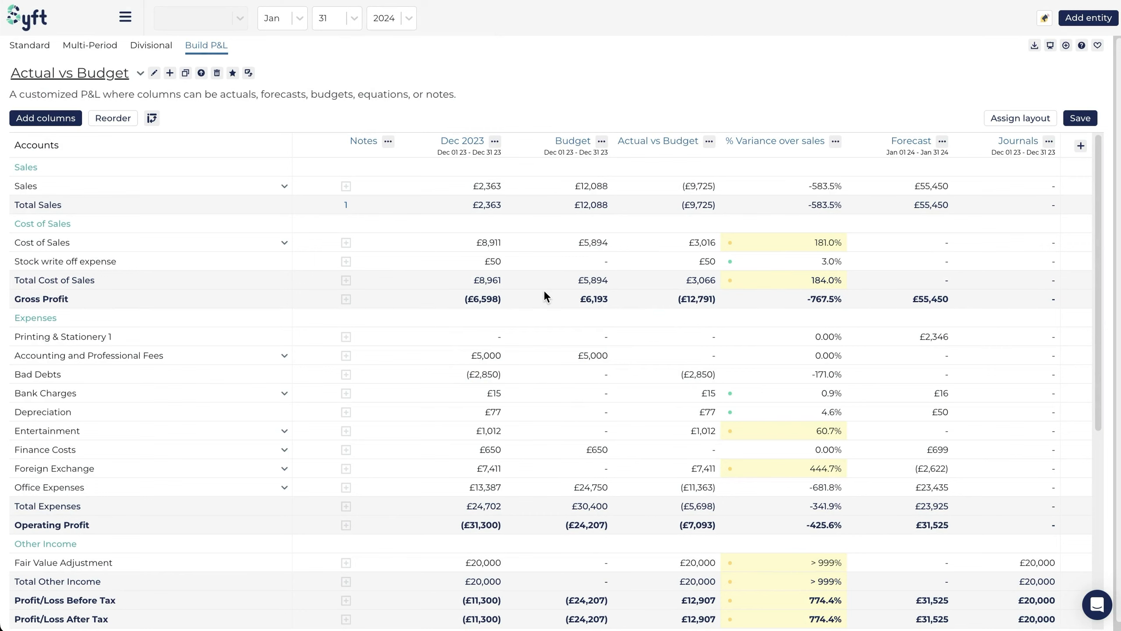
{"action": "mouse_move", "coordinate": [202, 73]}
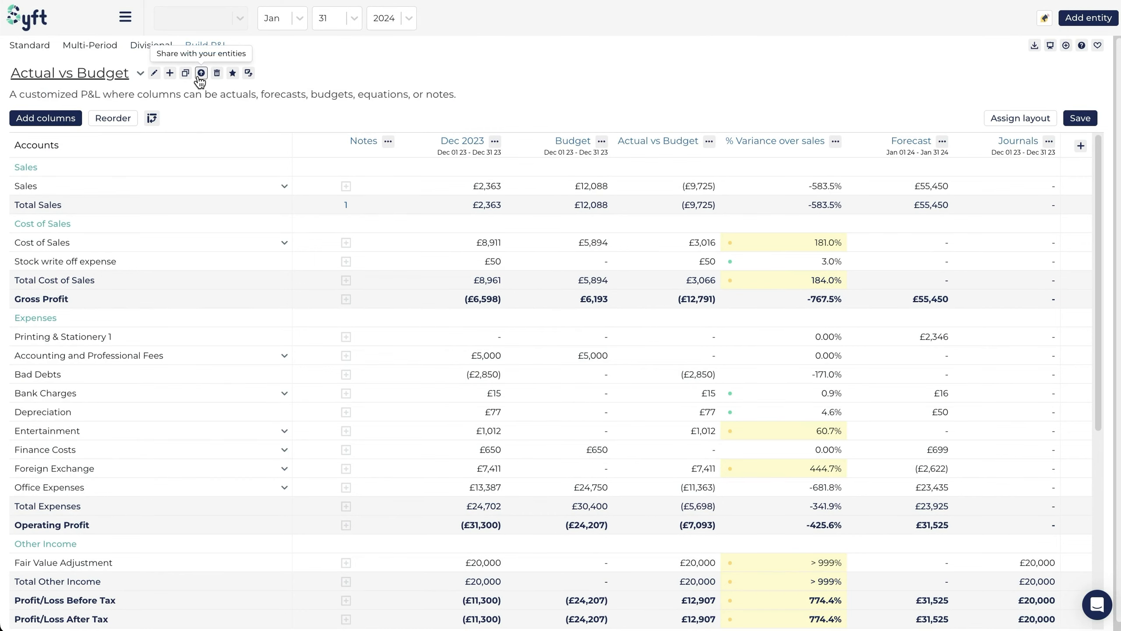
{"action": "left_click", "coordinate": [202, 72]}
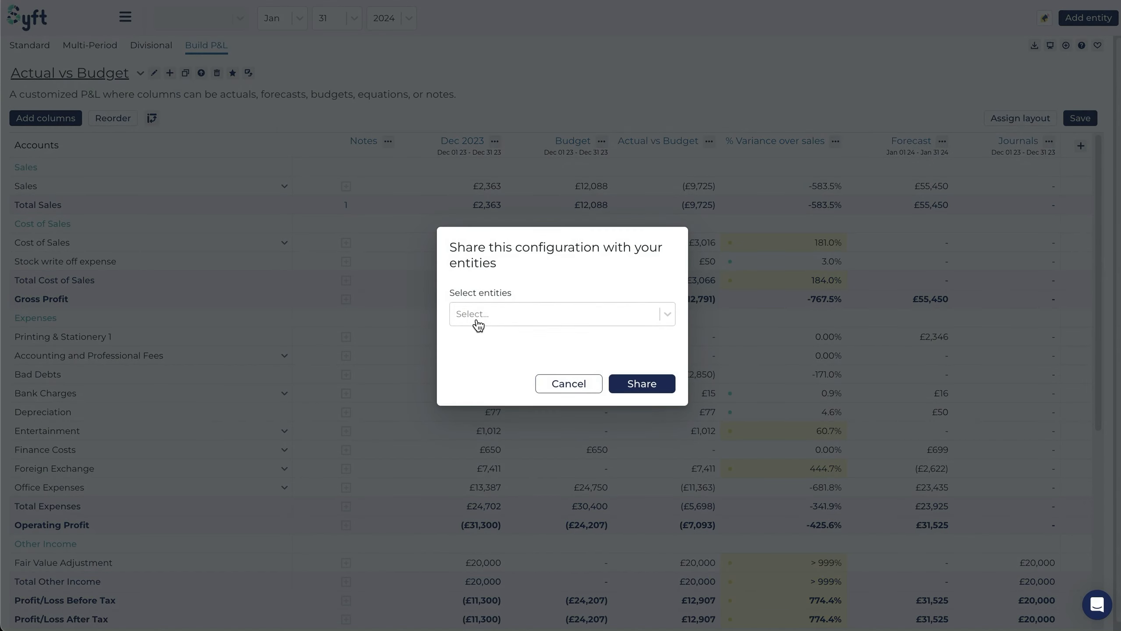
{"action": "left_click", "coordinate": [563, 313]}
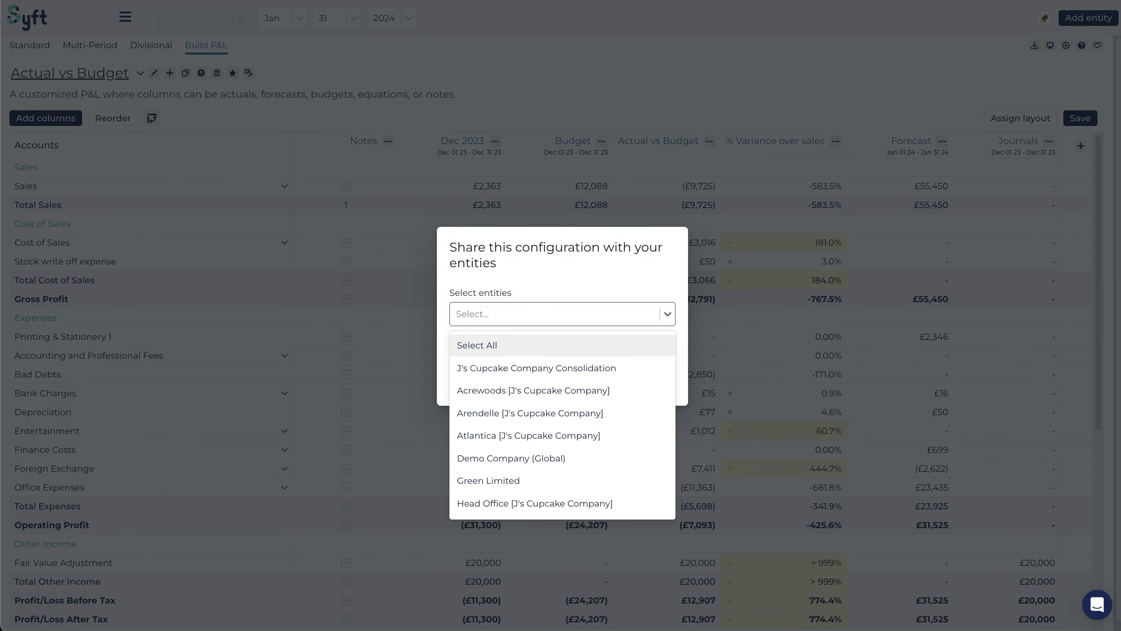
{"action": "mouse_move", "coordinate": [521, 152]}
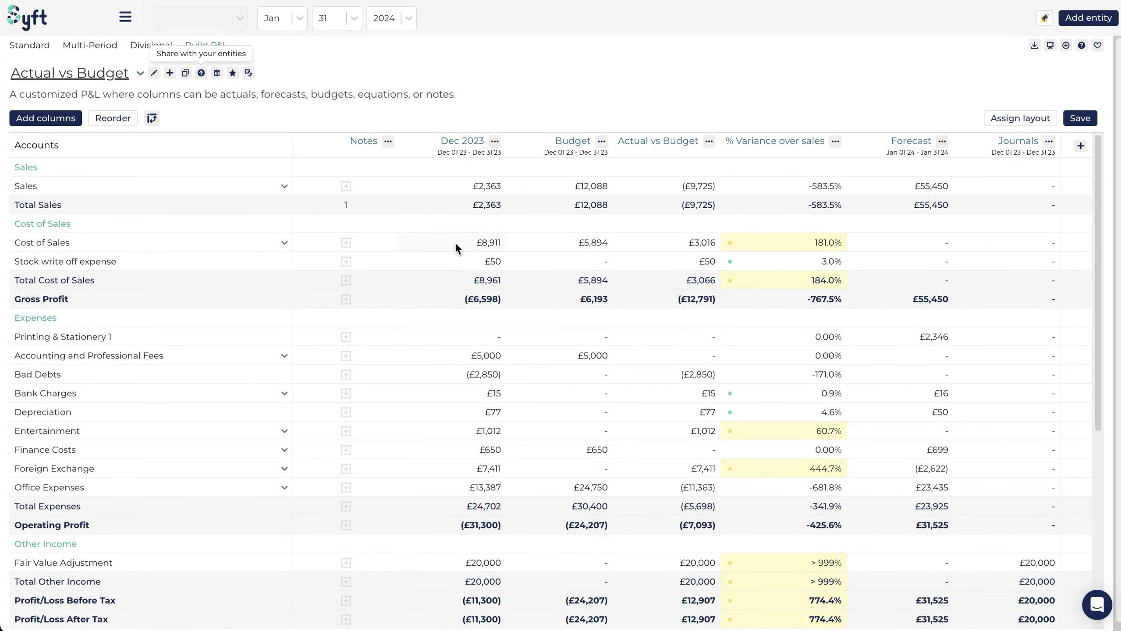
{"action": "mouse_move", "coordinate": [489, 245]}
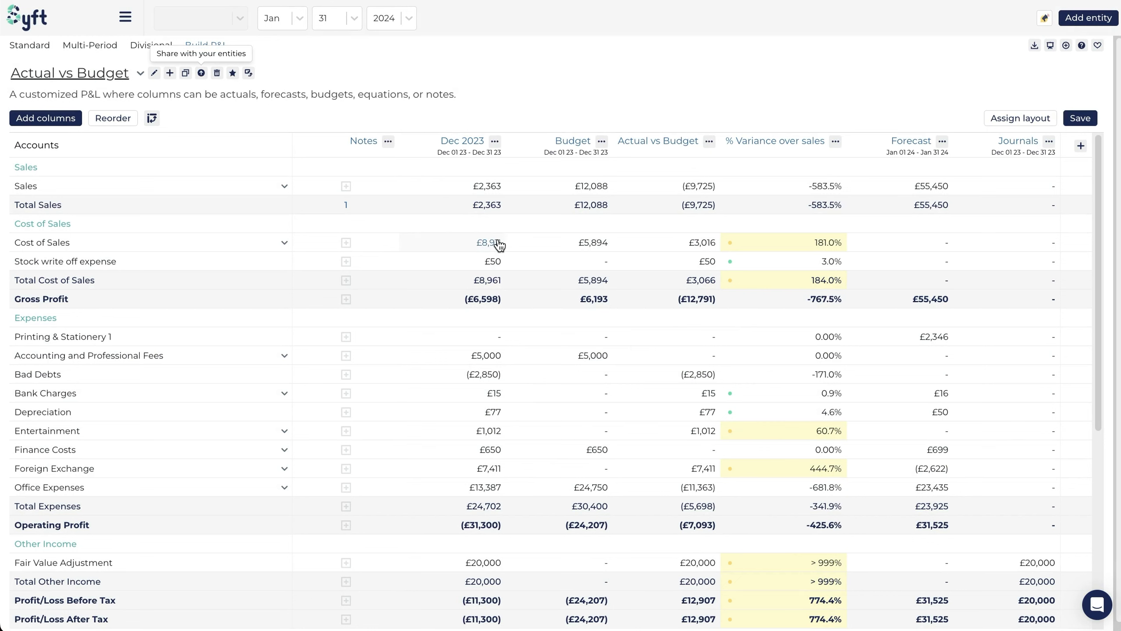